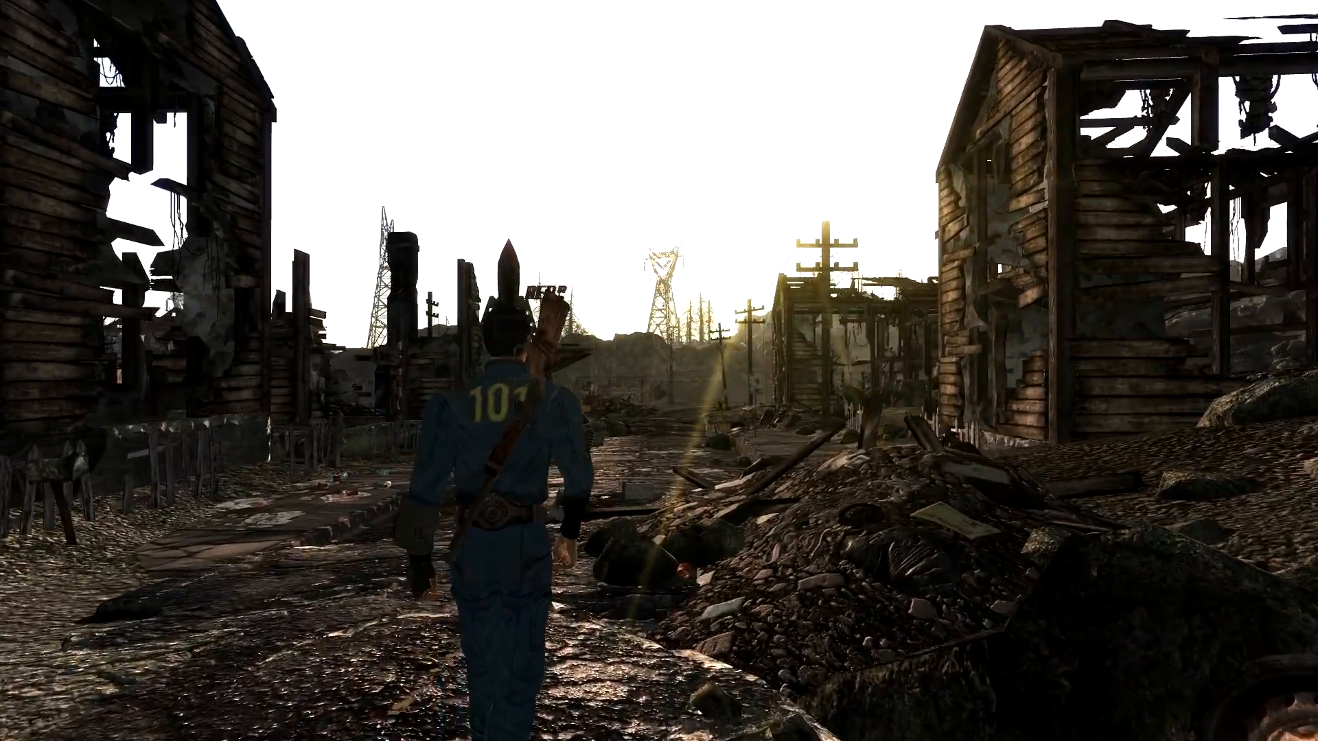
Step: Move forward in the Fallout 3 intro gameplay before switching to the FOSE web page
{"action": "key", "text": "w"}
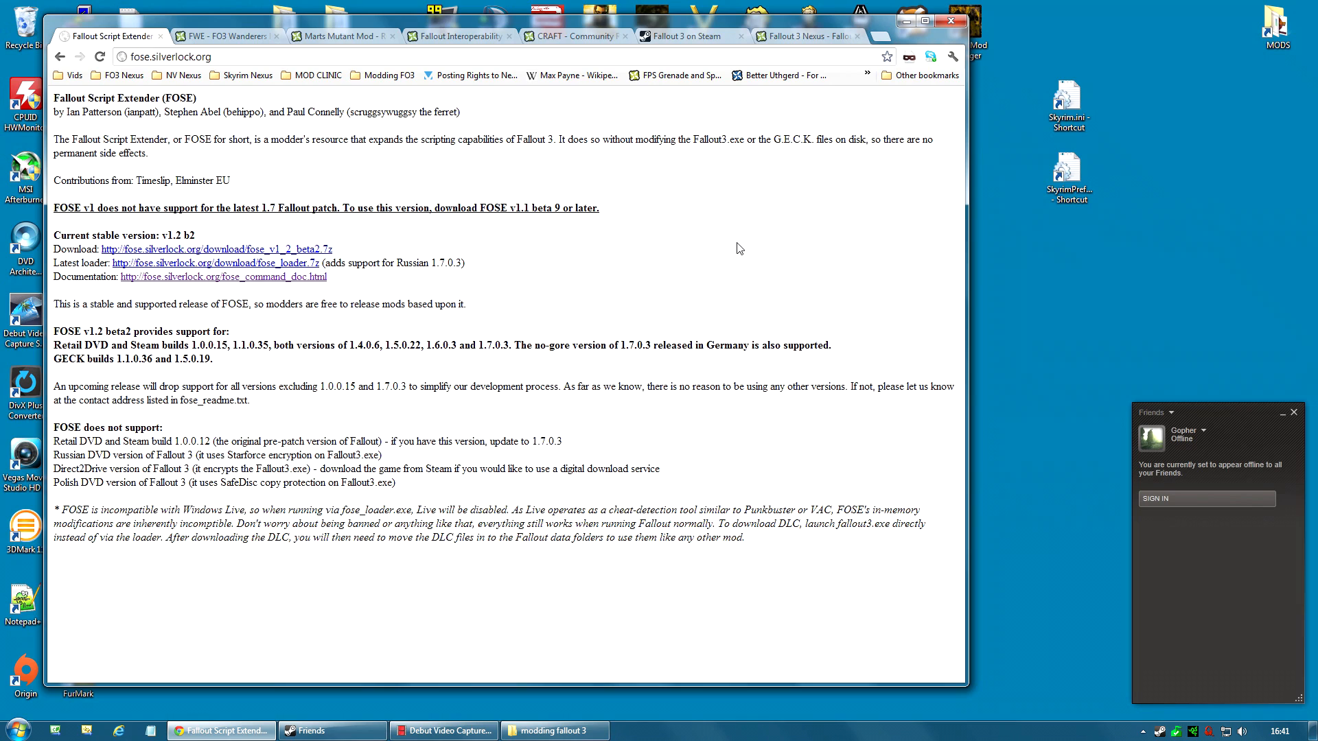
{"action": "mouse_move", "coordinate": [244, 184]}
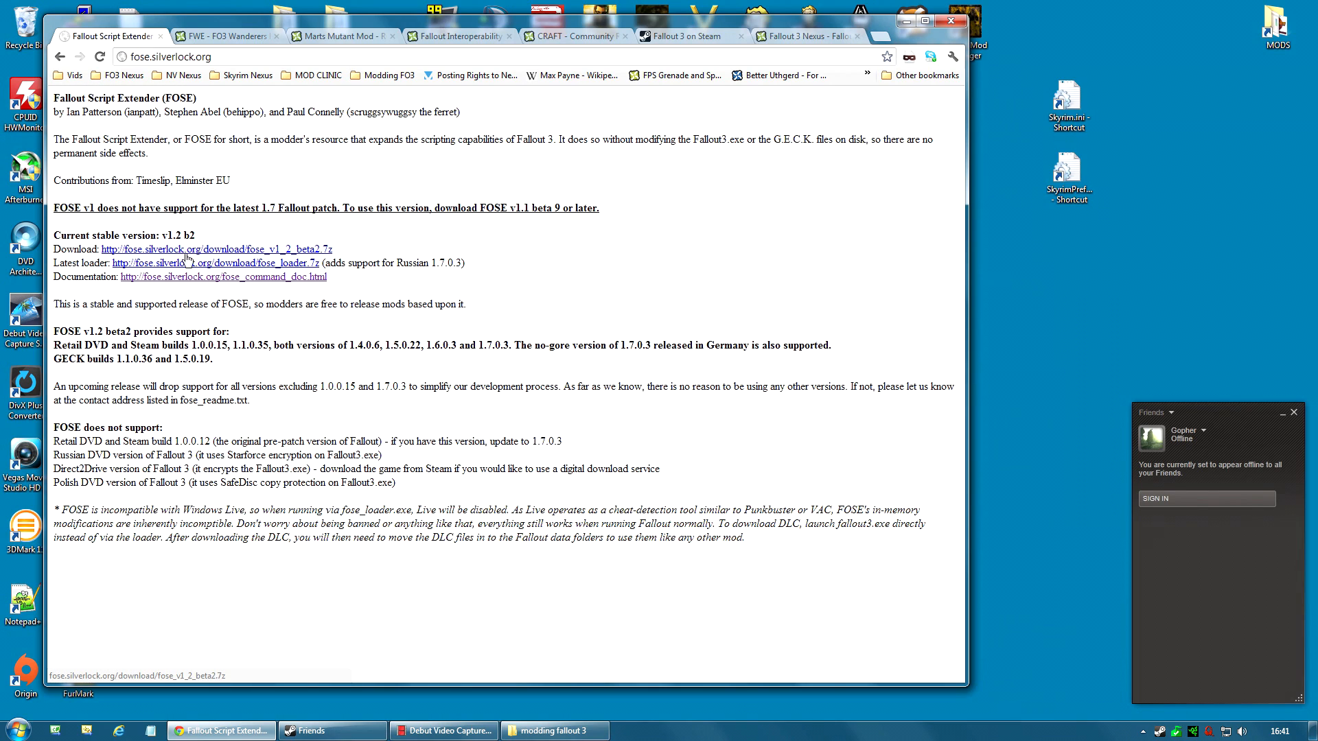
{"action": "mouse_move", "coordinate": [298, 252]}
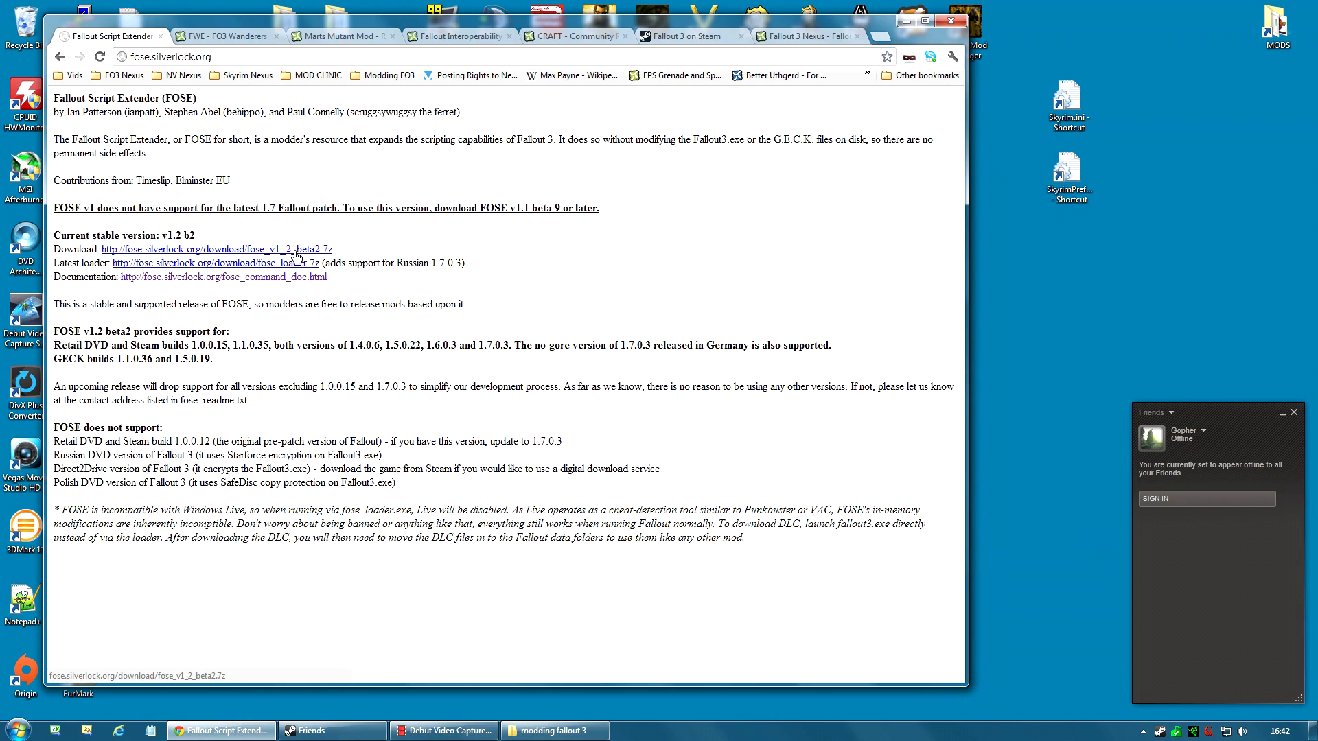
{"action": "mouse_move", "coordinate": [326, 250]}
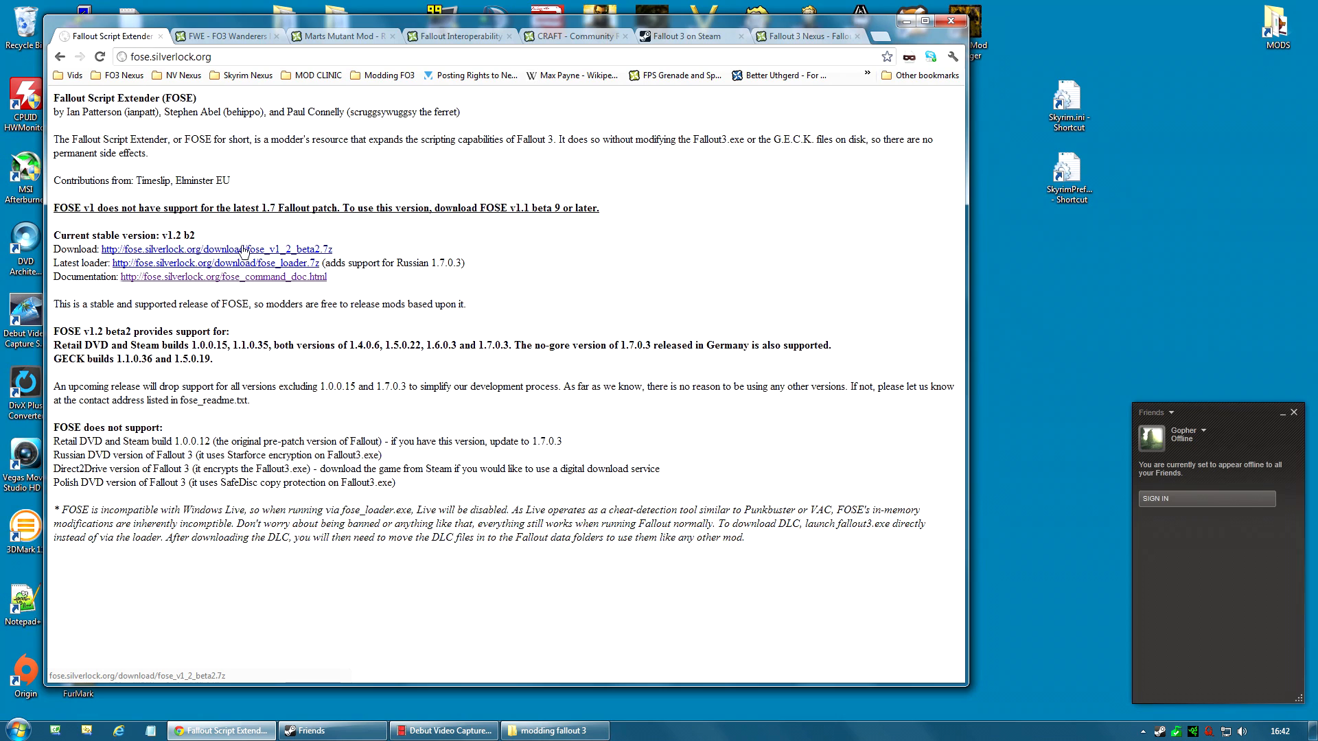
Step: Save the fose_v1_2_beta2.7z archive link from the FOSE page to the desktop
{"action": "right_click", "coordinate": [240, 249]}
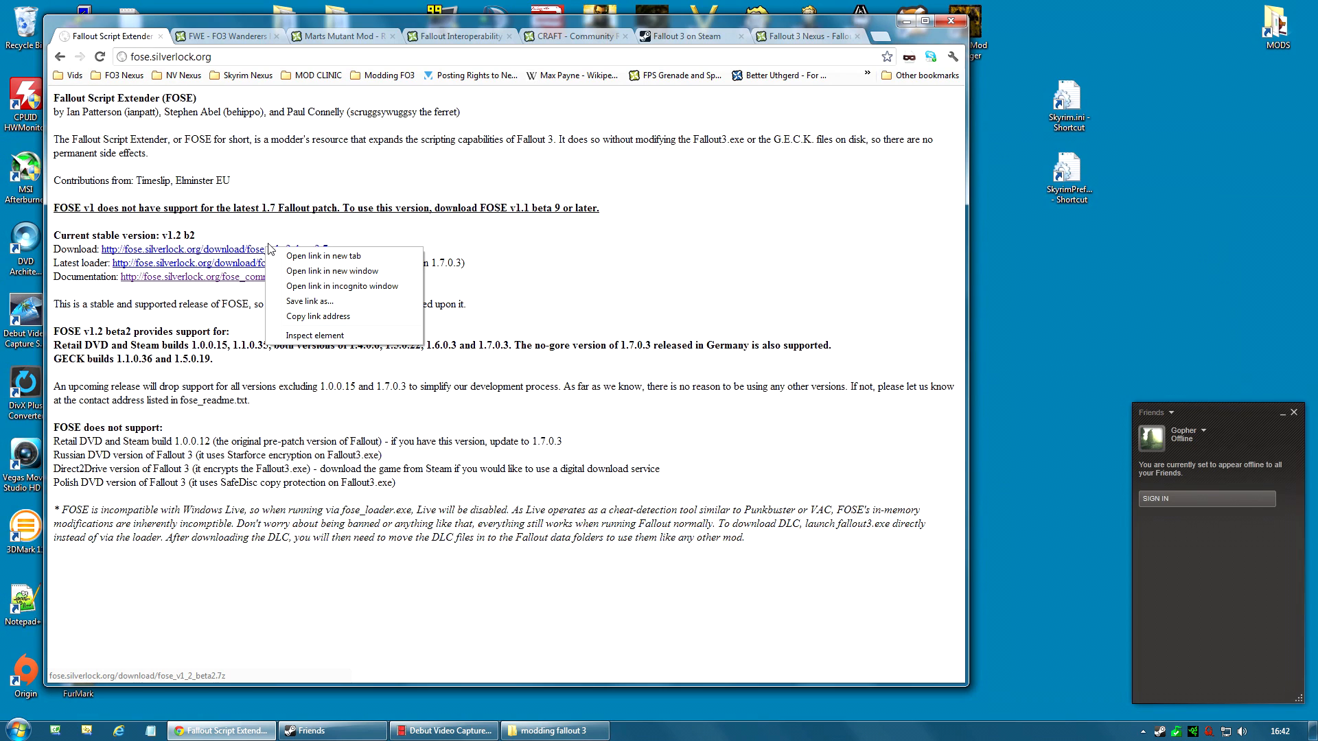
{"action": "mouse_move", "coordinate": [308, 302]}
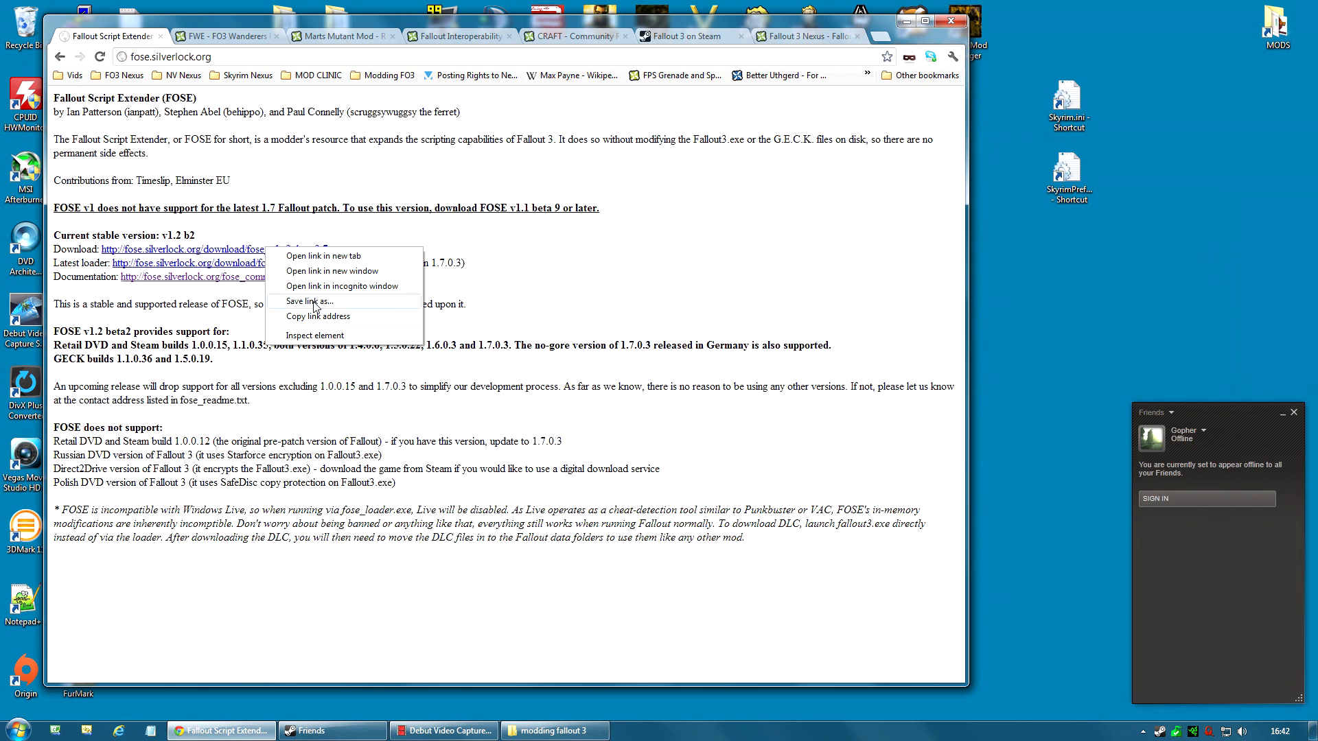
{"action": "left_click", "coordinate": [307, 301]}
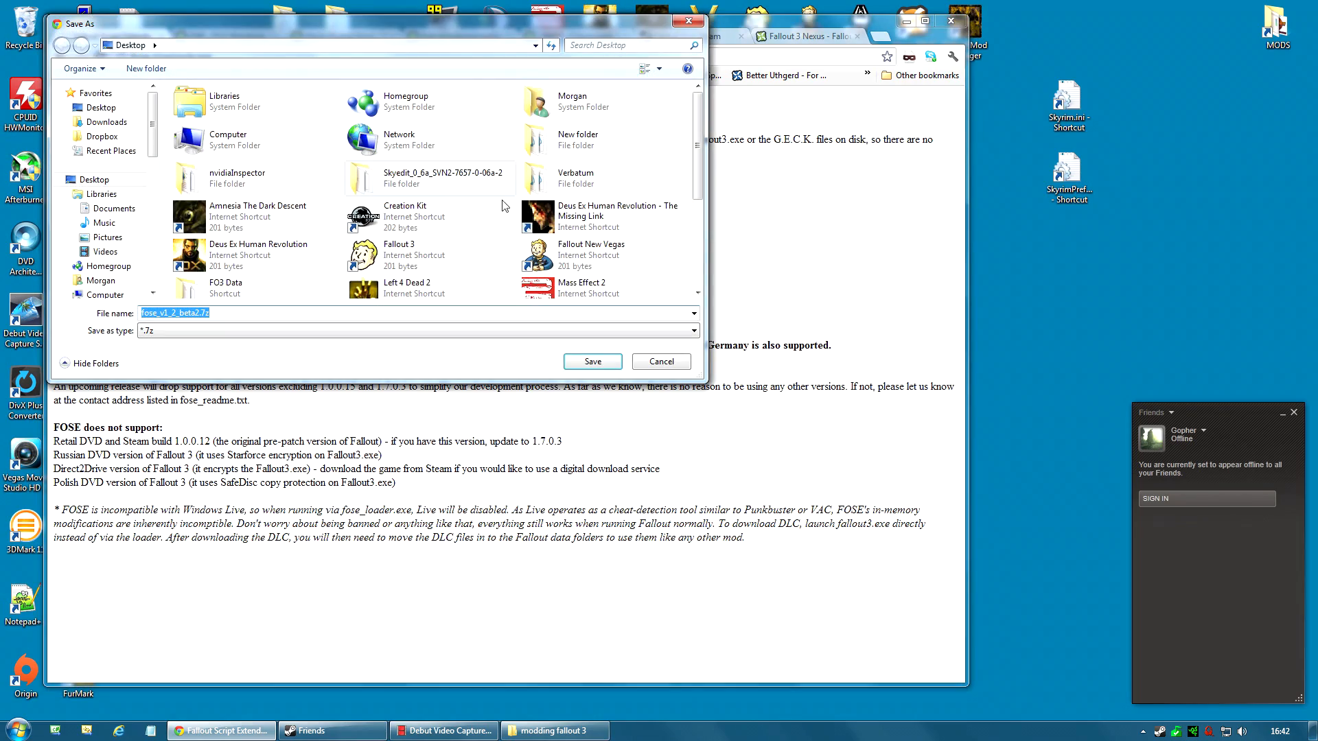
{"action": "left_click", "coordinate": [593, 361]}
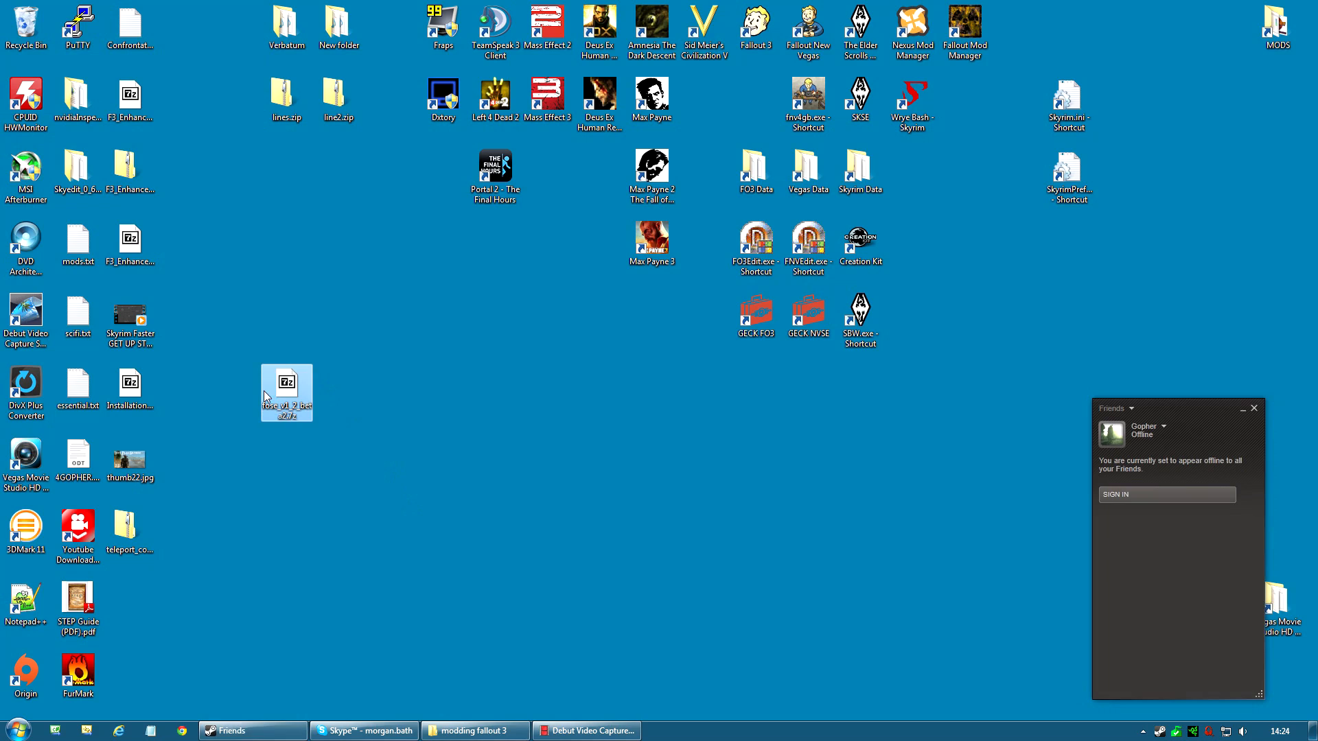
{"action": "mouse_move", "coordinate": [302, 412]}
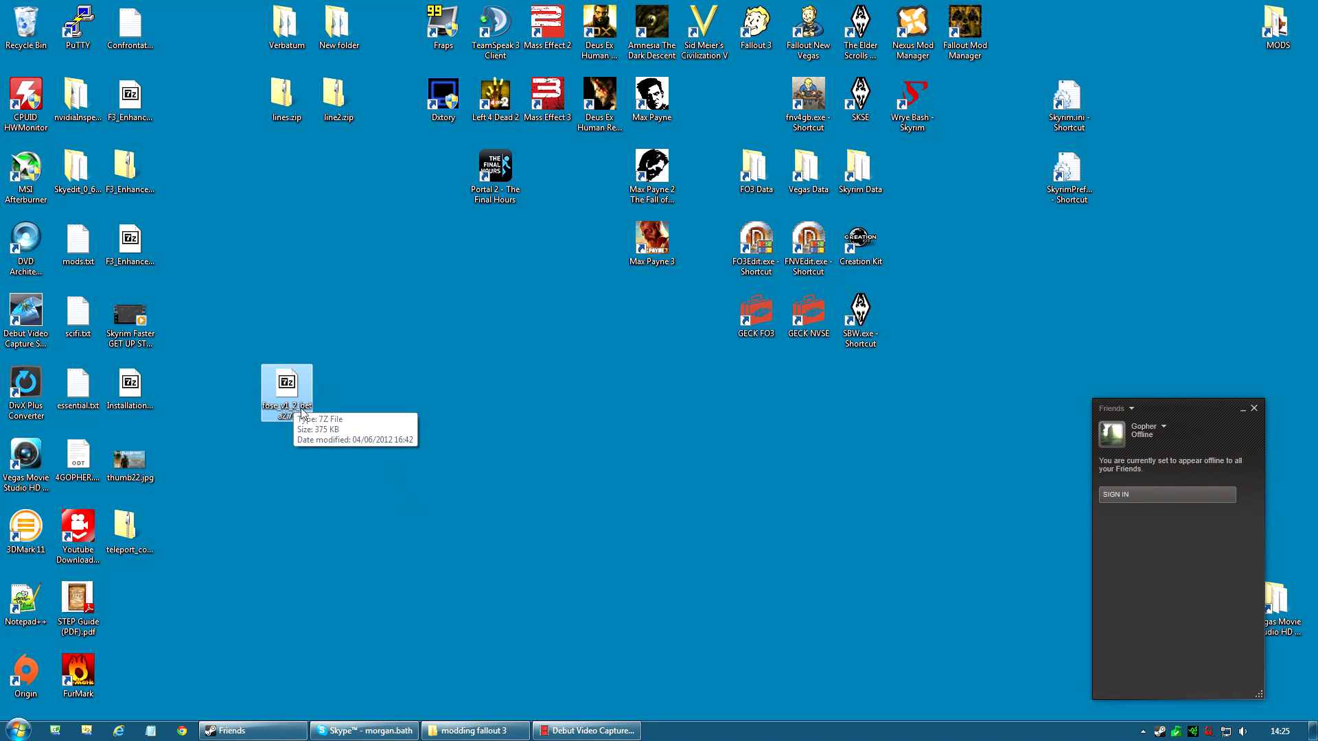
{"action": "mouse_move", "coordinate": [302, 390]}
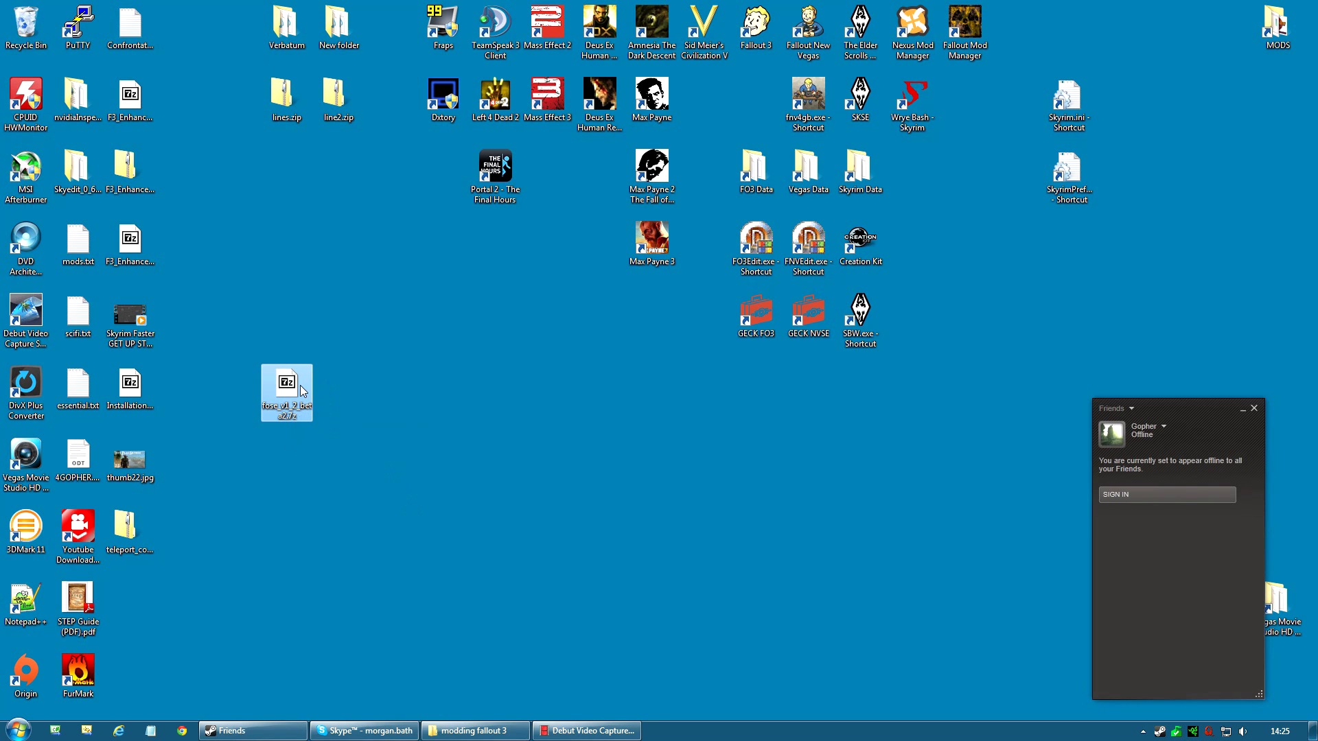
{"action": "mouse_move", "coordinate": [302, 389]}
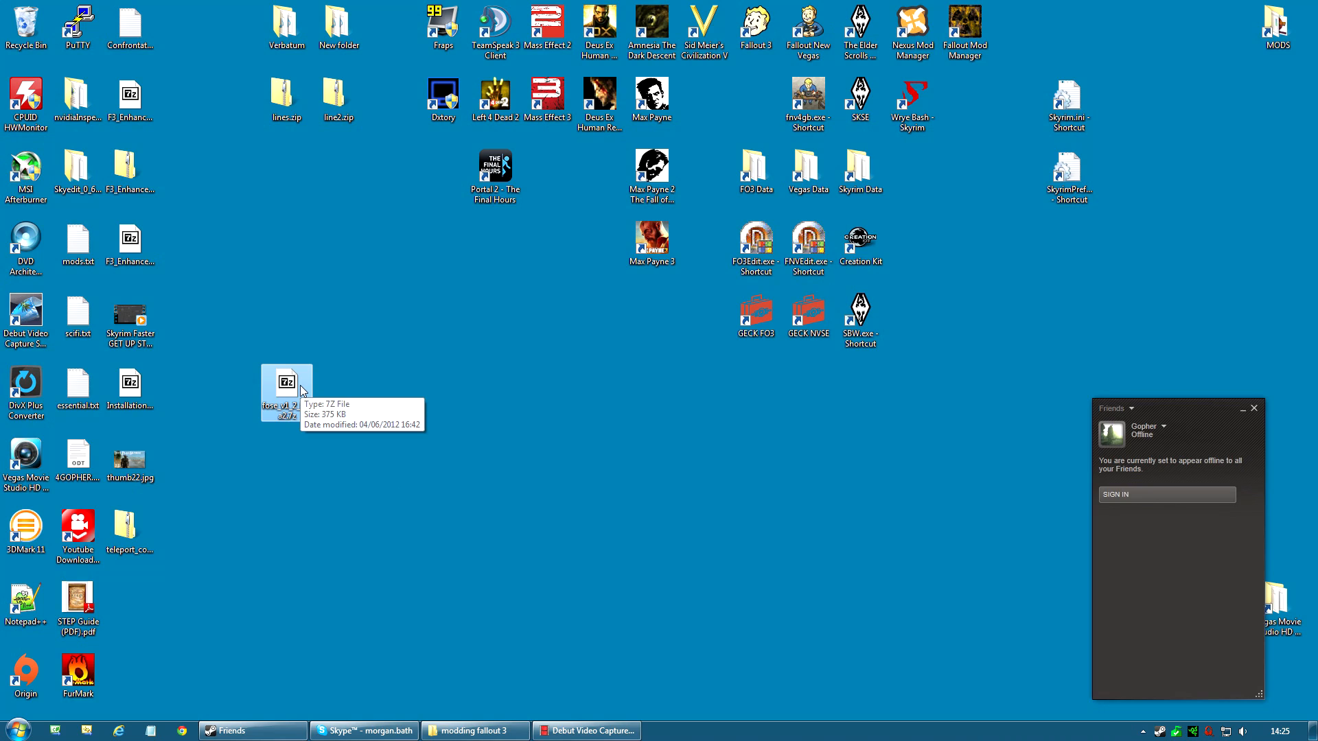
{"action": "mouse_move", "coordinate": [324, 393]}
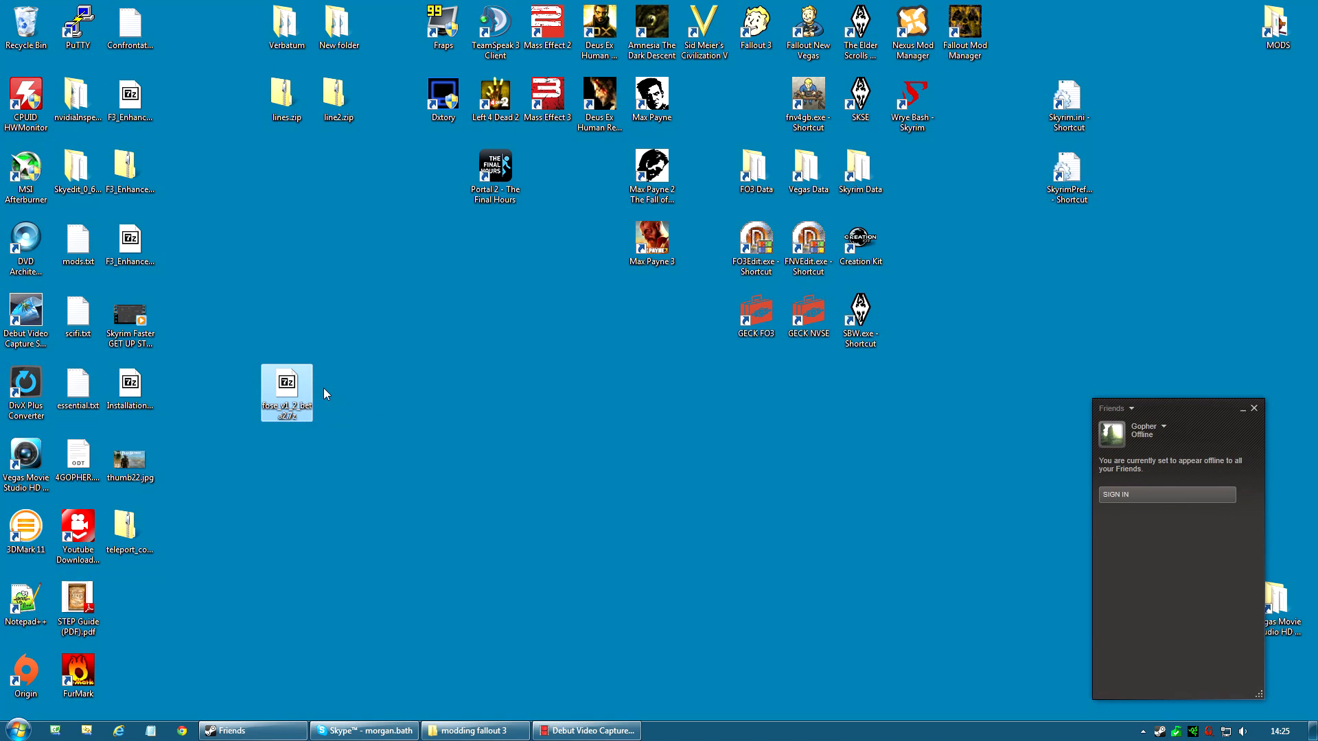
{"action": "mouse_move", "coordinate": [298, 398]}
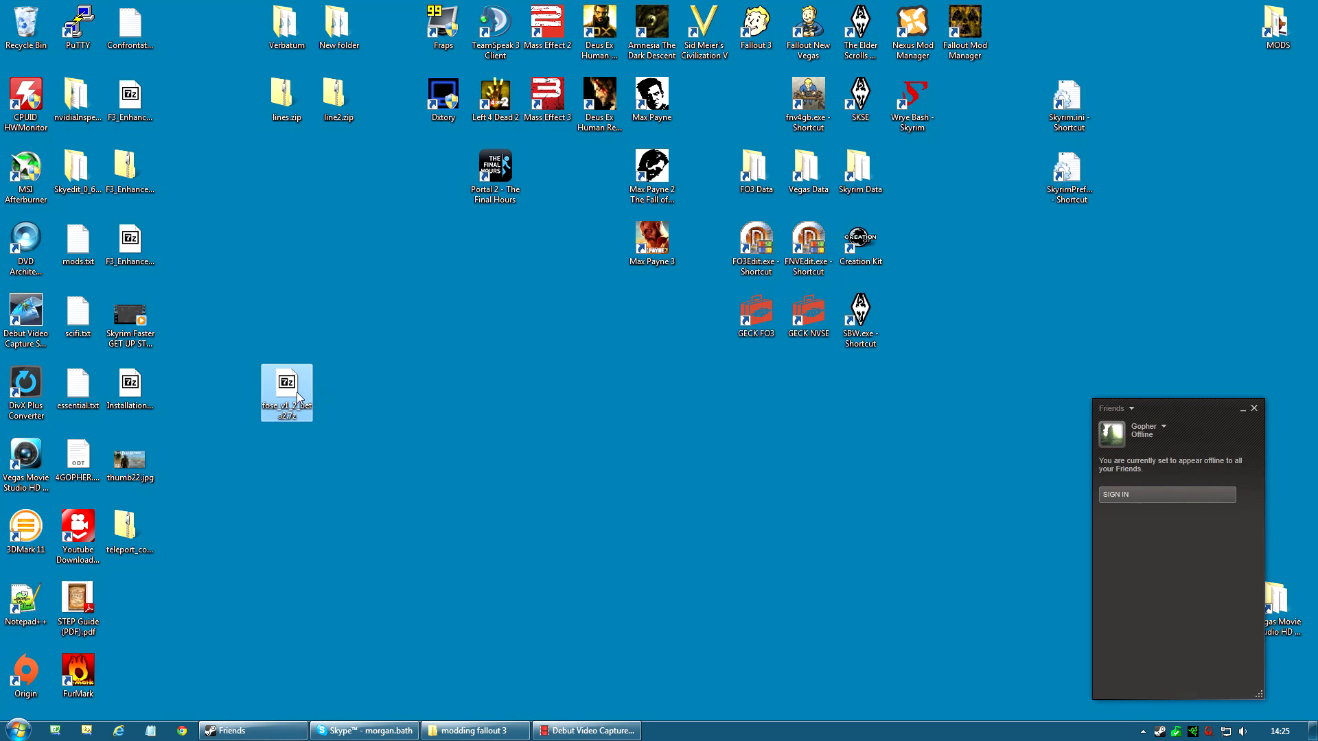
Step: Extract the FOSE .7z into a fose_v1_2_beta2 desktop folder and delete the archive
{"action": "right_click", "coordinate": [286, 393]}
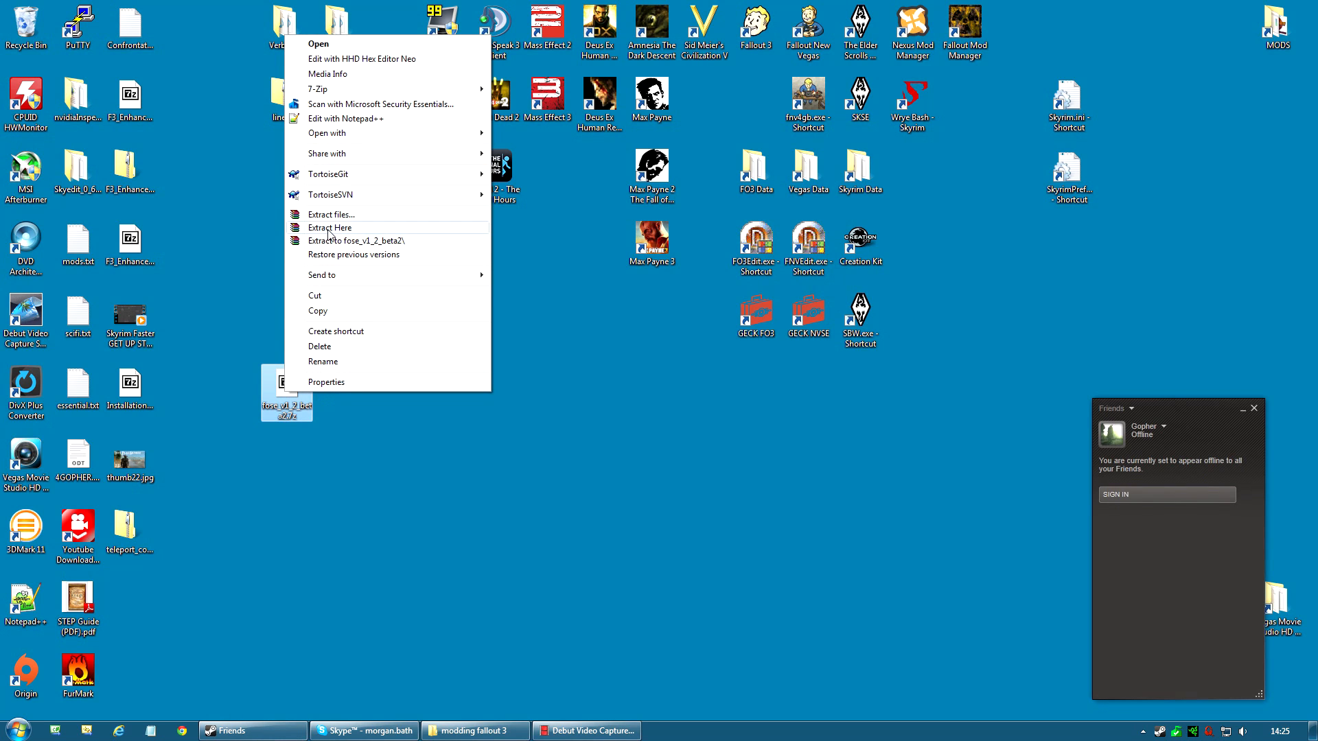
{"action": "mouse_move", "coordinate": [304, 236]}
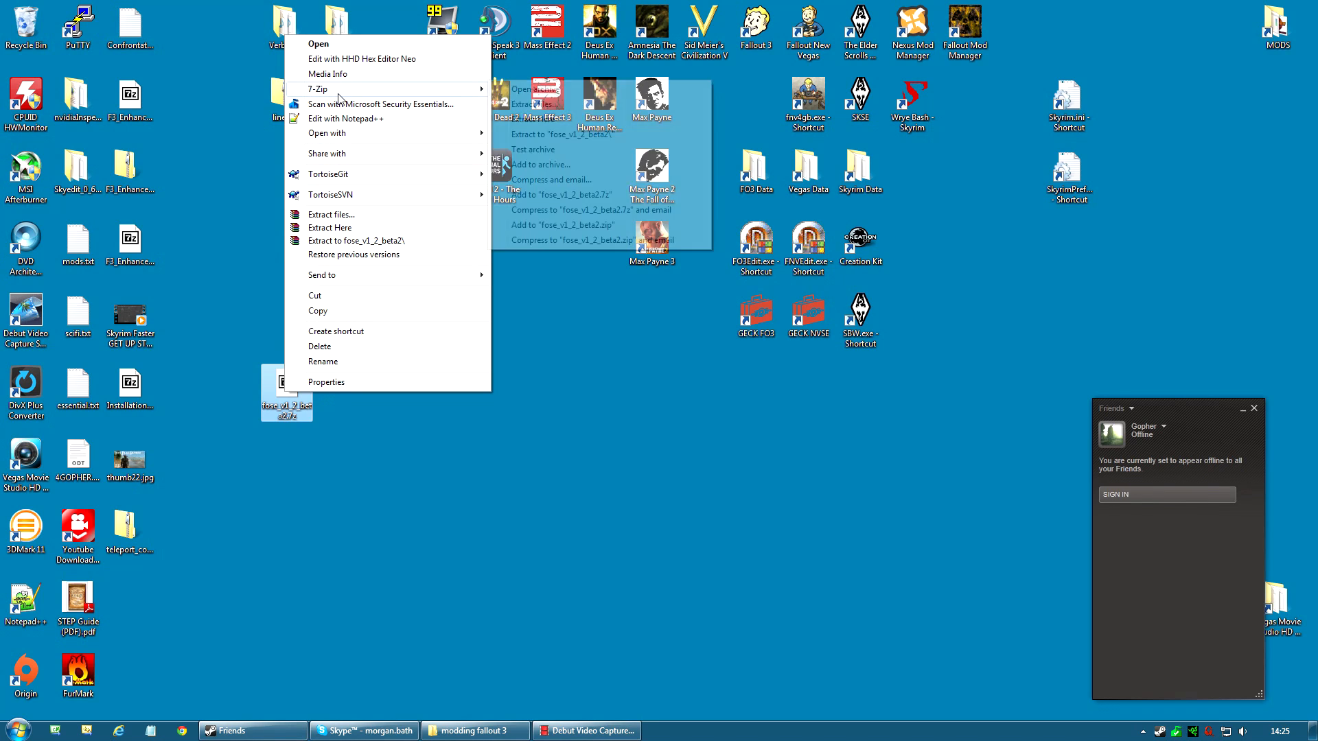
{"action": "mouse_move", "coordinate": [330, 245]}
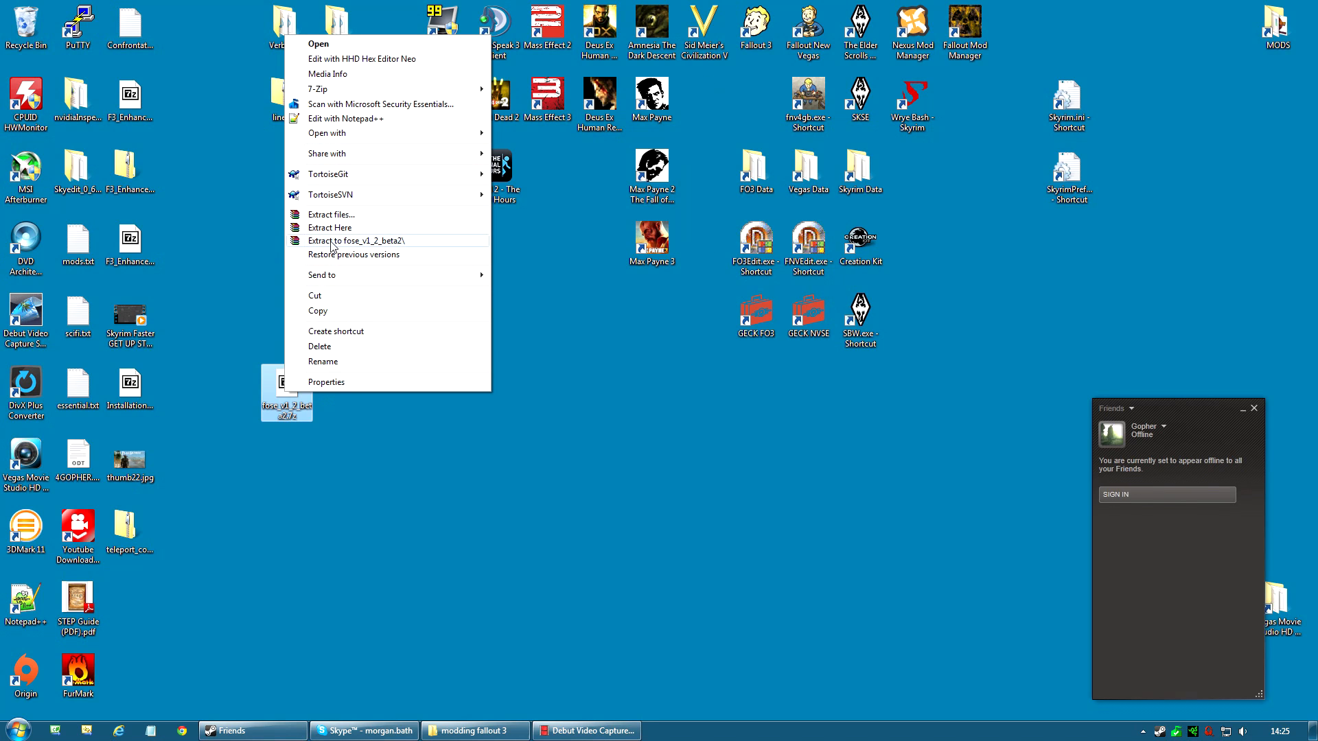
{"action": "left_click", "coordinate": [330, 228]}
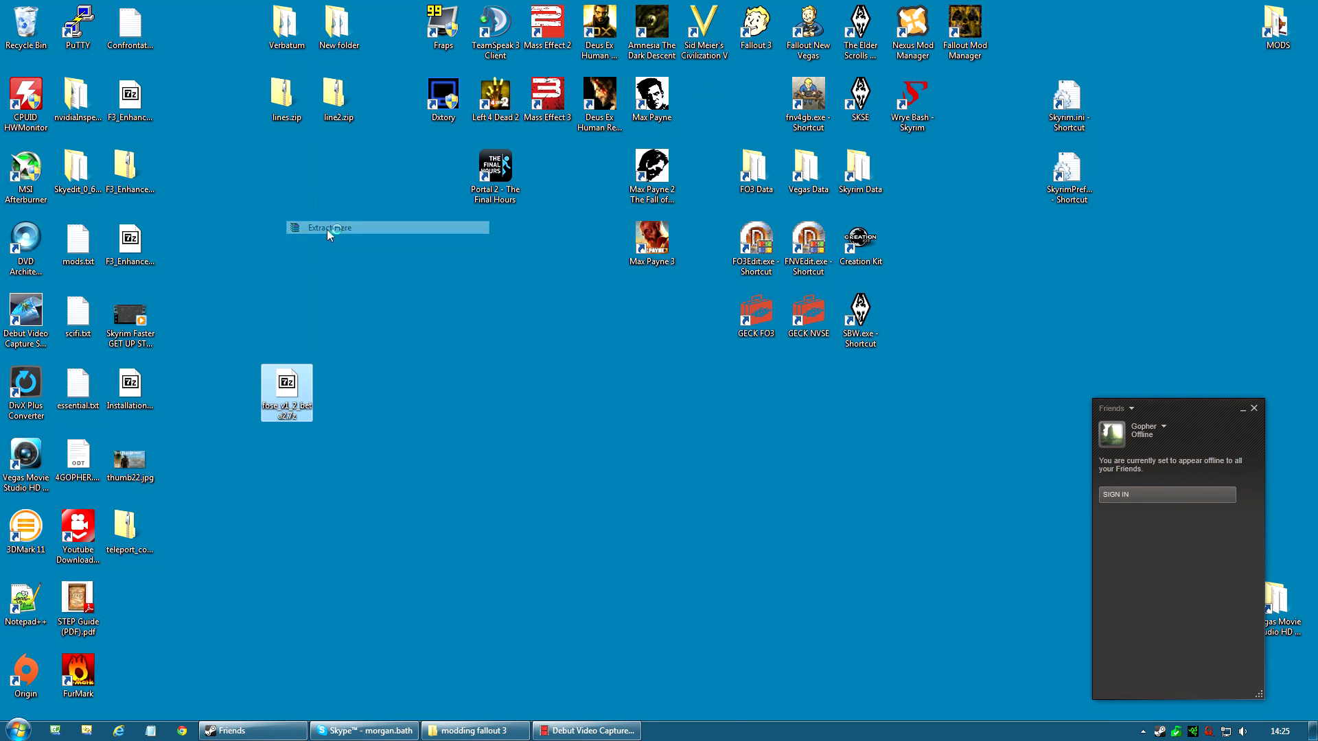
{"action": "left_click", "coordinate": [330, 228]}
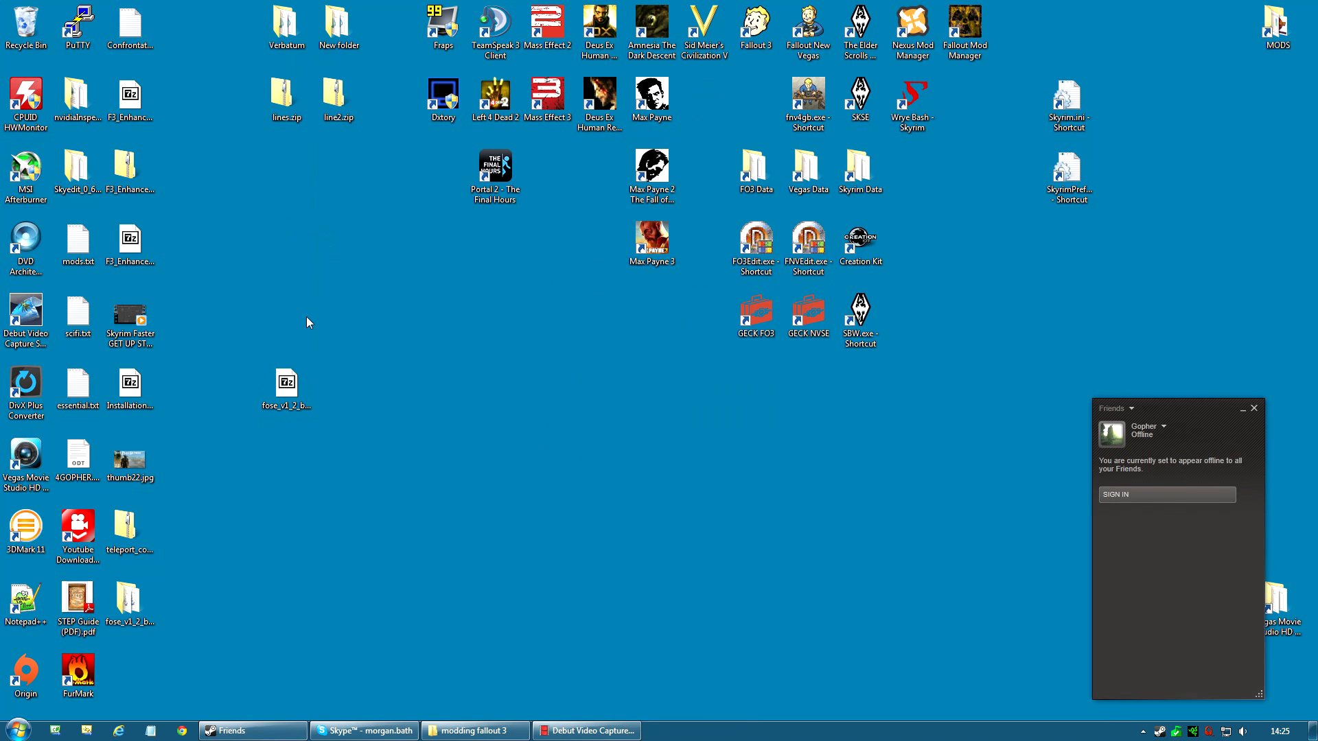
{"action": "mouse_move", "coordinate": [236, 426]}
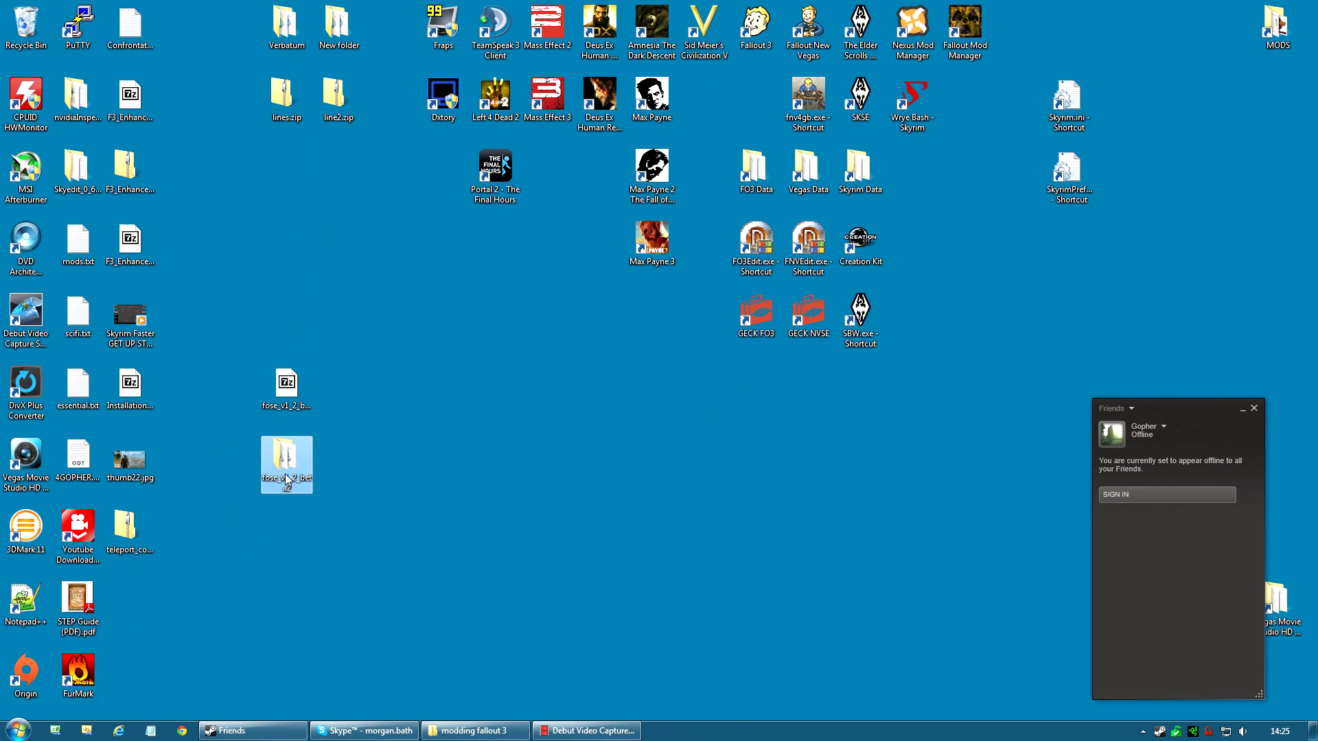
{"action": "right_click", "coordinate": [285, 464]}
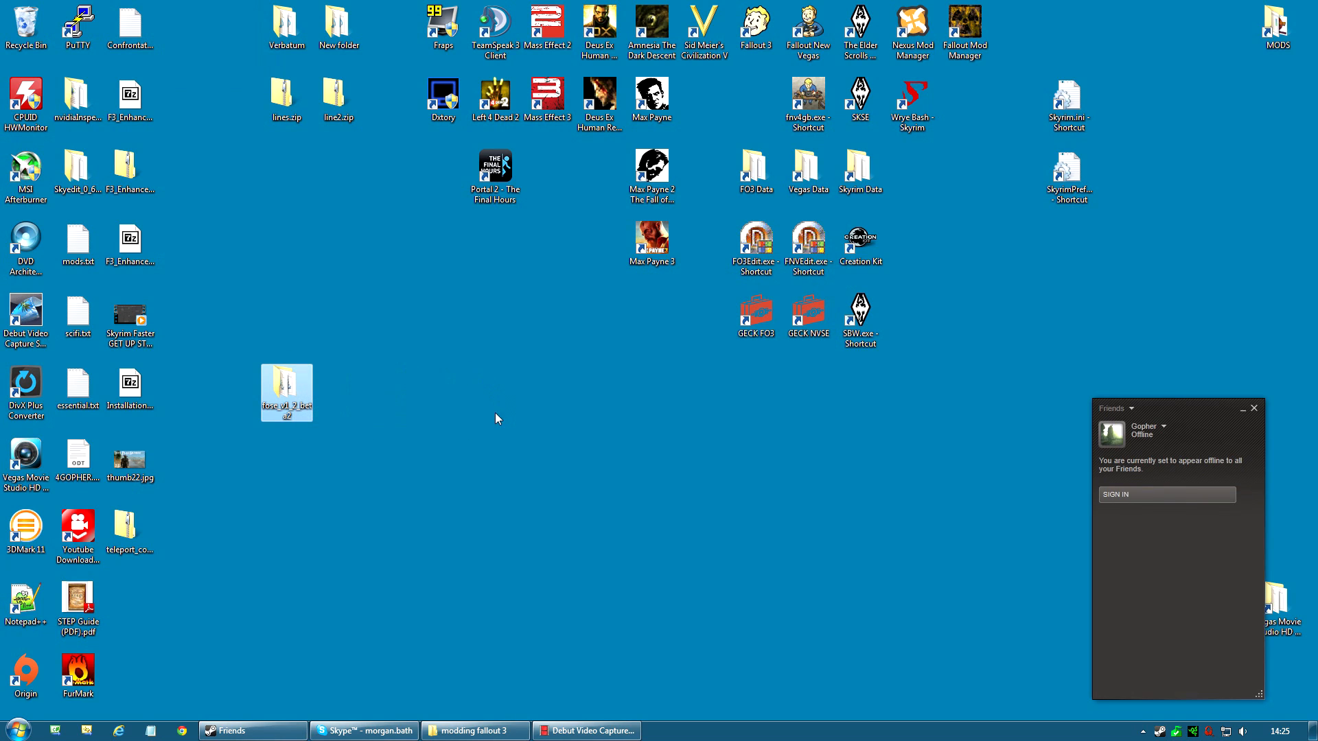
{"action": "mouse_move", "coordinate": [465, 404]}
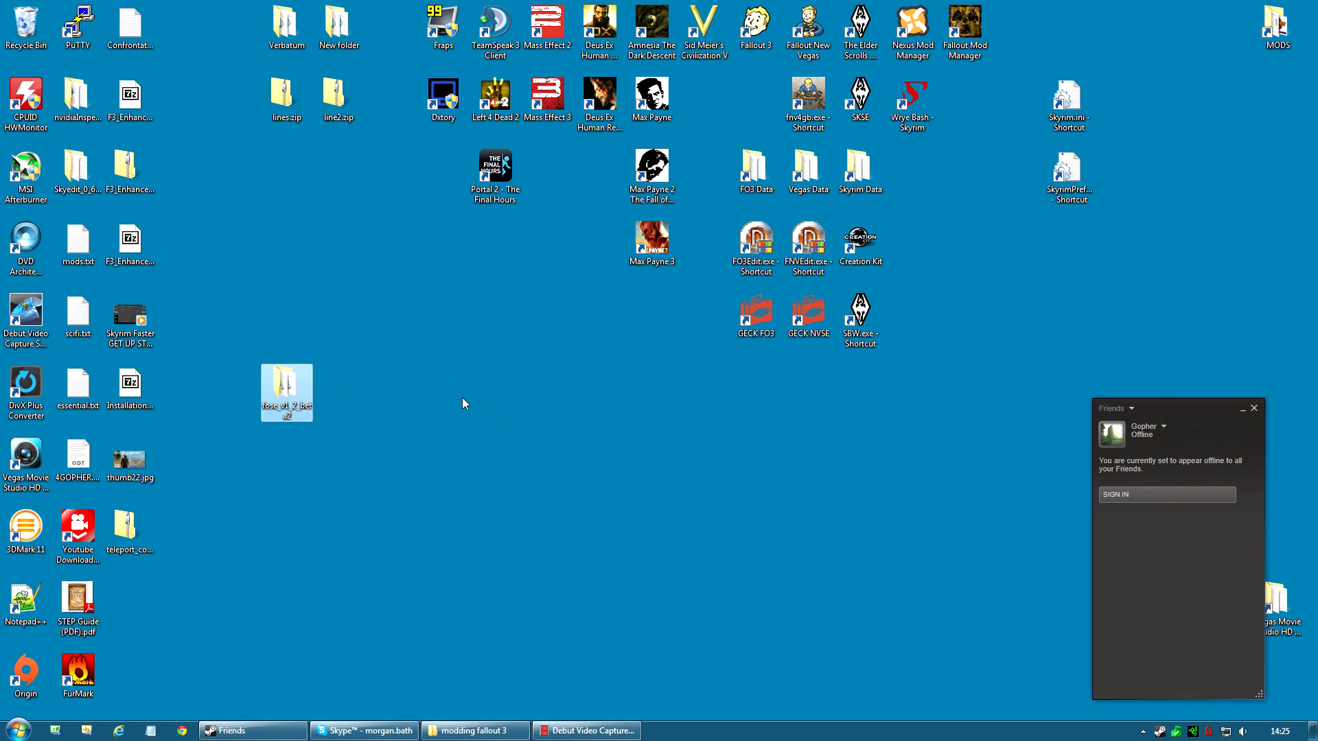
{"action": "left_click", "coordinate": [755, 171]}
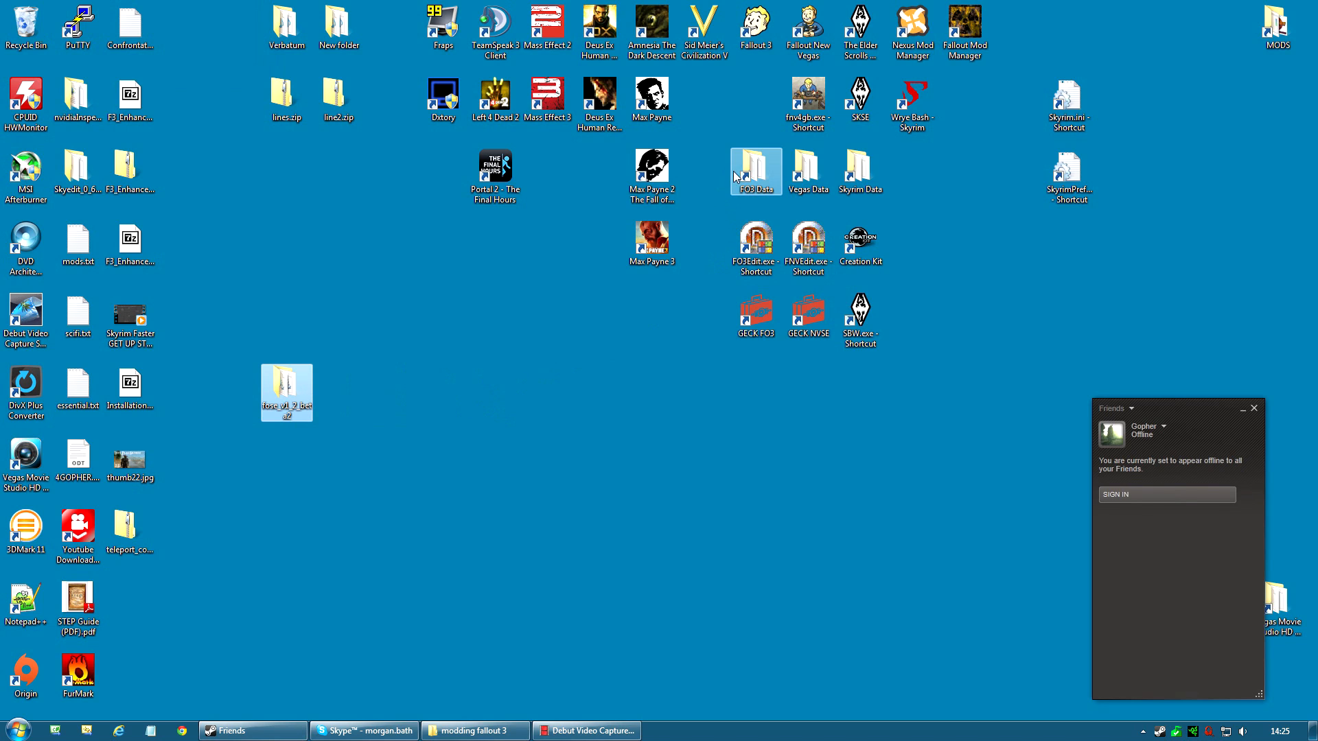
Step: Enter the Fallout 3 game folder, select Fallout3.exe and show the Tools menu
{"action": "double_click", "coordinate": [755, 170]}
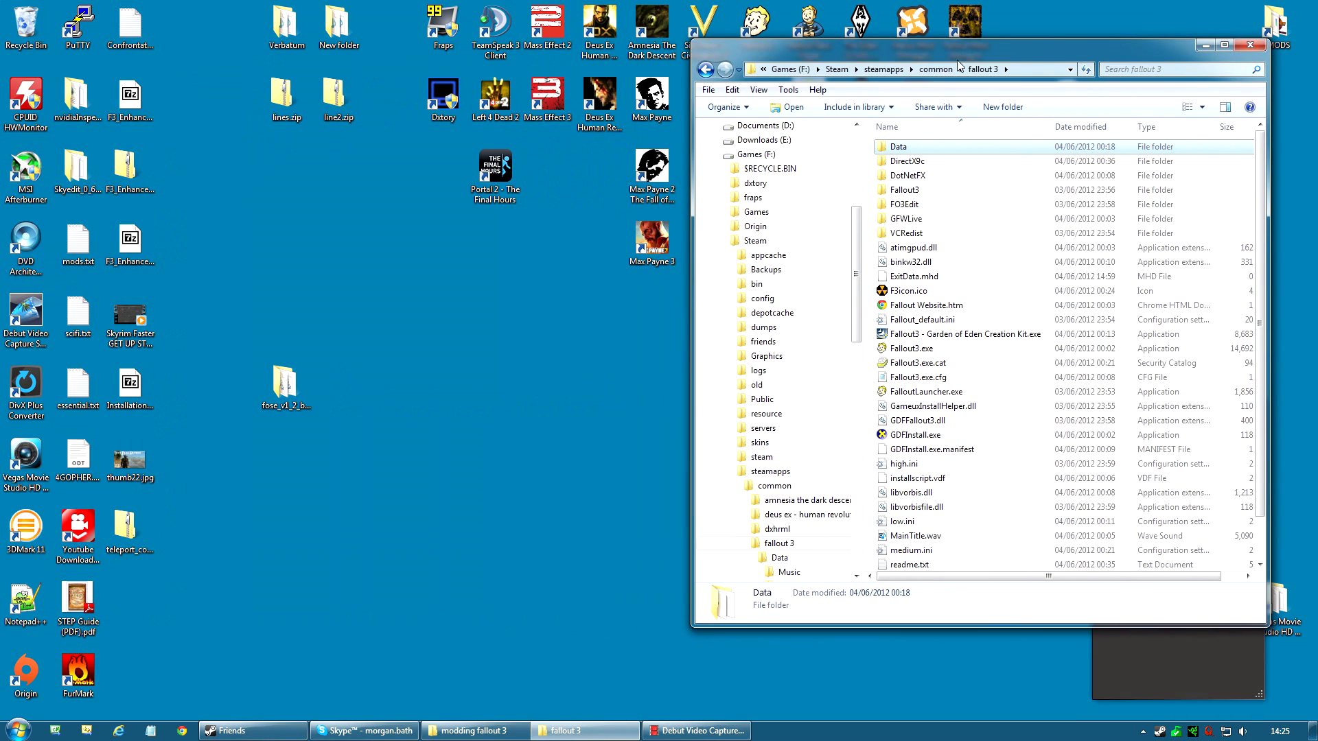
{"action": "mouse_move", "coordinate": [782, 69]}
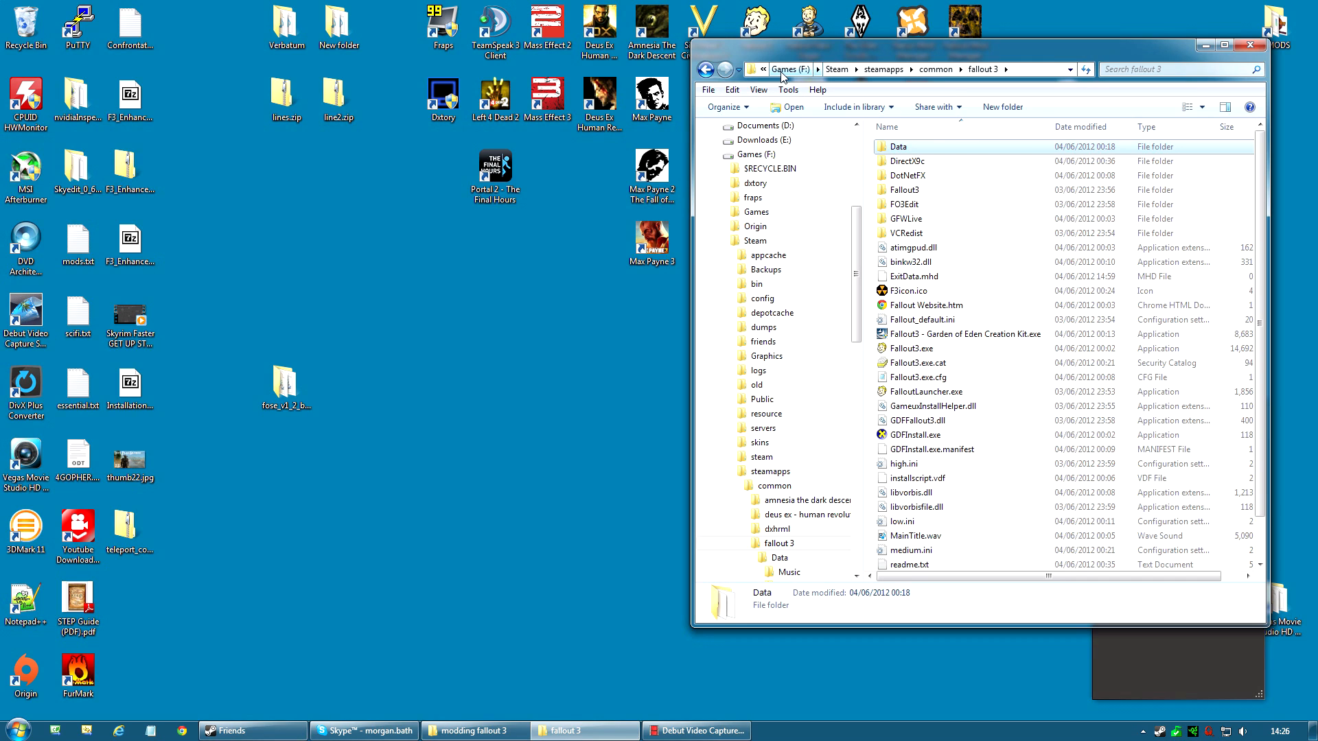
{"action": "mouse_move", "coordinate": [846, 101]}
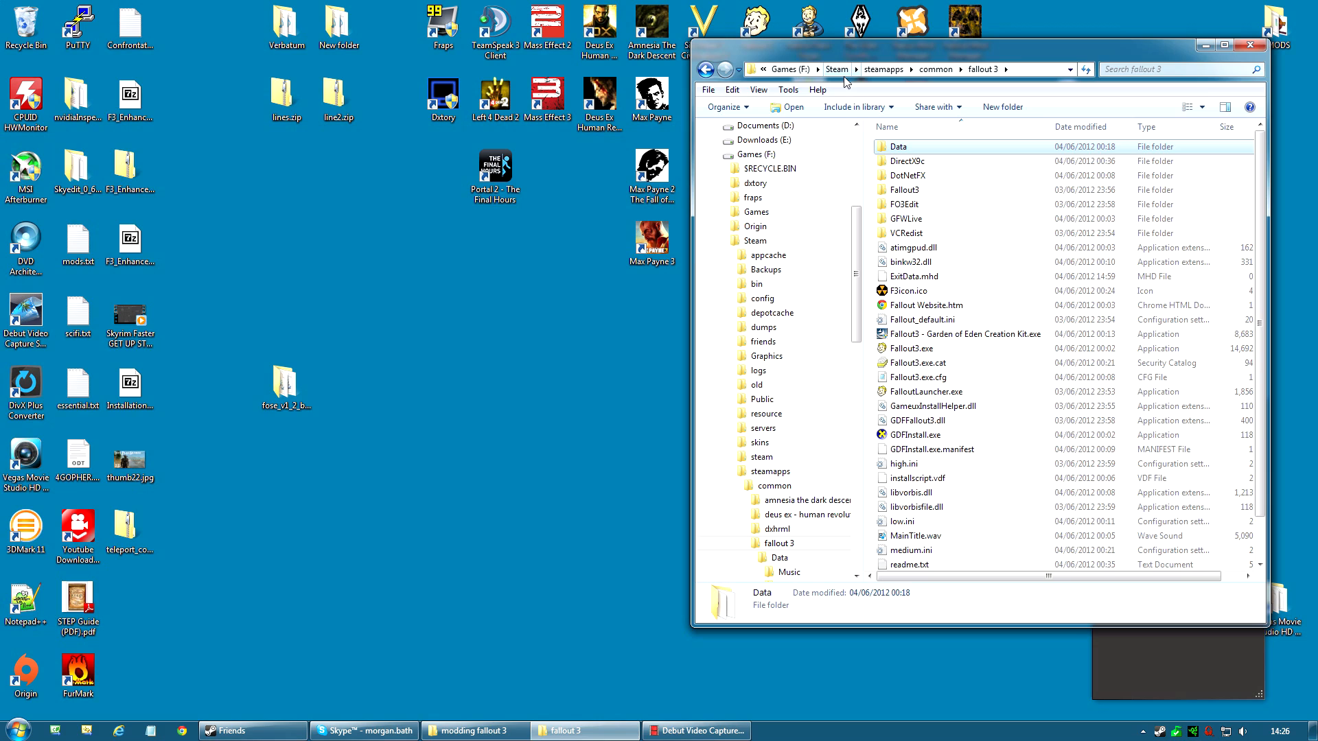
{"action": "mouse_move", "coordinate": [948, 77]}
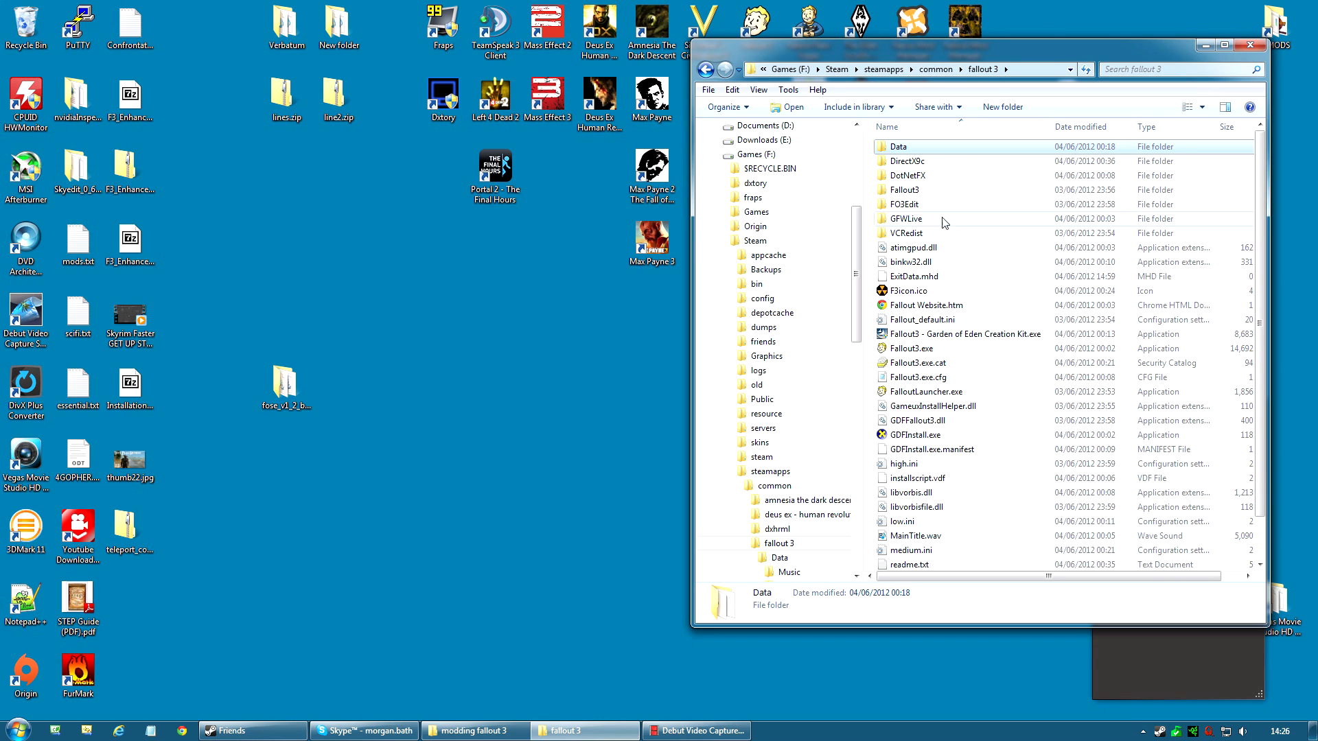
{"action": "mouse_move", "coordinate": [921, 291]}
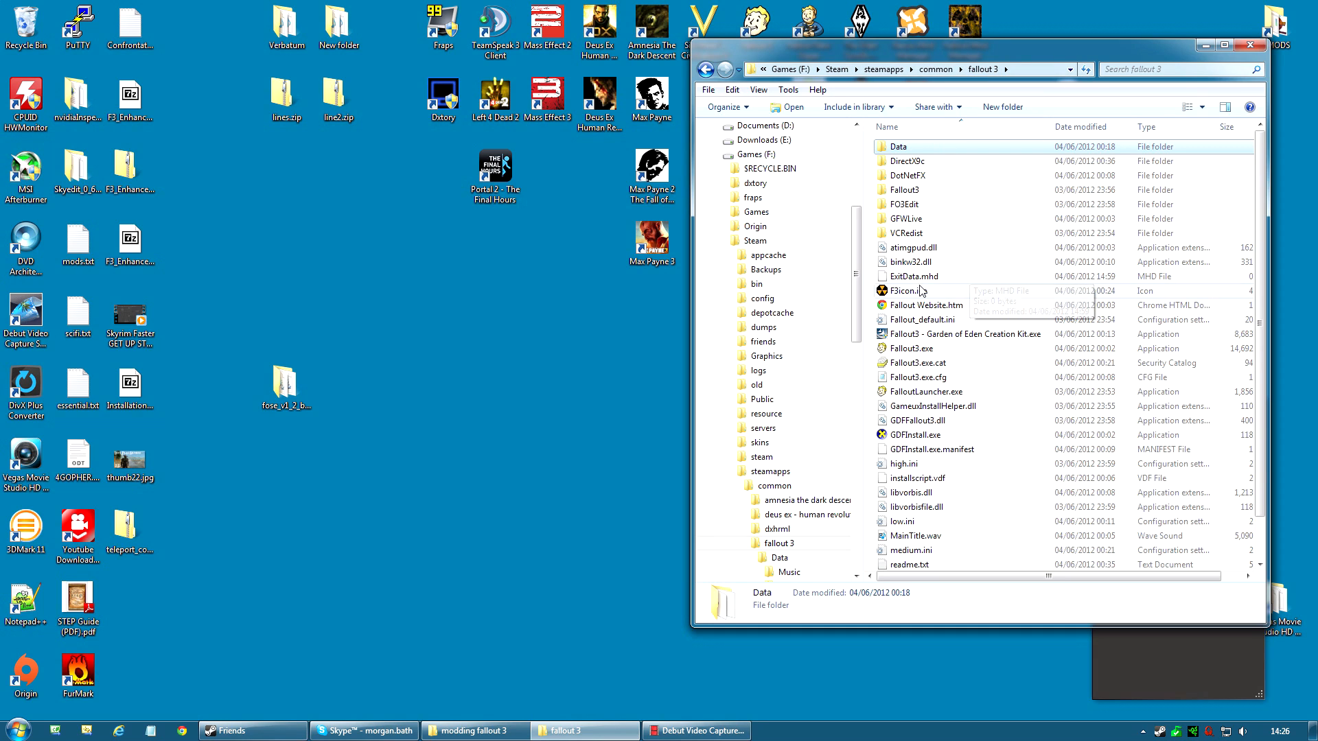
{"action": "mouse_move", "coordinate": [984, 394]}
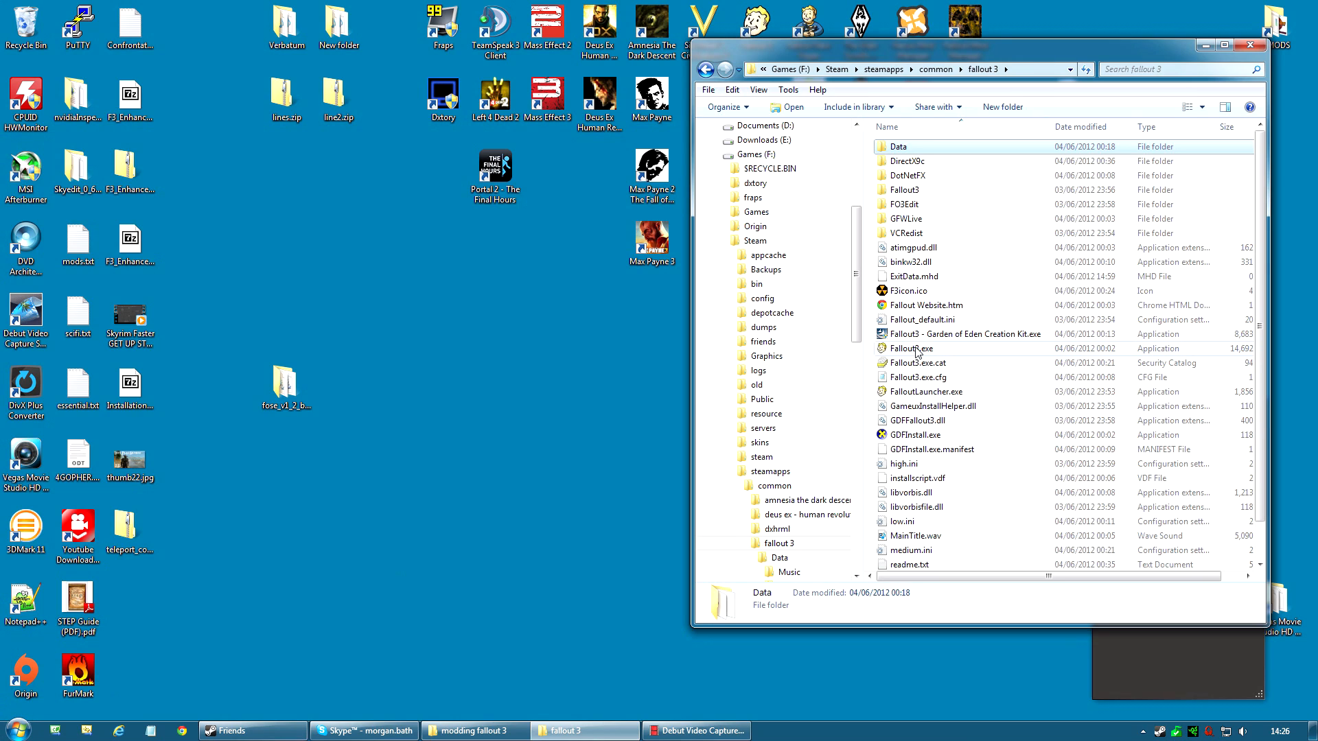
{"action": "left_click", "coordinate": [911, 348]}
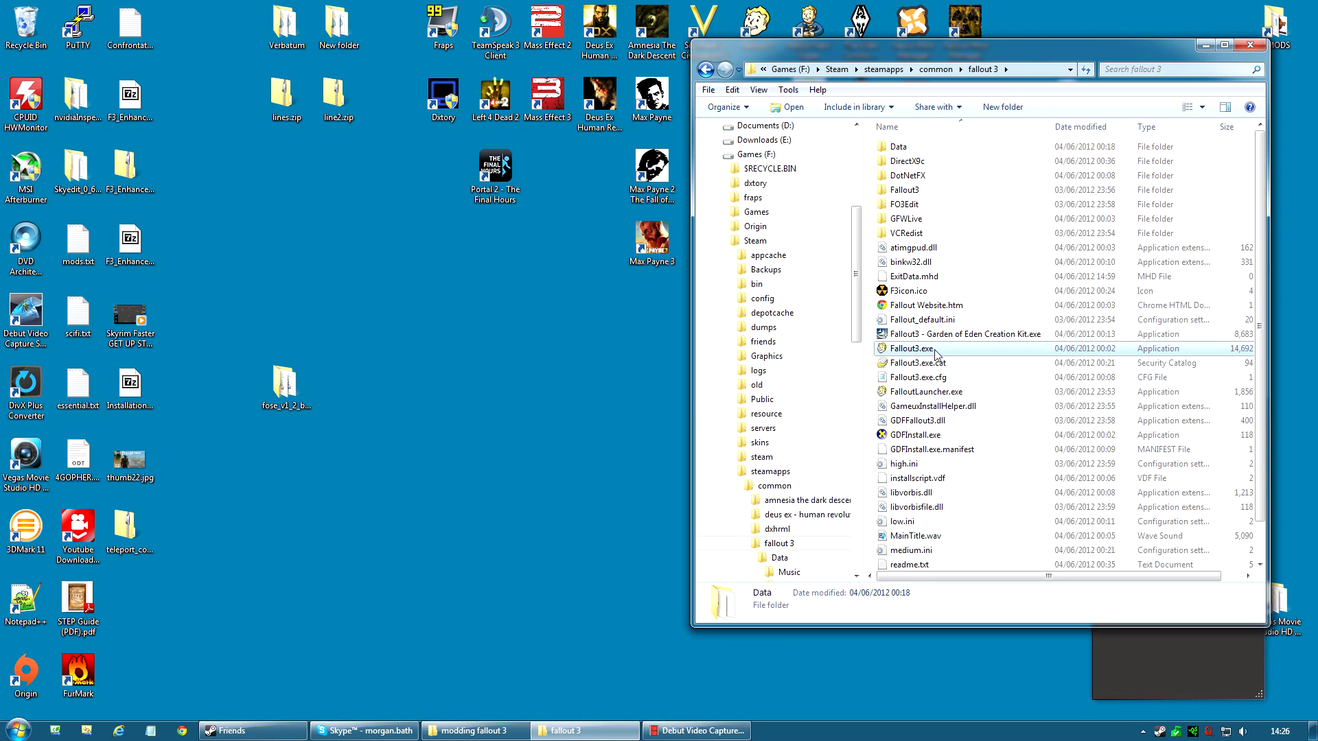
{"action": "left_click", "coordinate": [912, 349]}
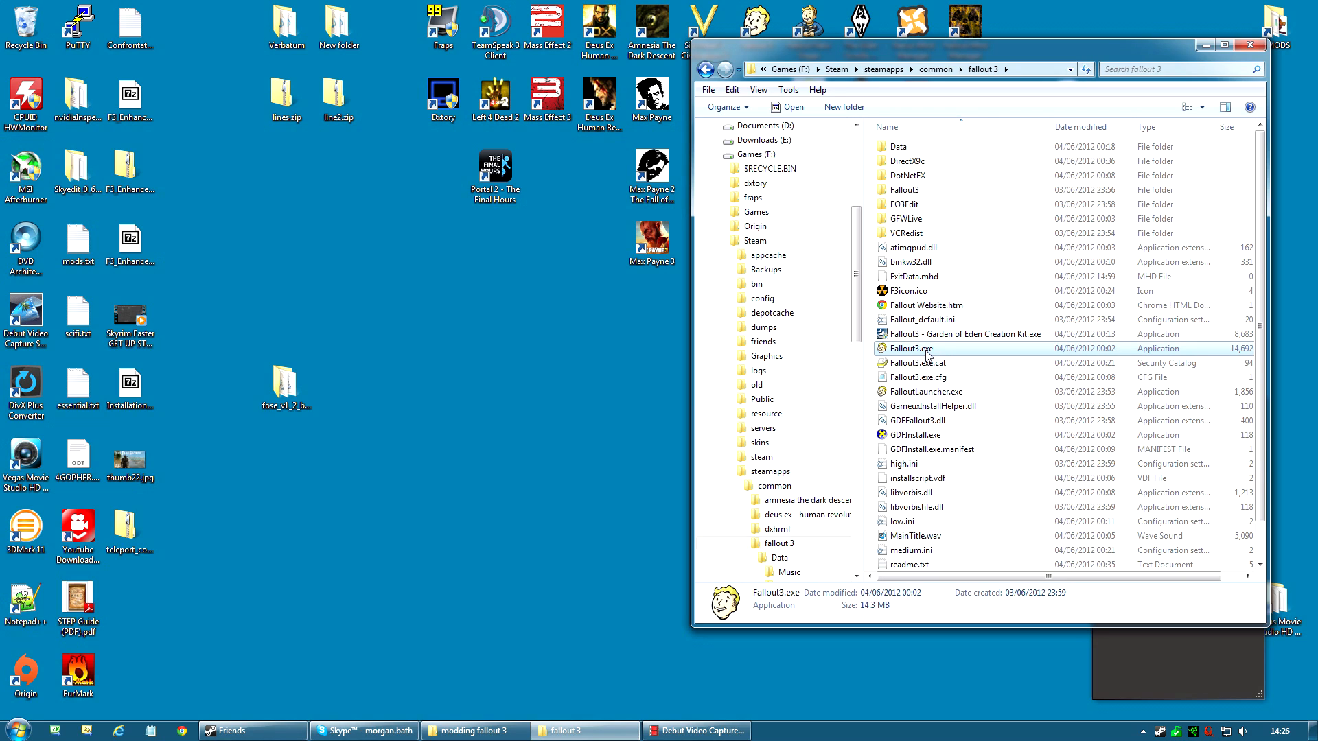
{"action": "mouse_move", "coordinate": [926, 351]}
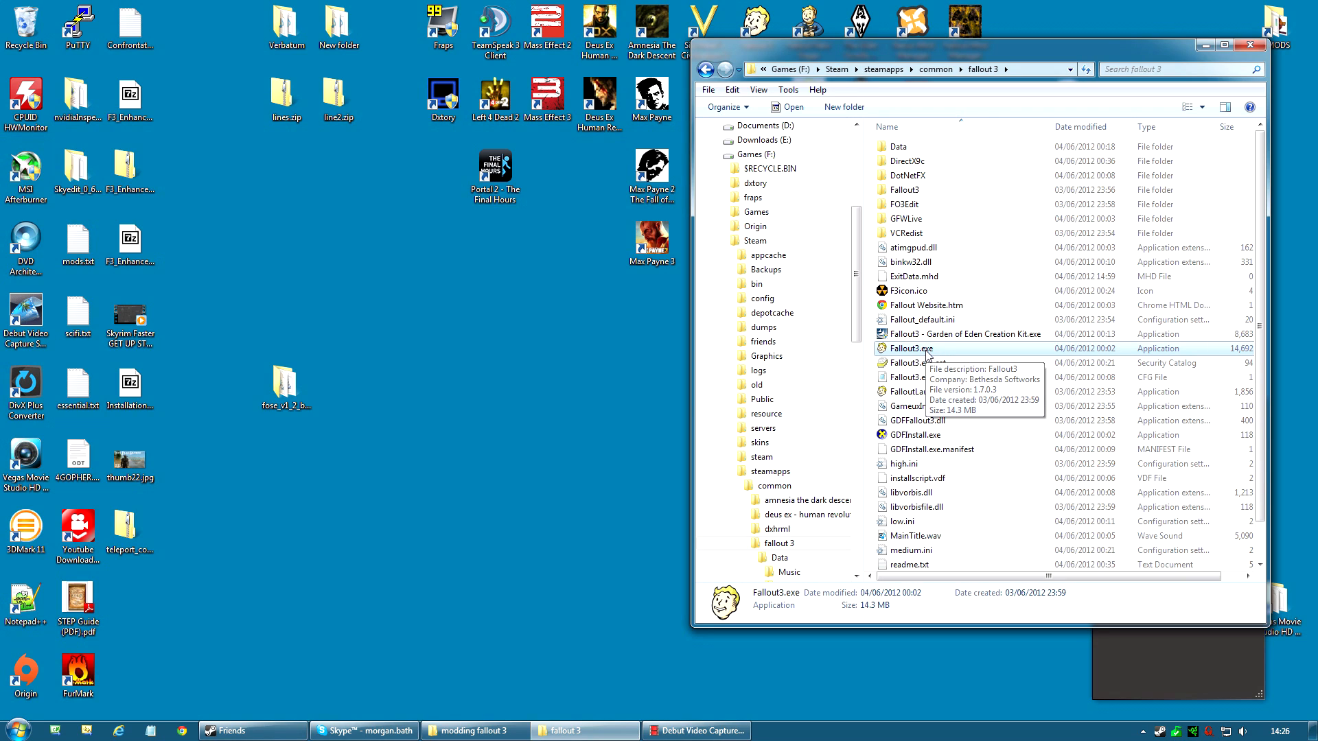
{"action": "mouse_move", "coordinate": [541, 374]}
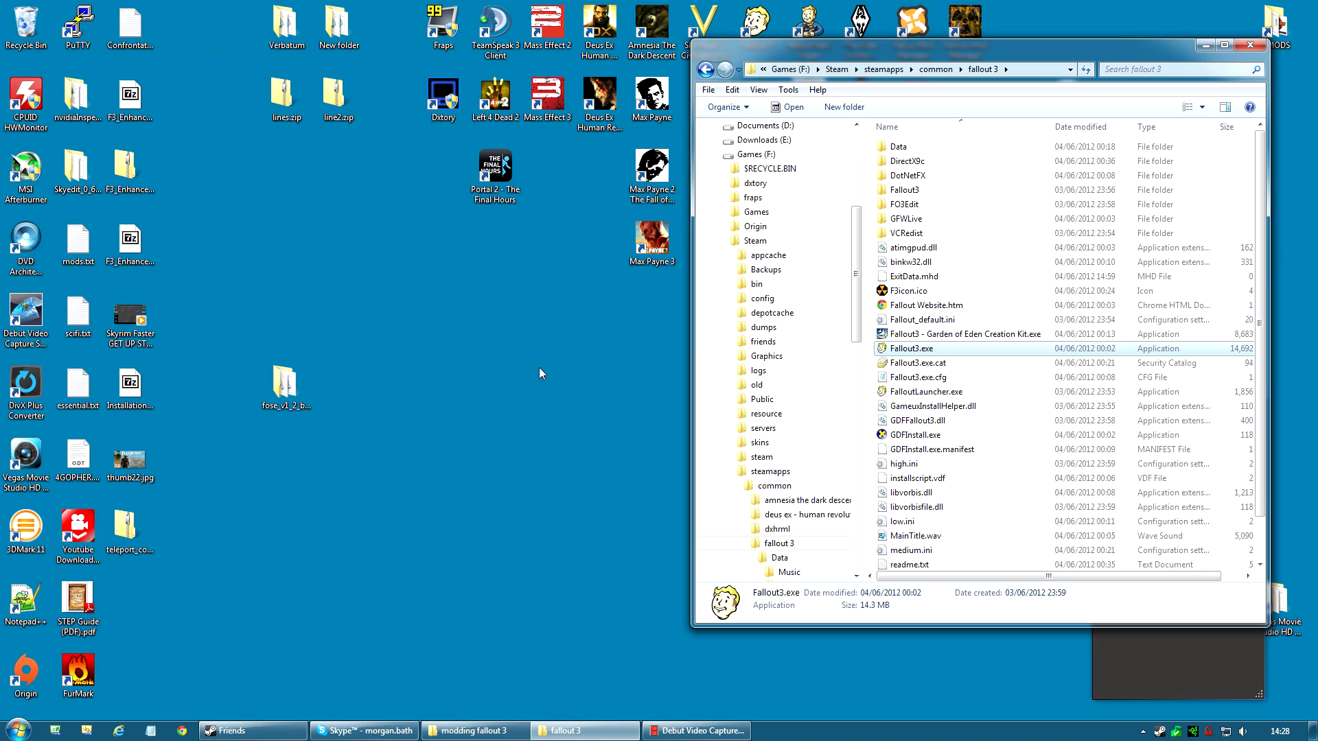
{"action": "mouse_move", "coordinate": [934, 355]}
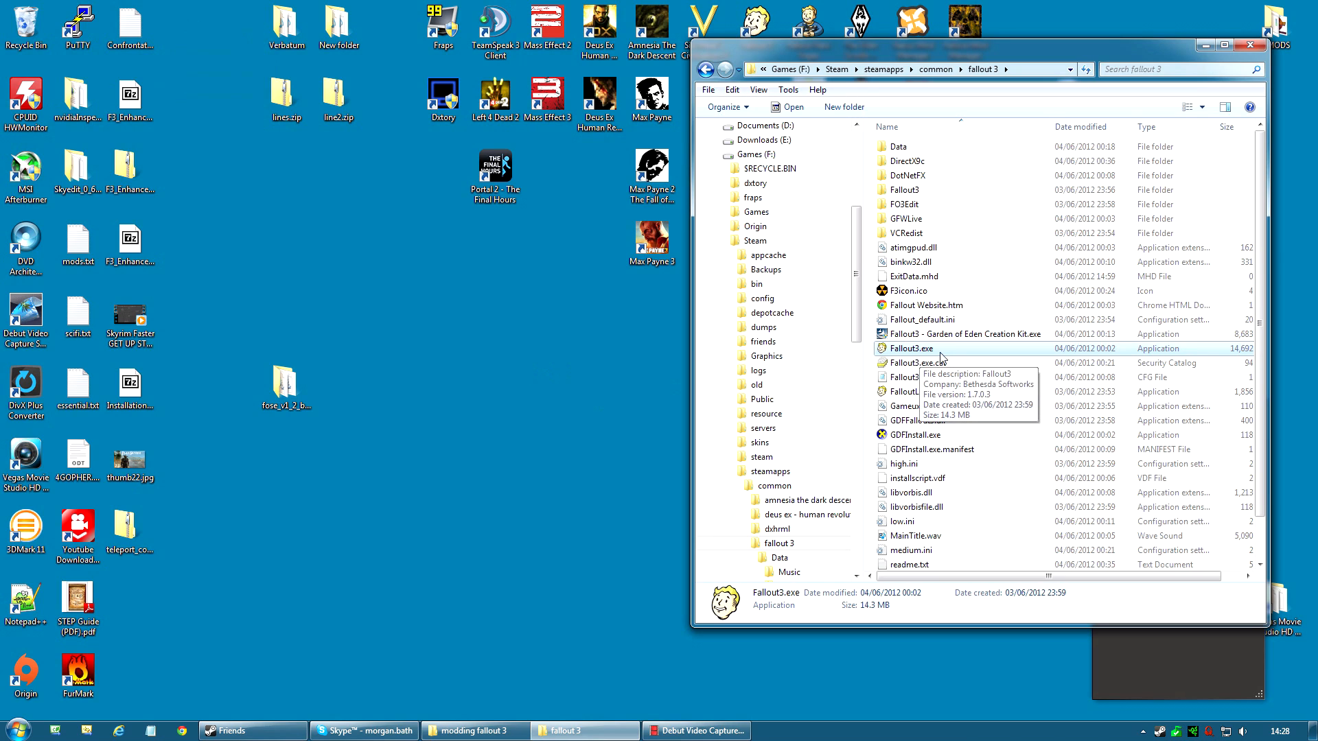
{"action": "mouse_move", "coordinate": [895, 358]}
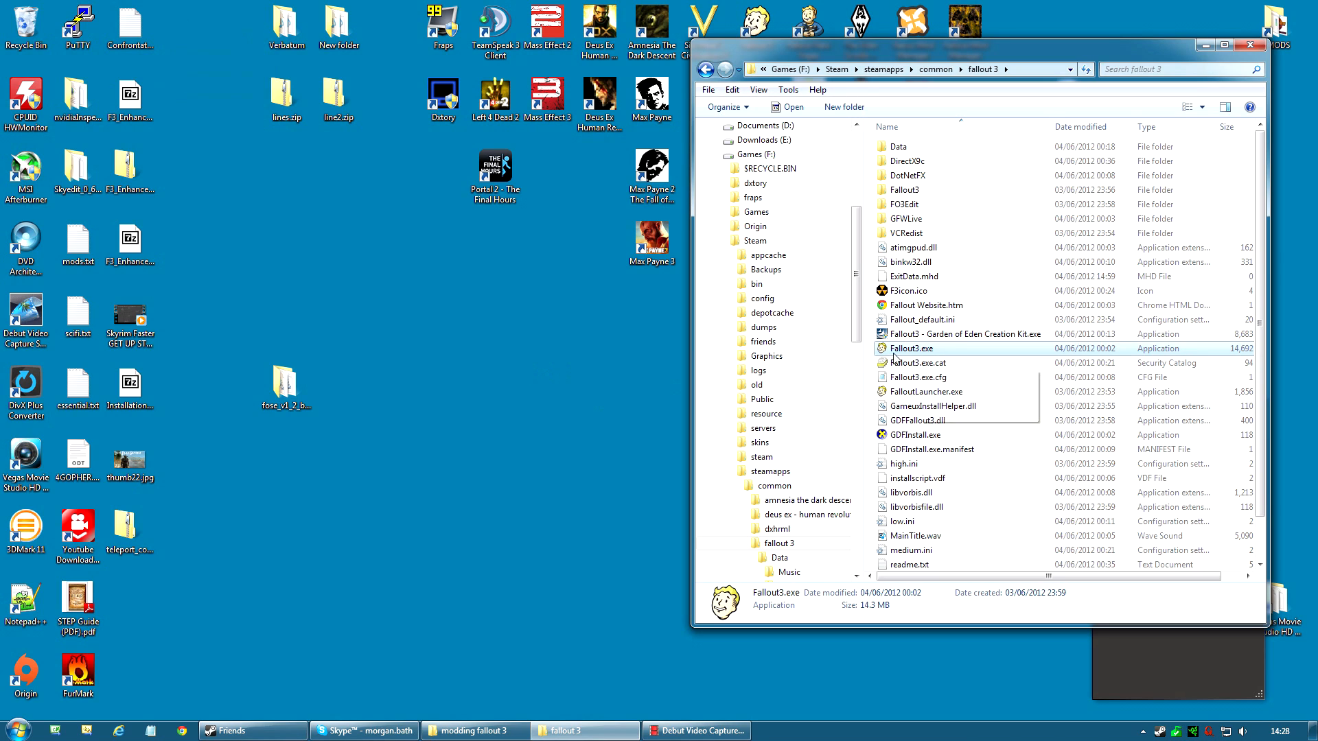
{"action": "mouse_move", "coordinate": [933, 357]}
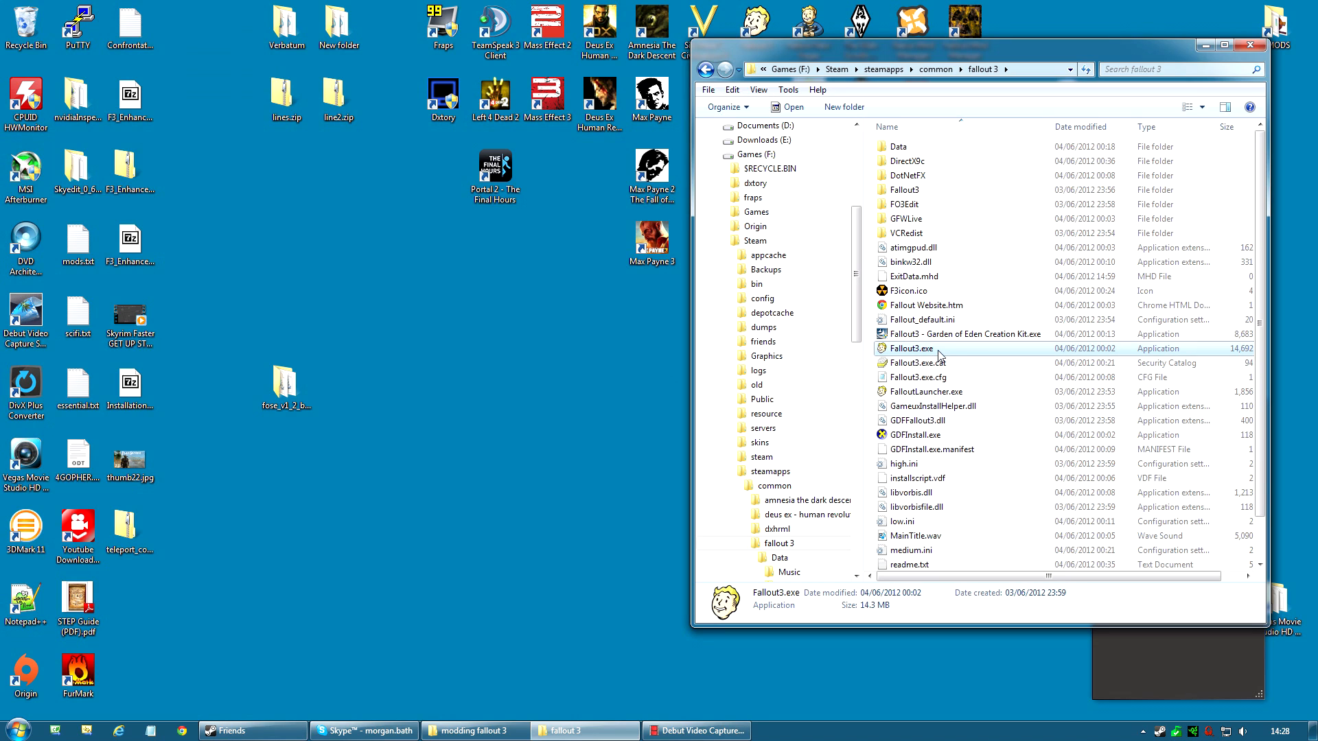
{"action": "left_click", "coordinate": [788, 89]}
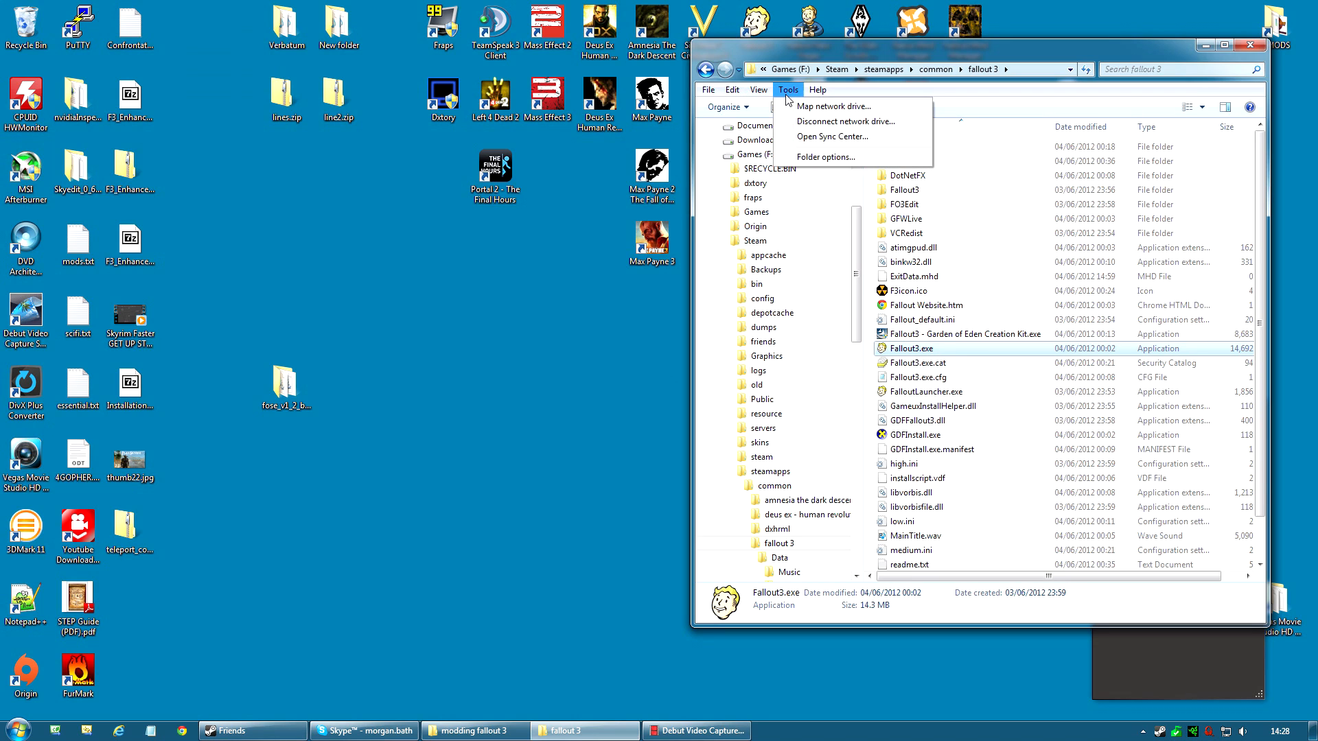
{"action": "left_click", "coordinate": [825, 157]}
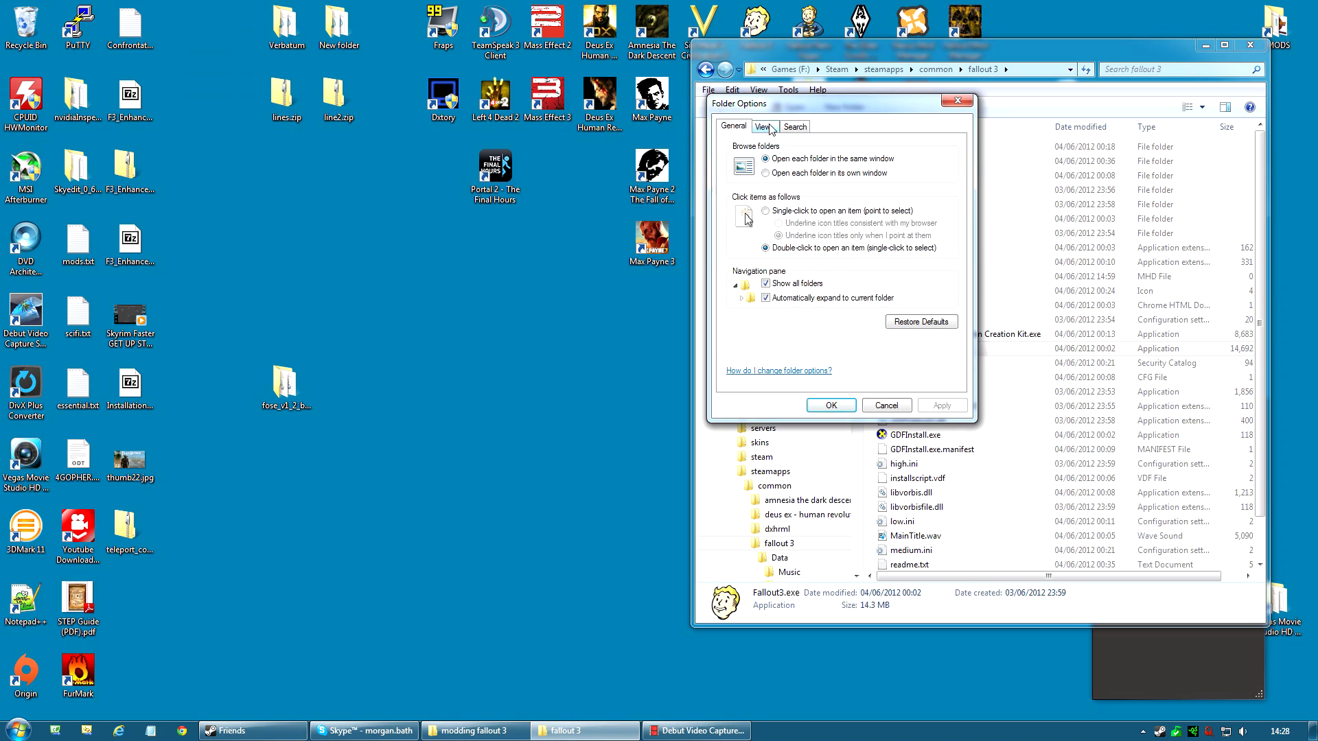
{"action": "left_click", "coordinate": [763, 126]}
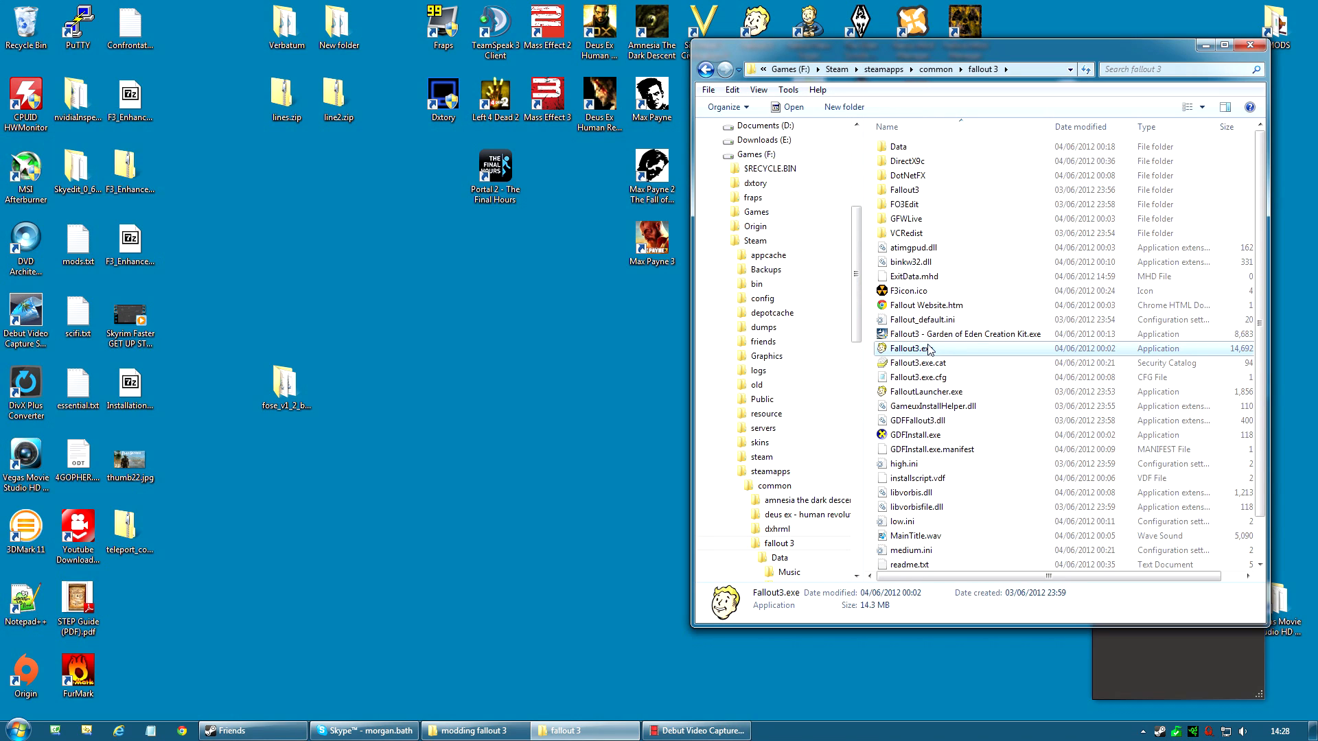
{"action": "mouse_move", "coordinate": [947, 349]}
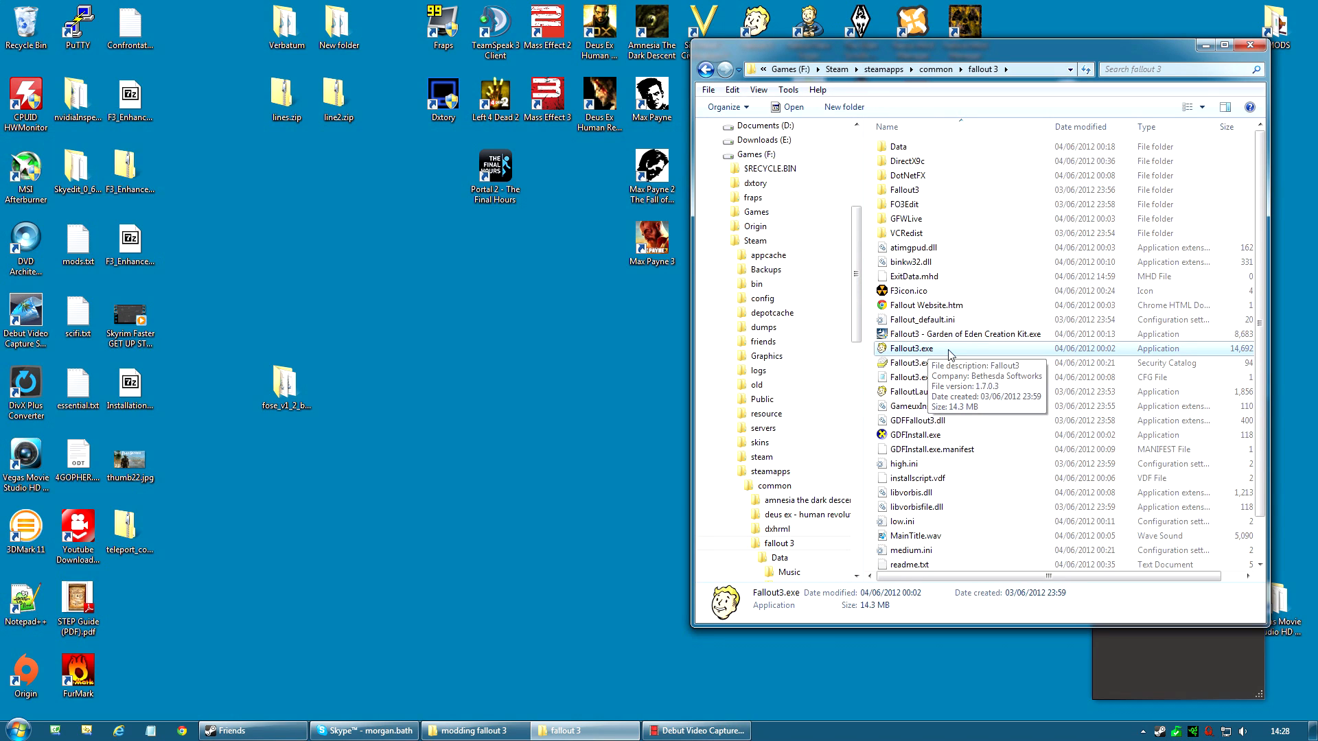
{"action": "mouse_move", "coordinate": [922, 352]}
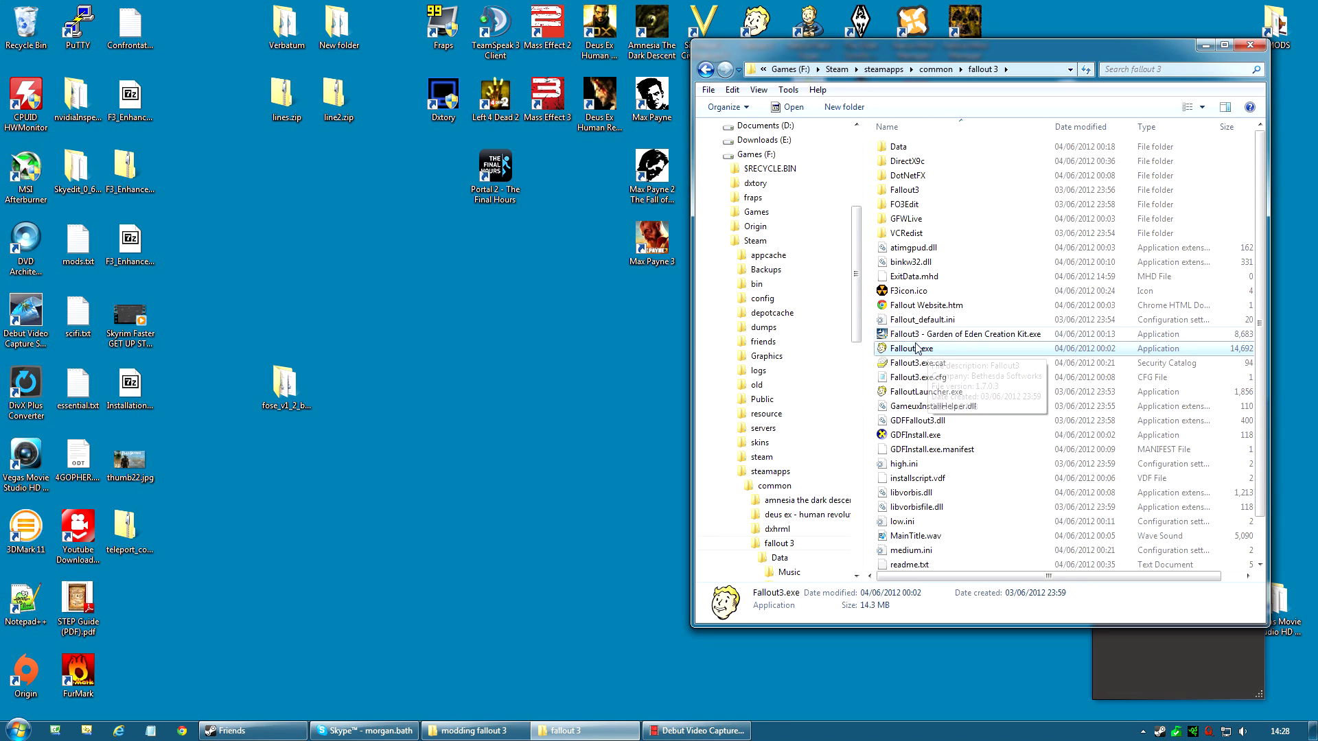
{"action": "mouse_move", "coordinate": [933, 362]}
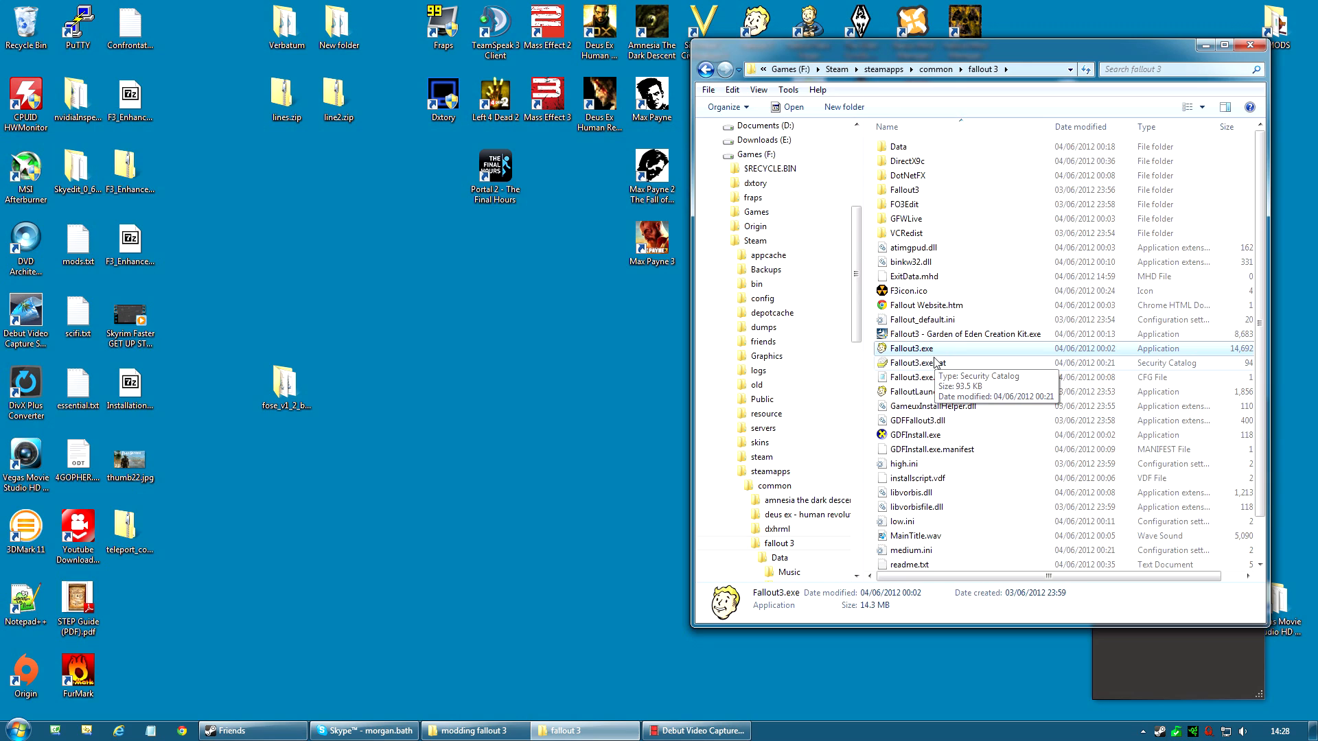
{"action": "mouse_move", "coordinate": [933, 350]}
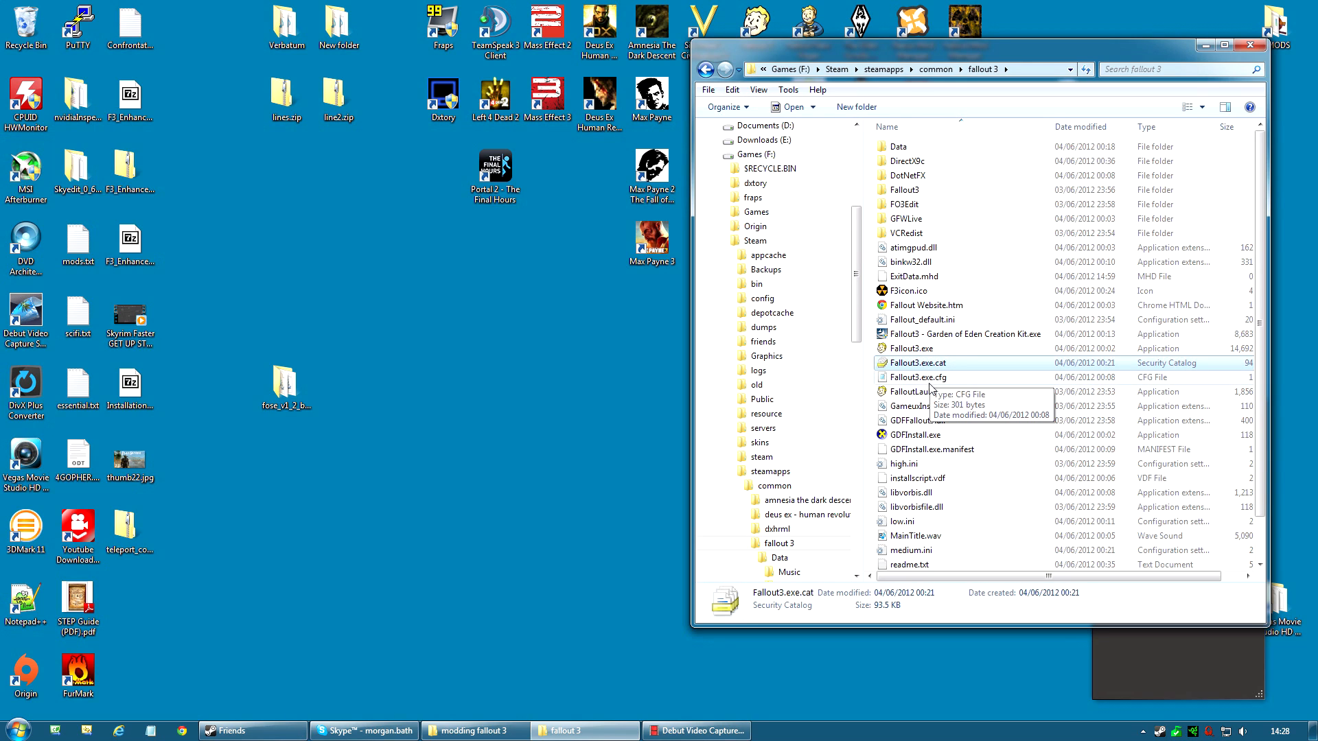
{"action": "left_click", "coordinate": [920, 376]}
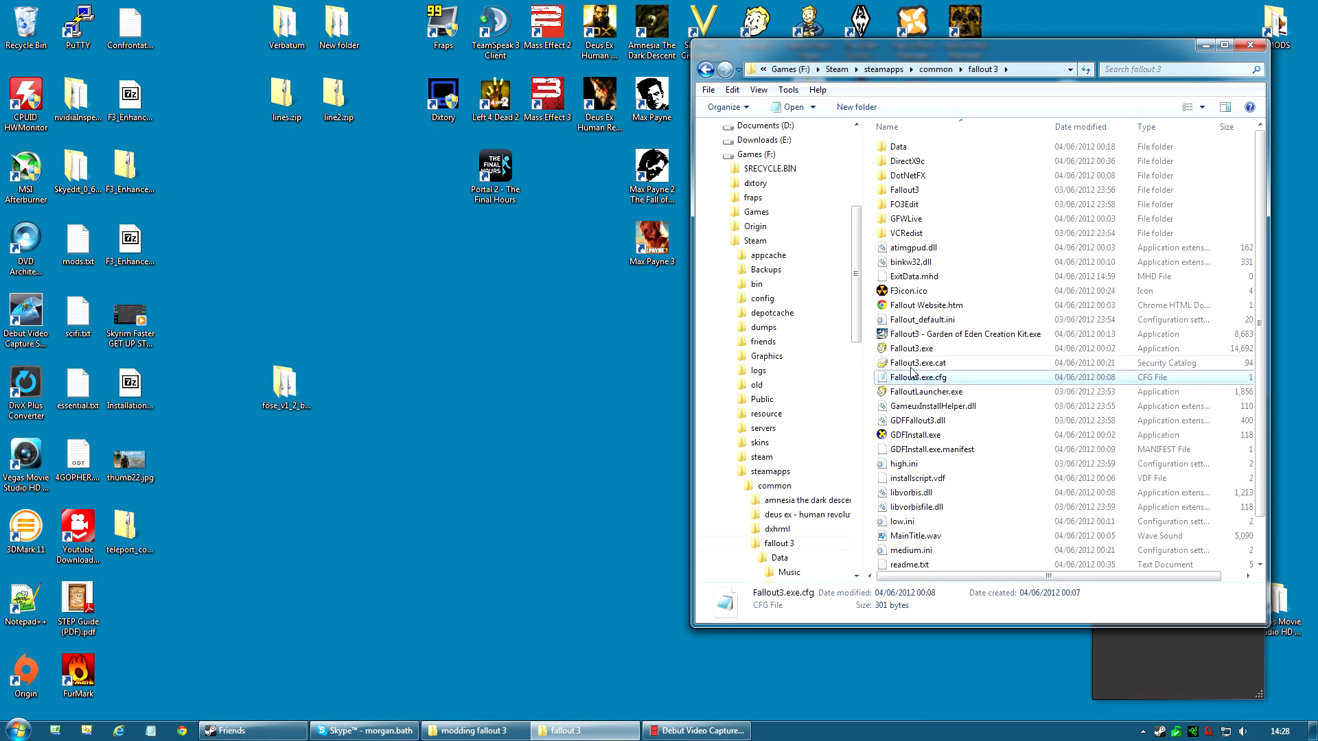
{"action": "mouse_move", "coordinate": [931, 368]}
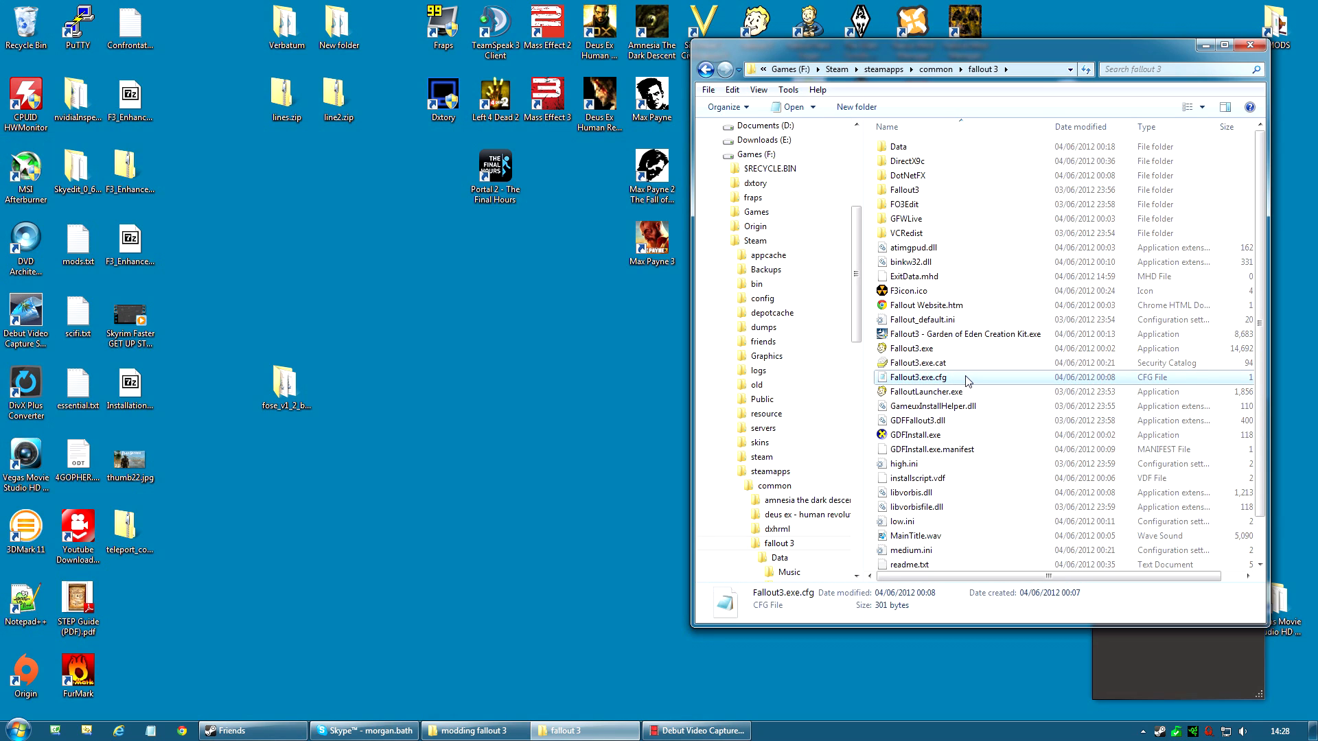
{"action": "mouse_move", "coordinate": [966, 379]}
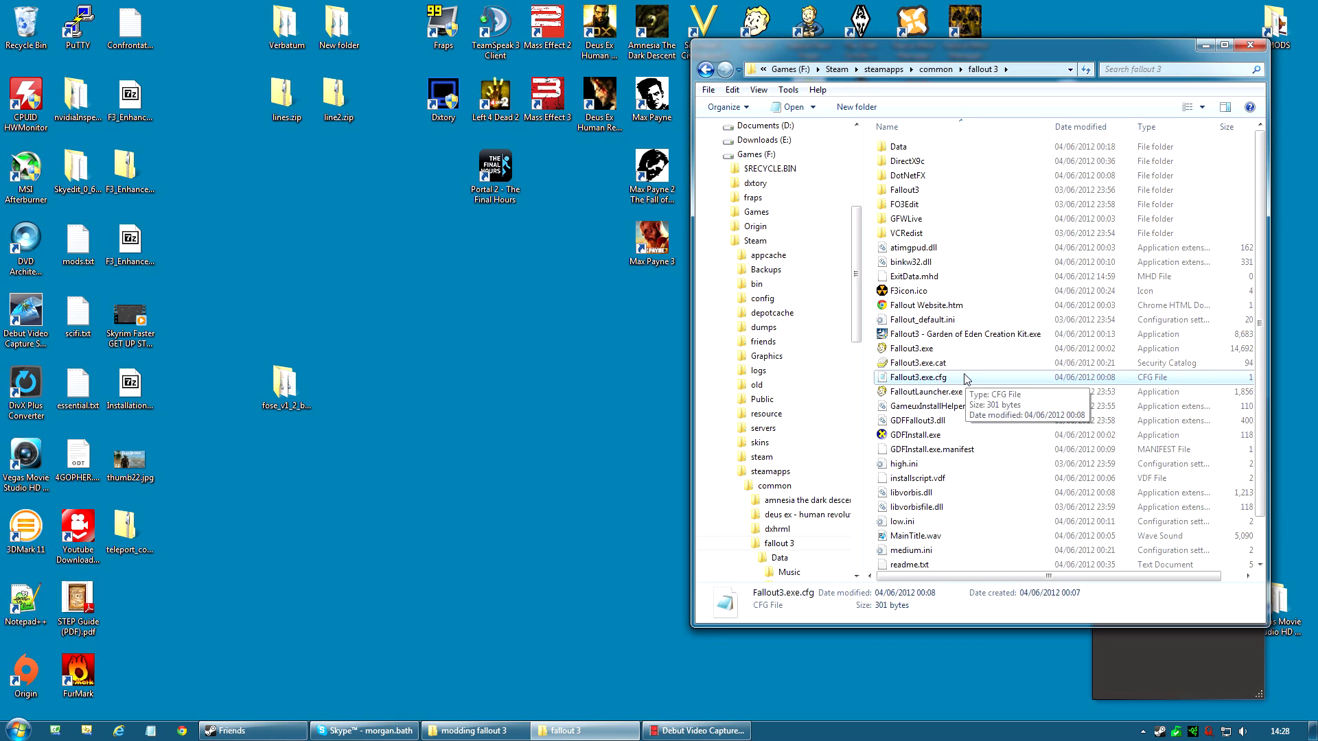
{"action": "mouse_move", "coordinate": [929, 222]}
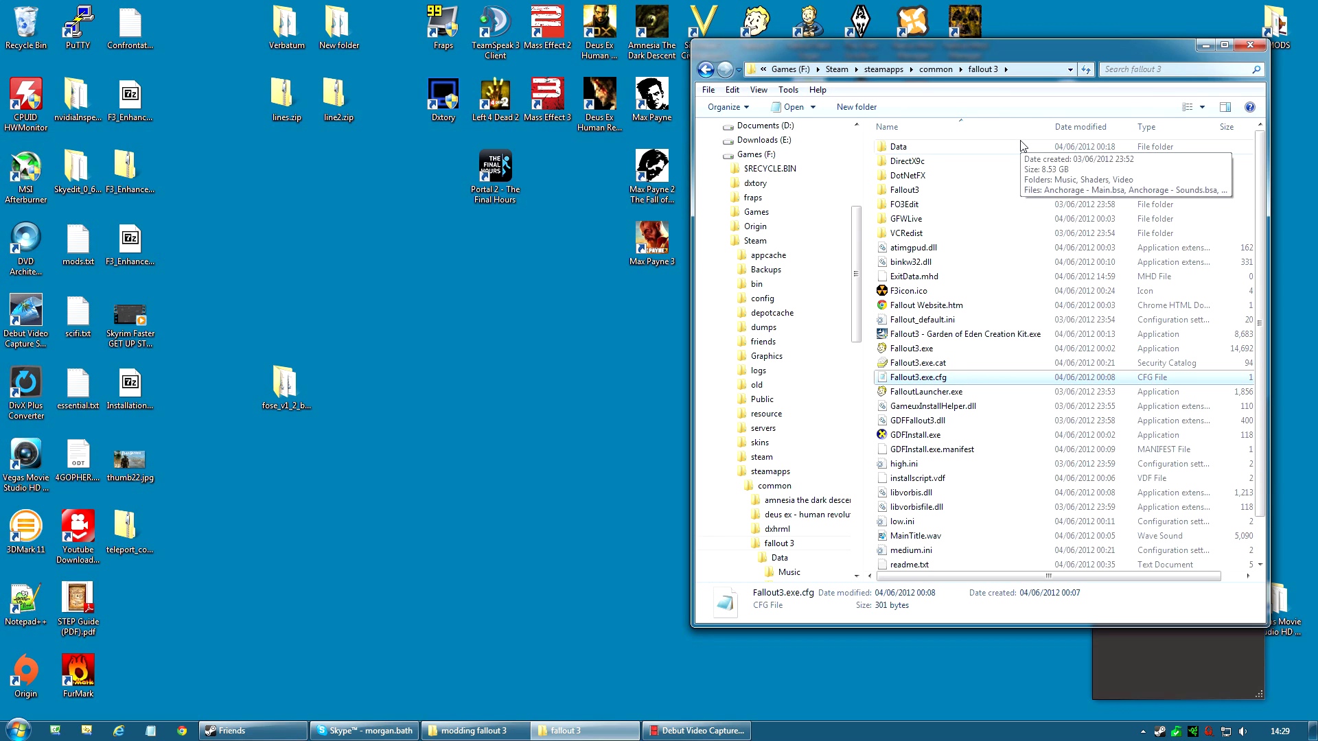
{"action": "mouse_move", "coordinate": [1052, 338]}
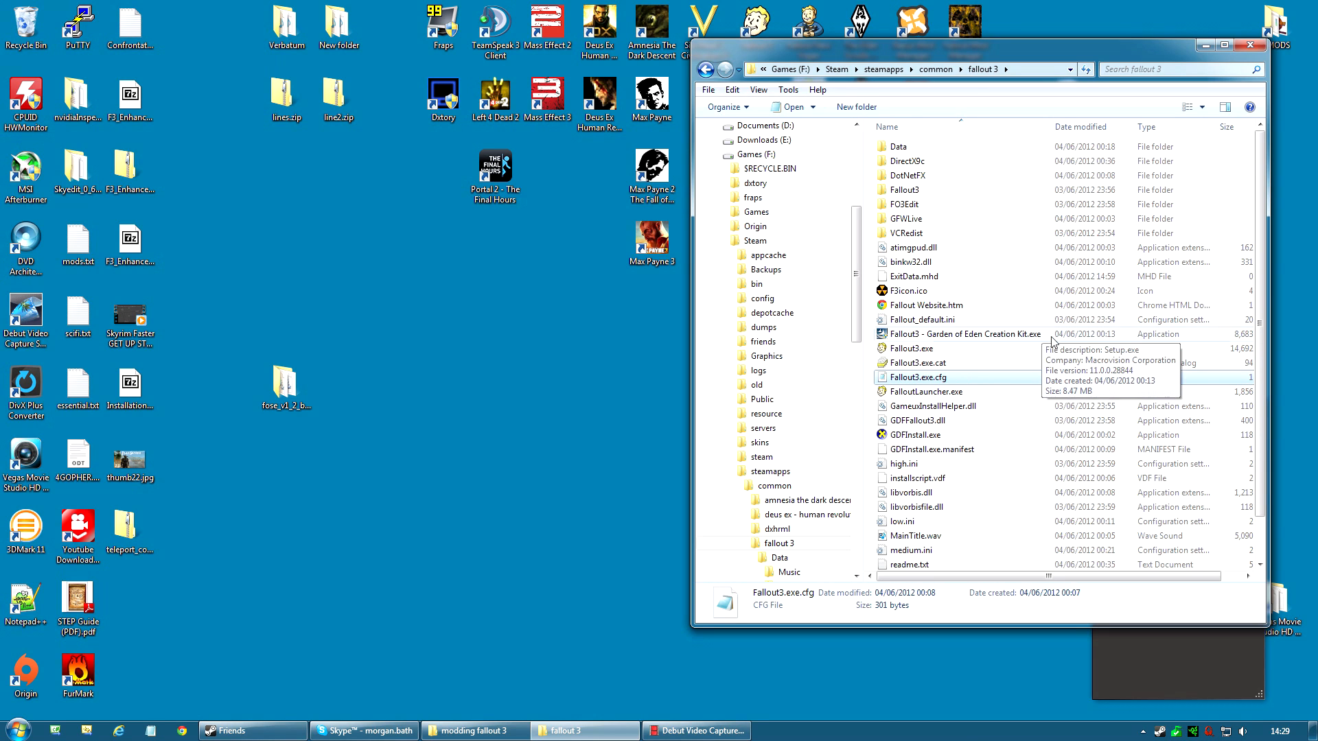
{"action": "mouse_move", "coordinate": [1021, 343]}
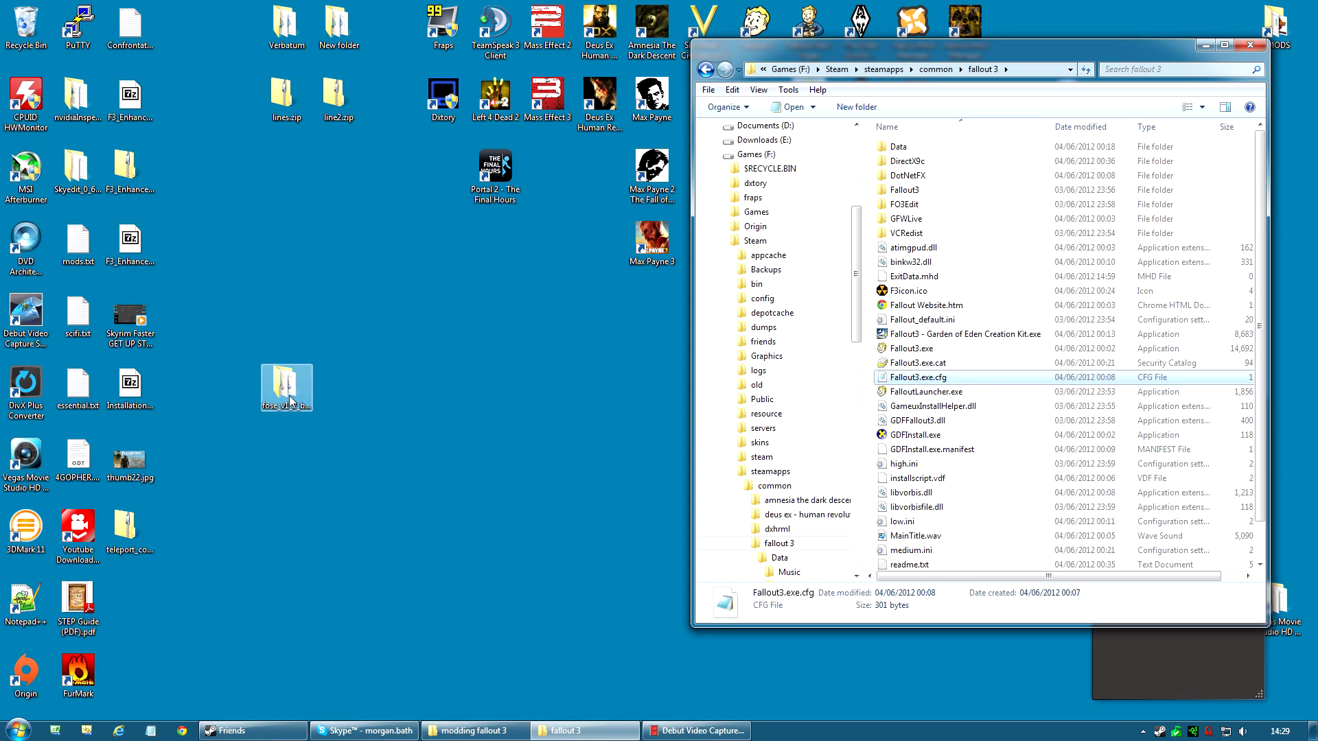
Step: Select every FOSE file except the src folder inside fose_v1_2_beta2
{"action": "double_click", "coordinate": [287, 387]}
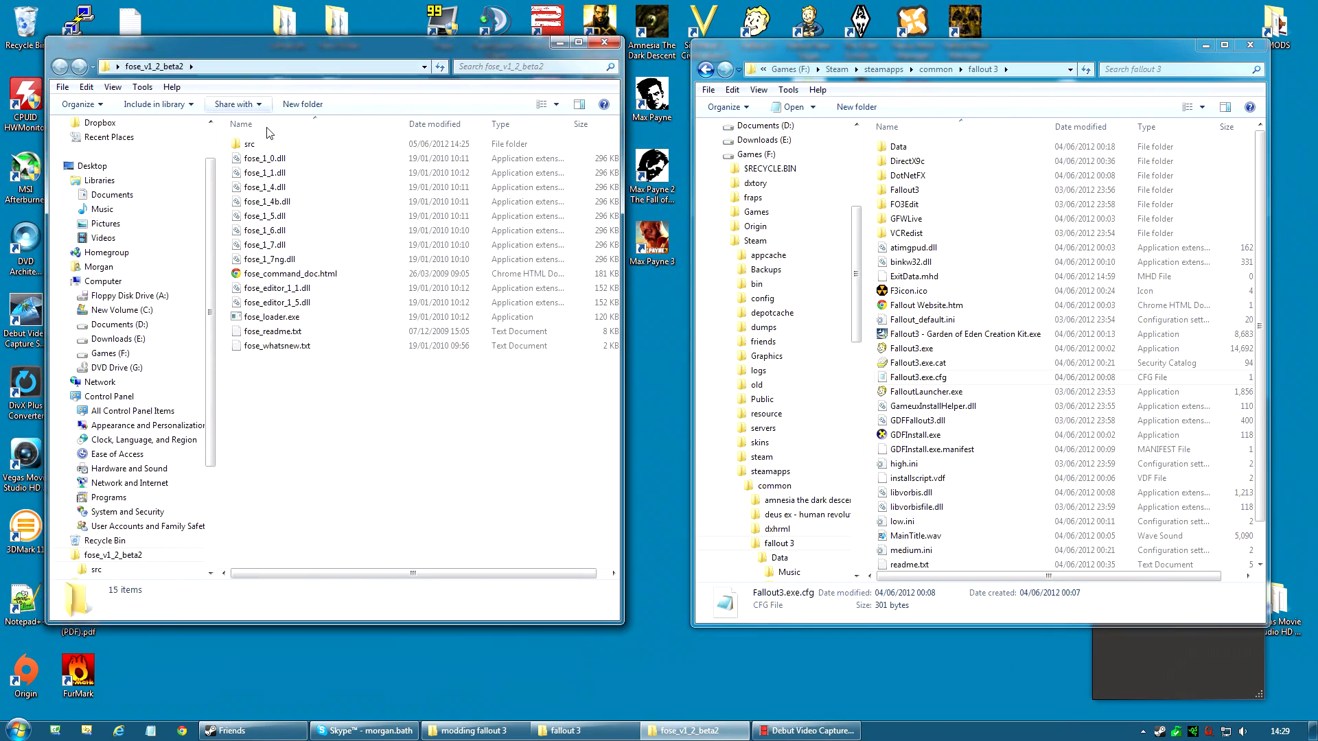
{"action": "left_click", "coordinate": [250, 144]}
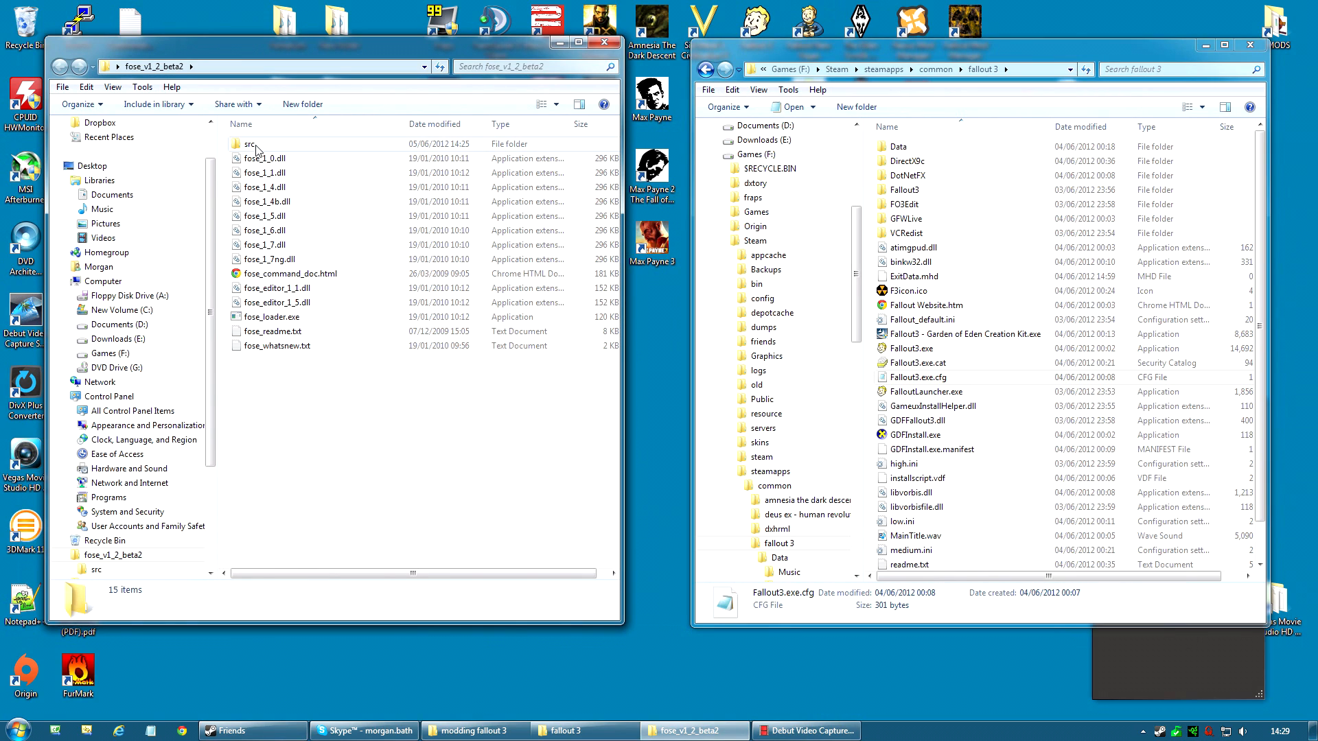
{"action": "mouse_move", "coordinate": [257, 149]}
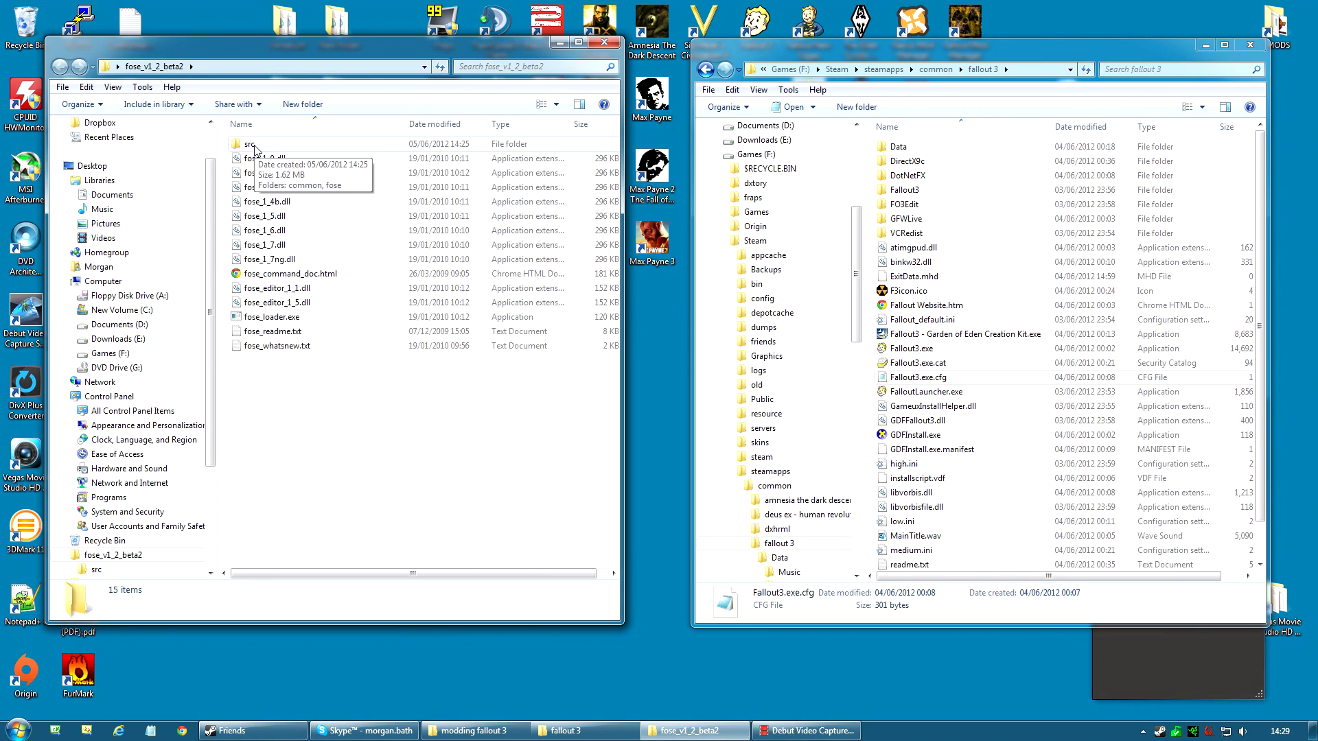
{"action": "double_click", "coordinate": [248, 145]}
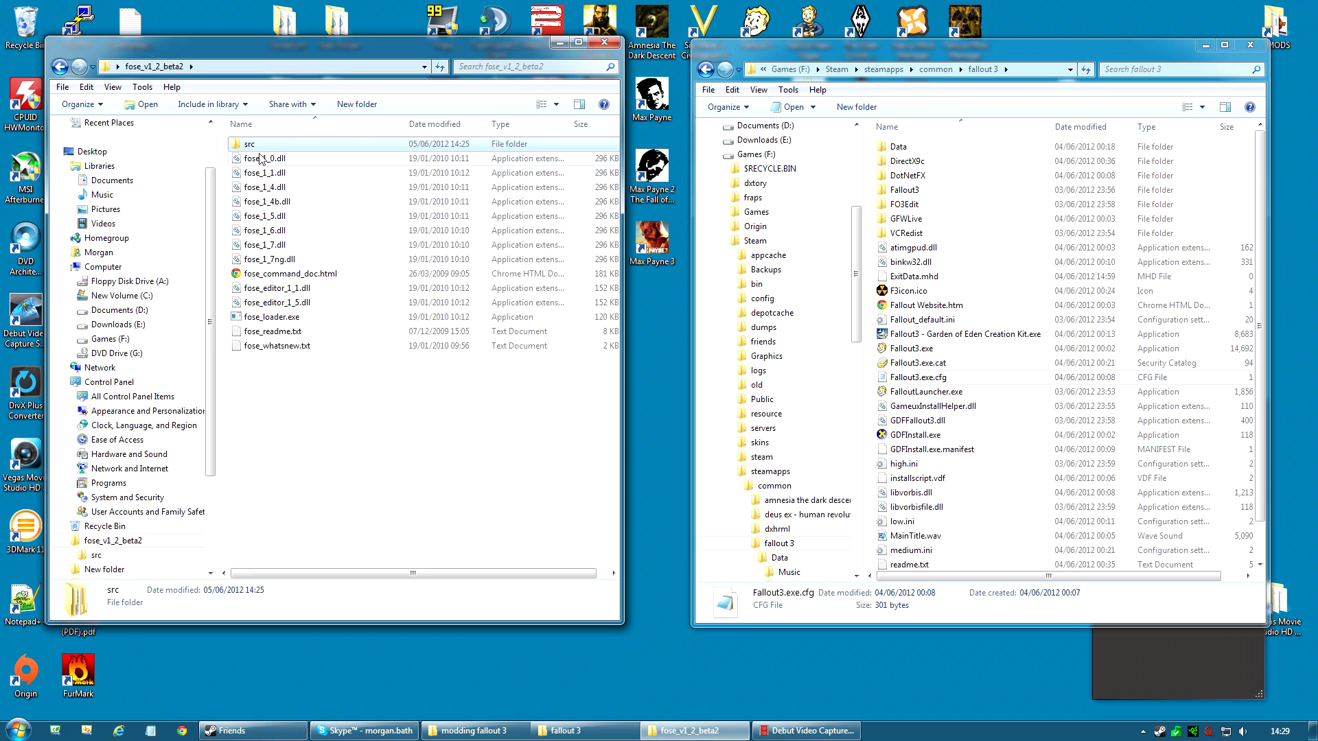
{"action": "left_click", "coordinate": [253, 159]}
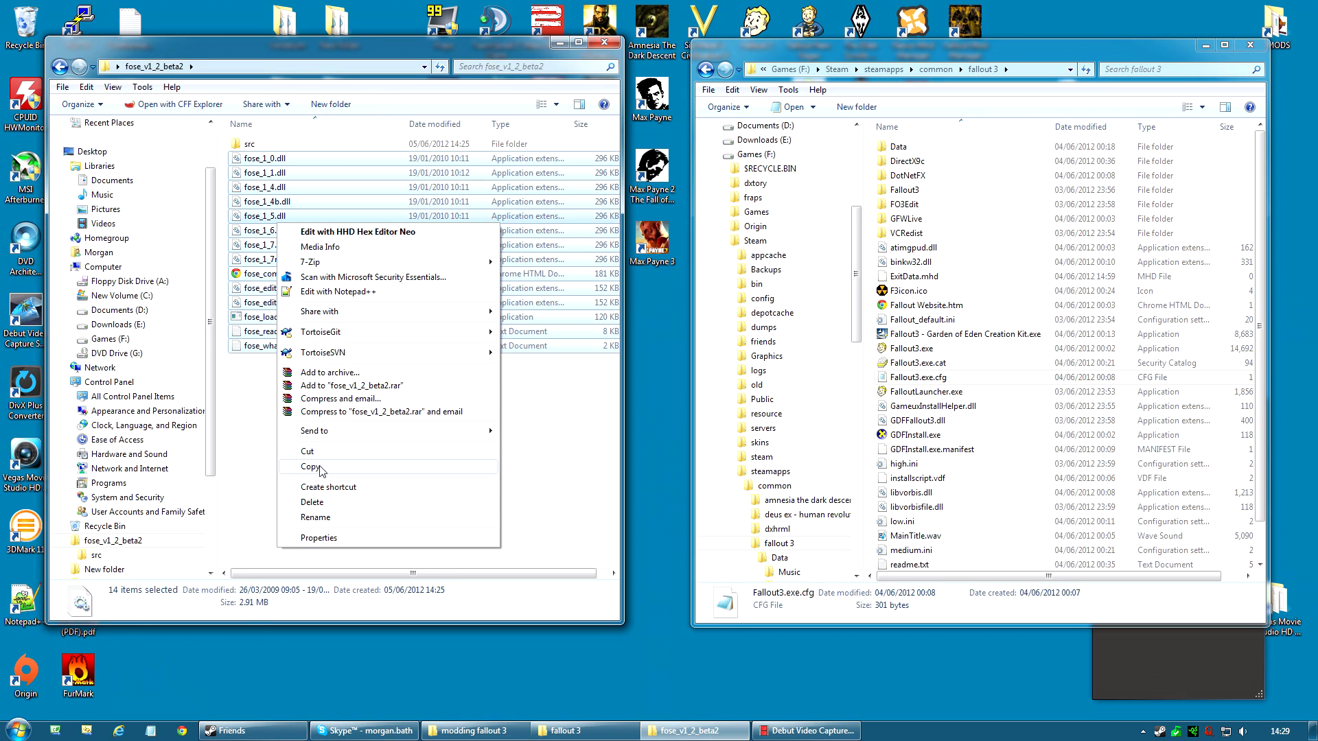
Step: Copy the selected FOSE files and paste them into the Fallout 3 folder
{"action": "left_click", "coordinate": [309, 466]}
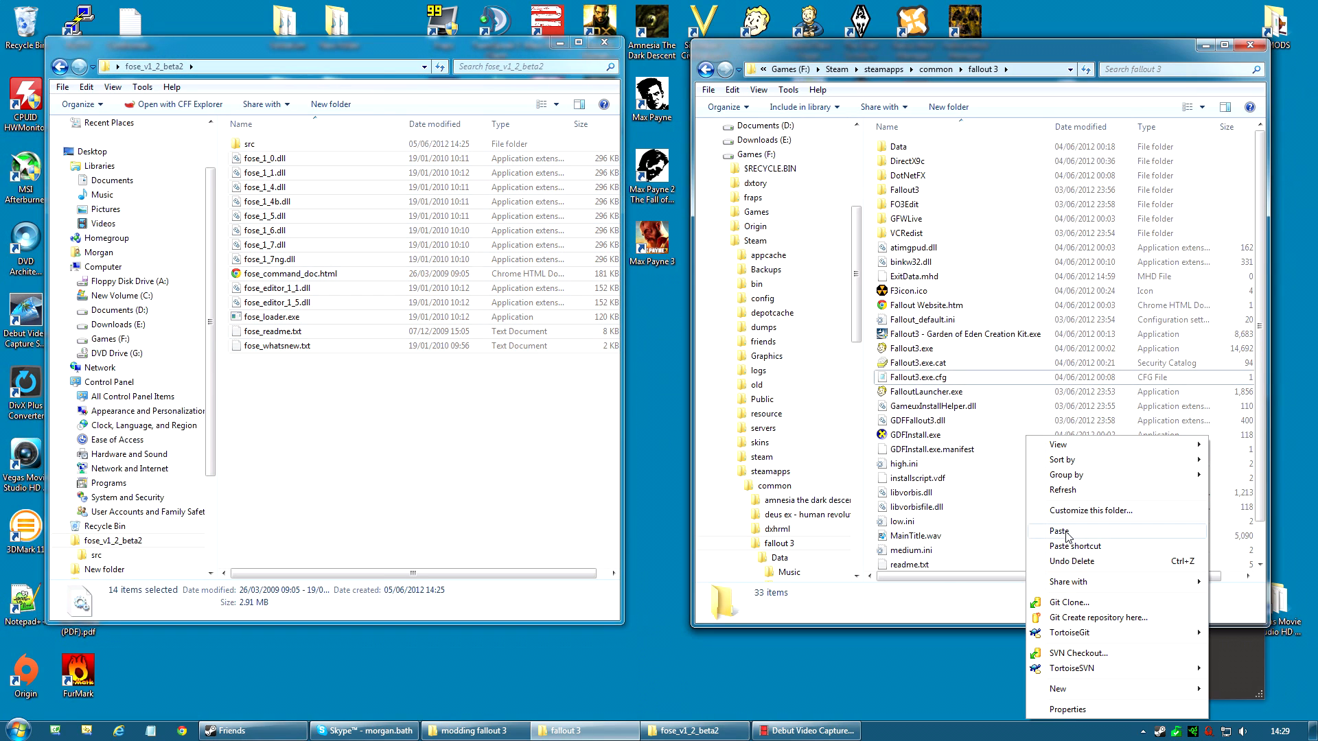
{"action": "left_click", "coordinate": [1058, 532]}
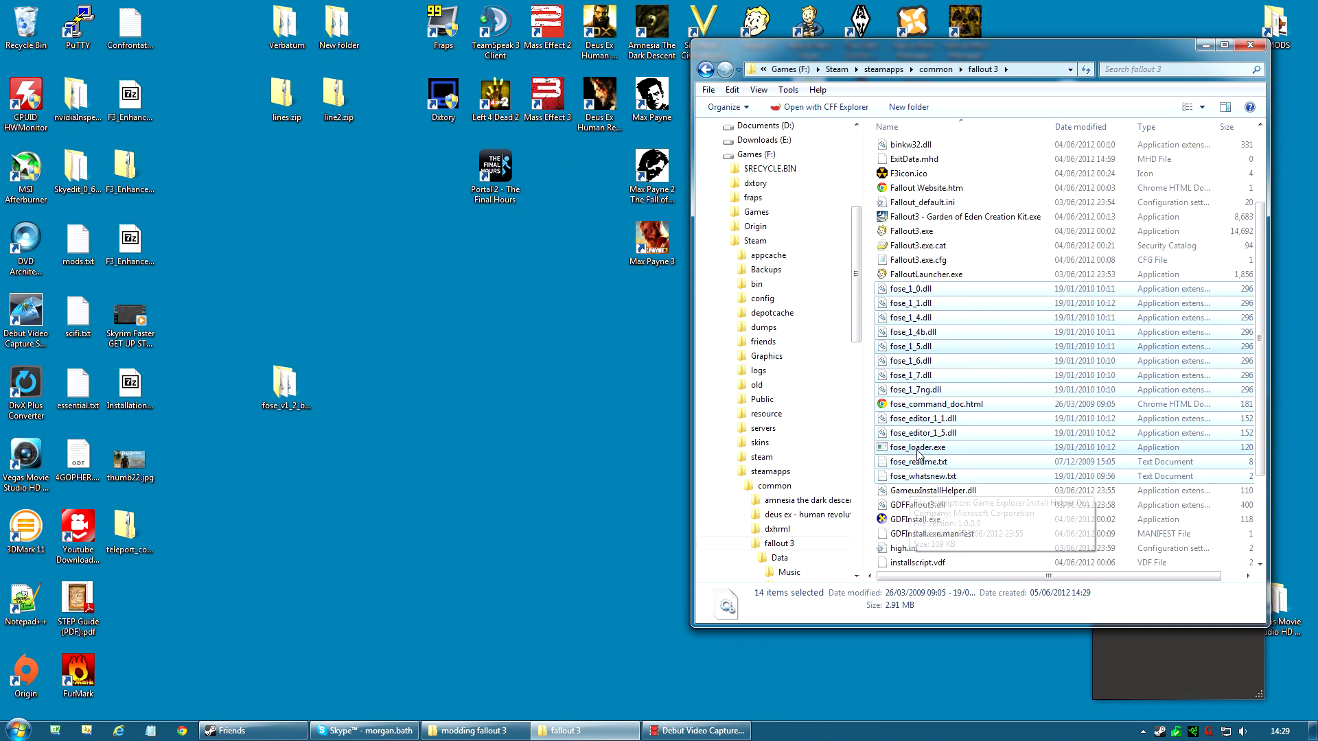
Step: Send a shortcut of fose_loader.exe to the desktop
{"action": "left_click", "coordinate": [917, 448]}
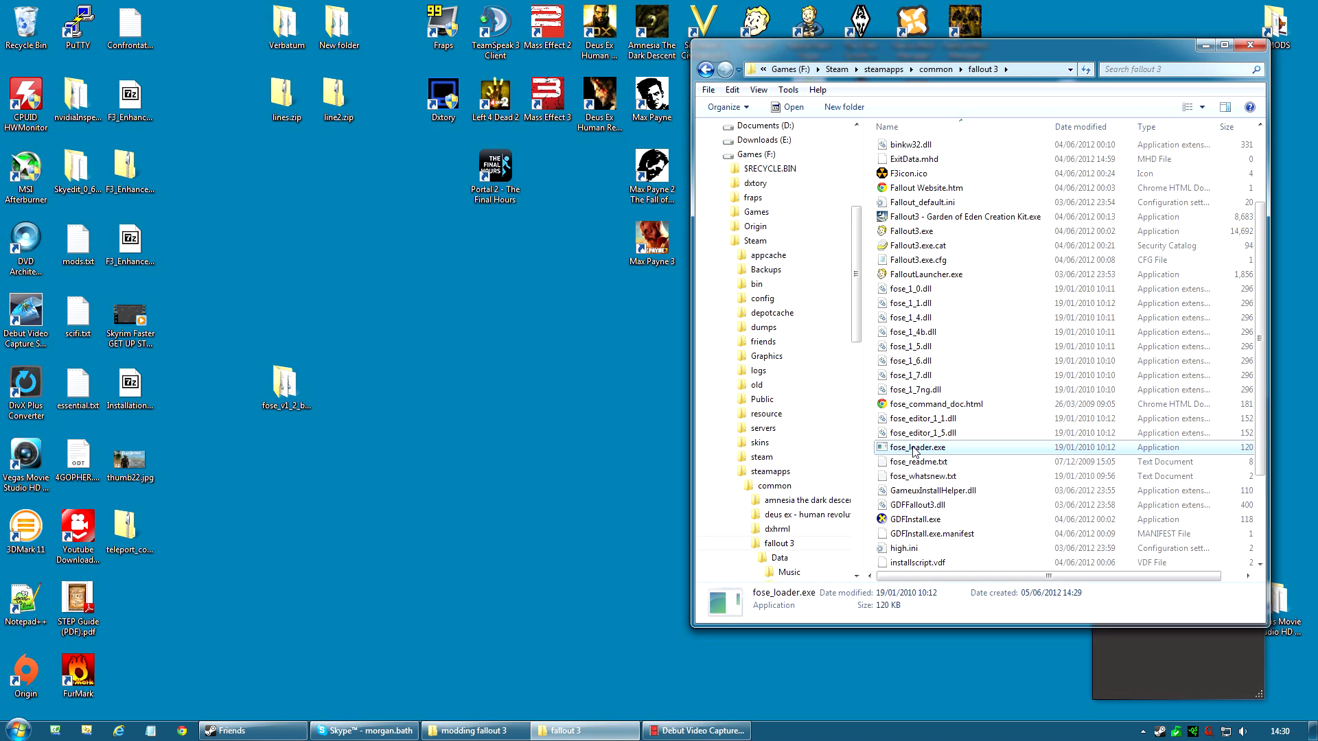
{"action": "mouse_move", "coordinate": [923, 449]}
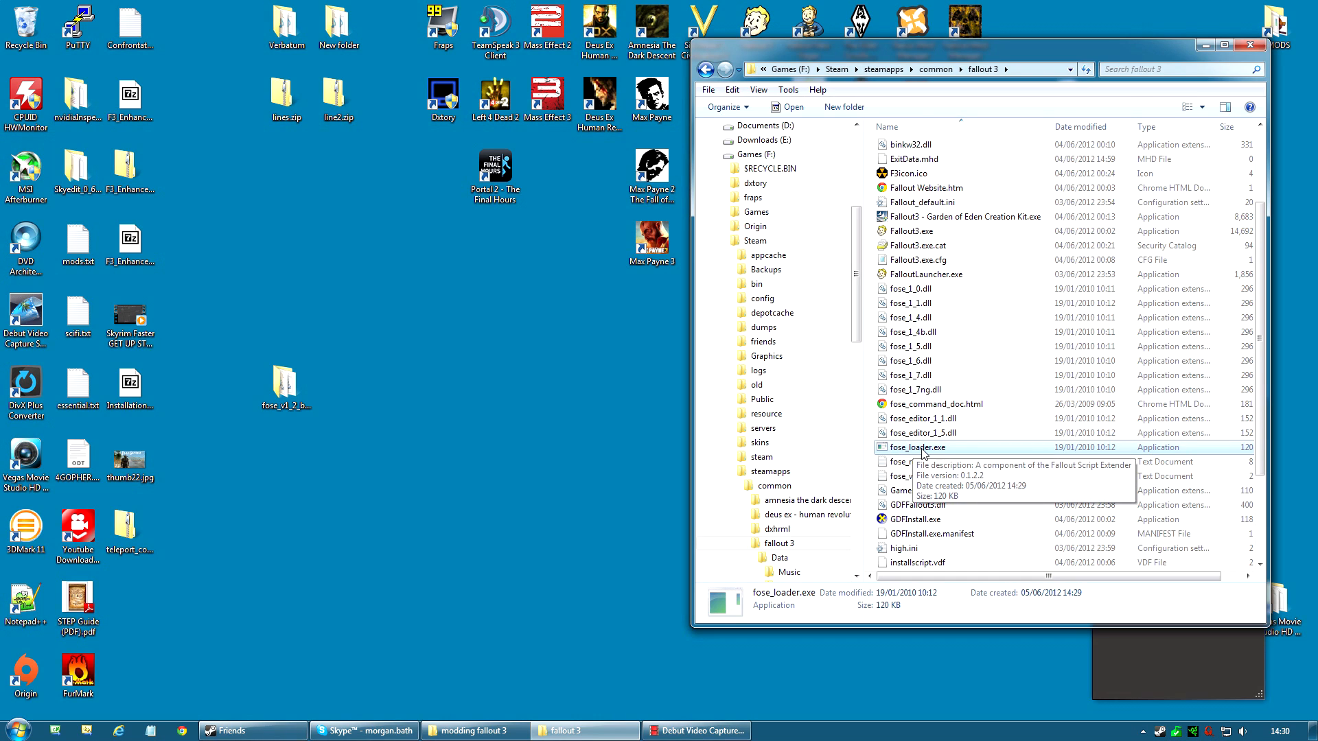
{"action": "right_click", "coordinate": [917, 447]}
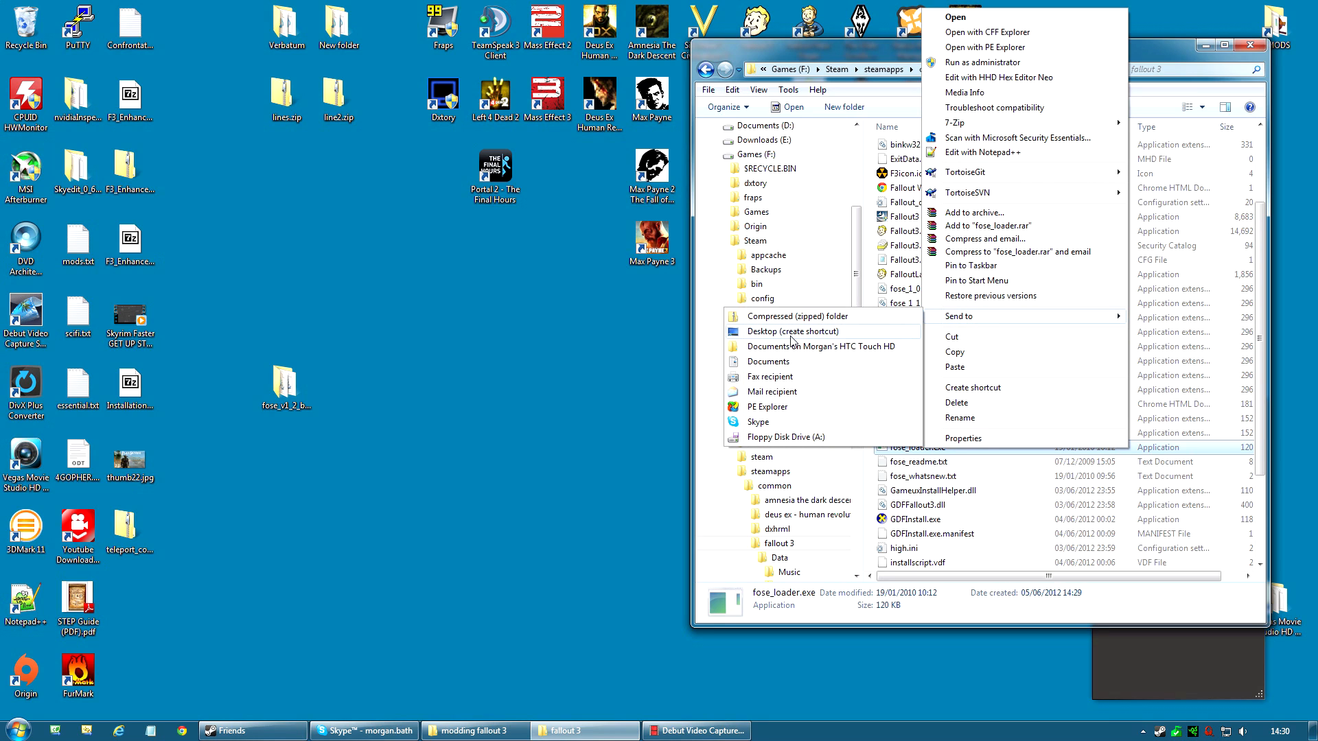
{"action": "mouse_move", "coordinate": [797, 336]}
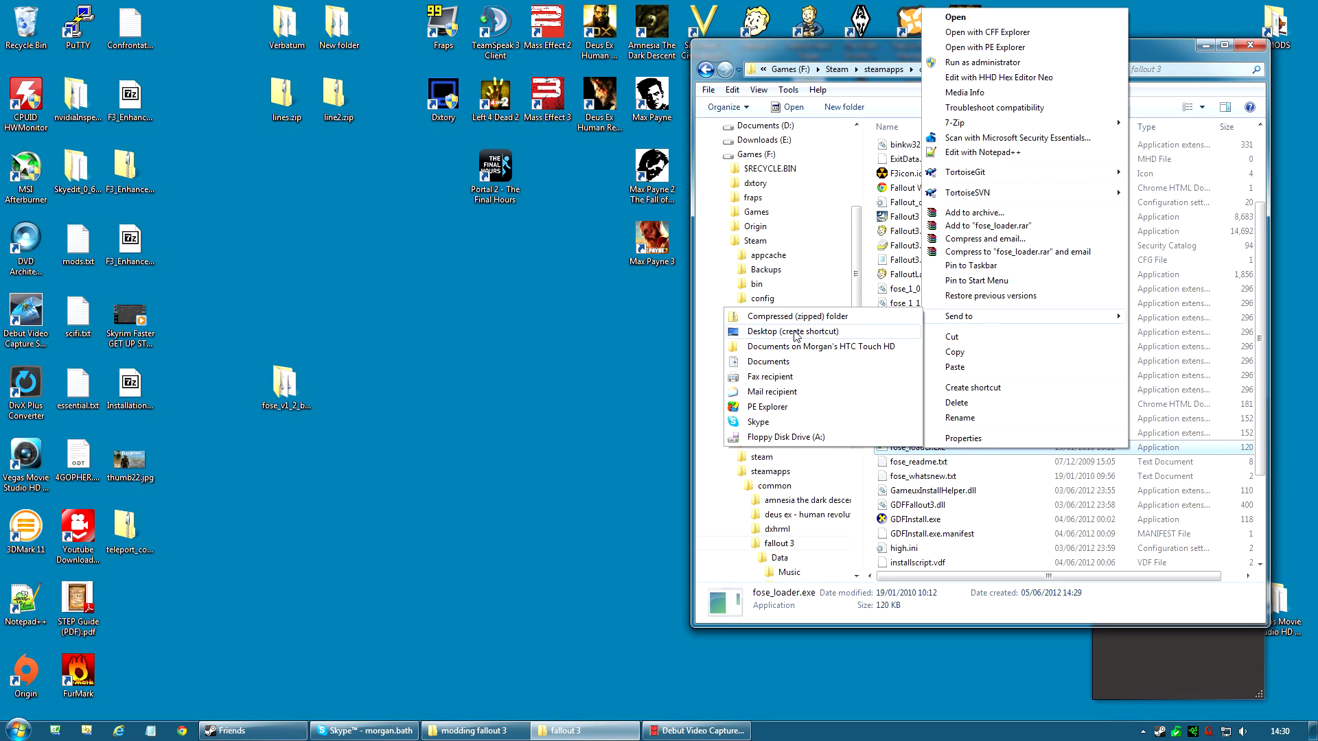
{"action": "left_click", "coordinate": [790, 331]}
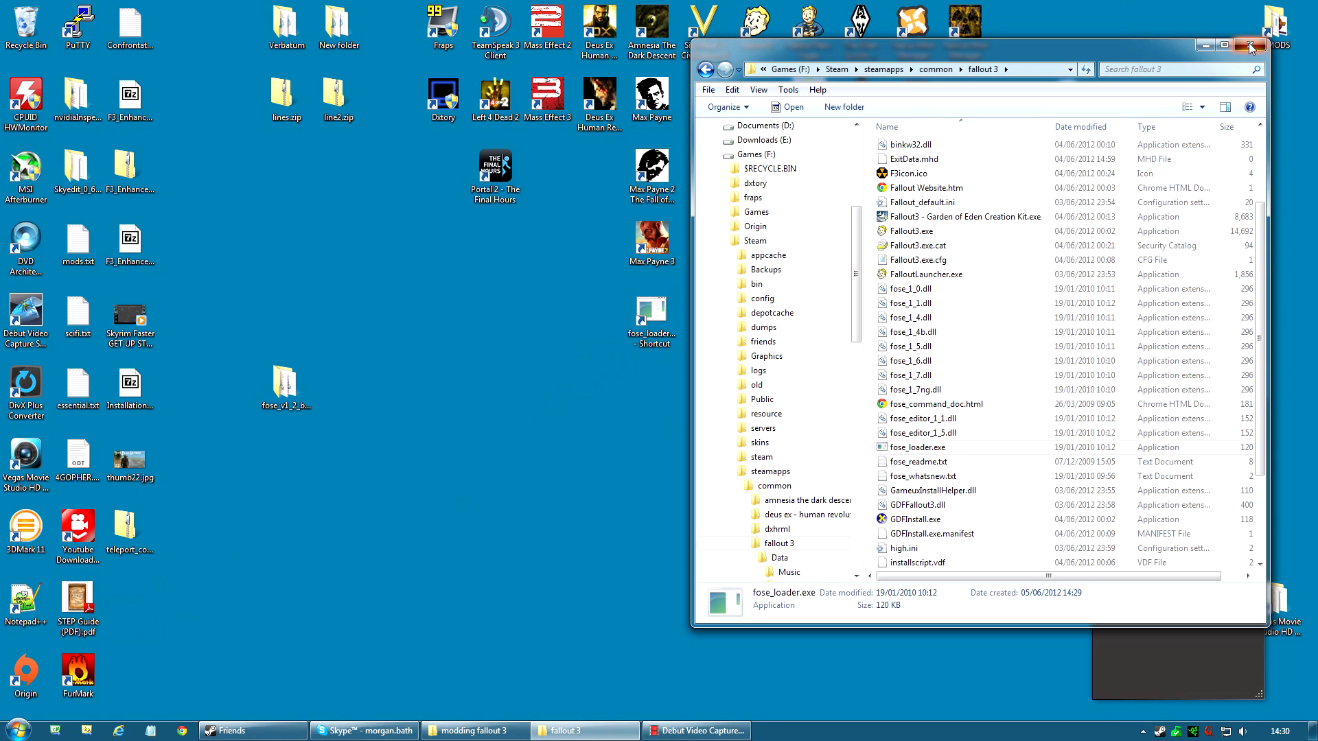
Step: Close Explorer, rename the loader shortcut to FOSE and bring up its Properties
{"action": "left_click", "coordinate": [1246, 44]}
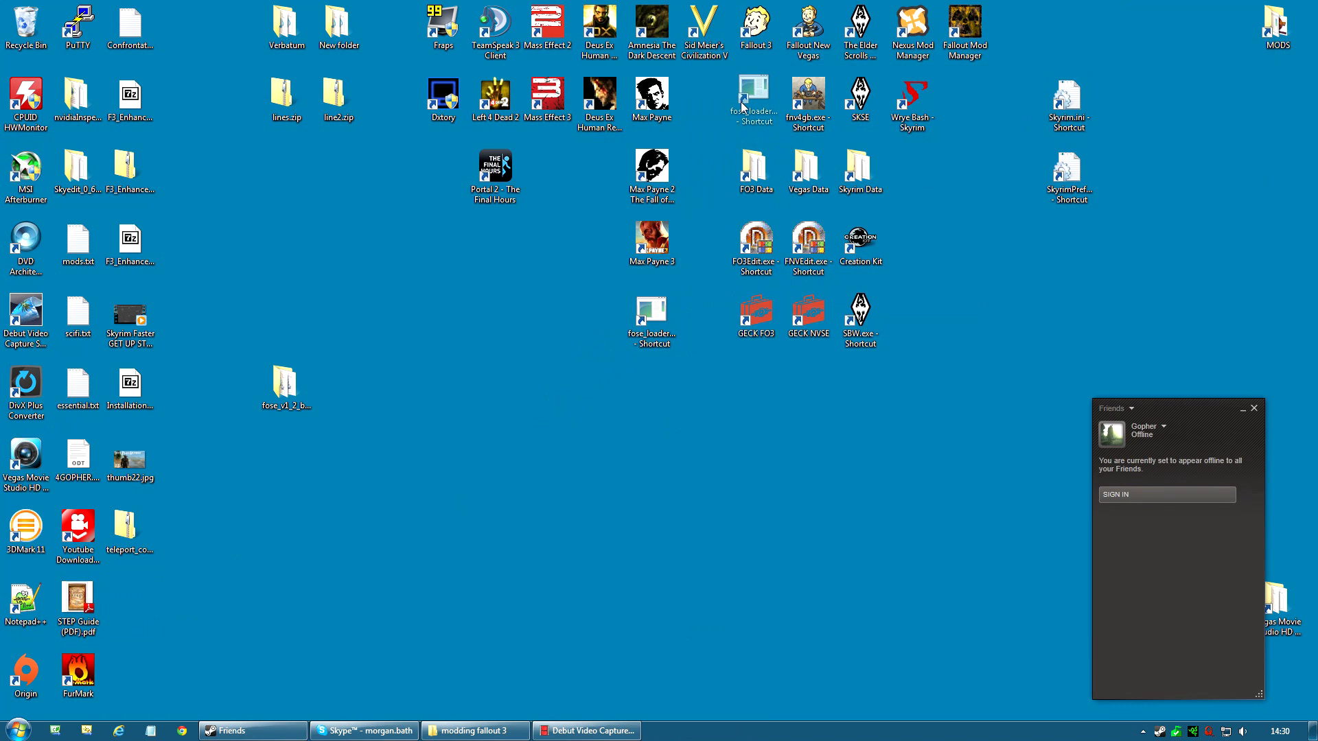
{"action": "right_click", "coordinate": [755, 96]}
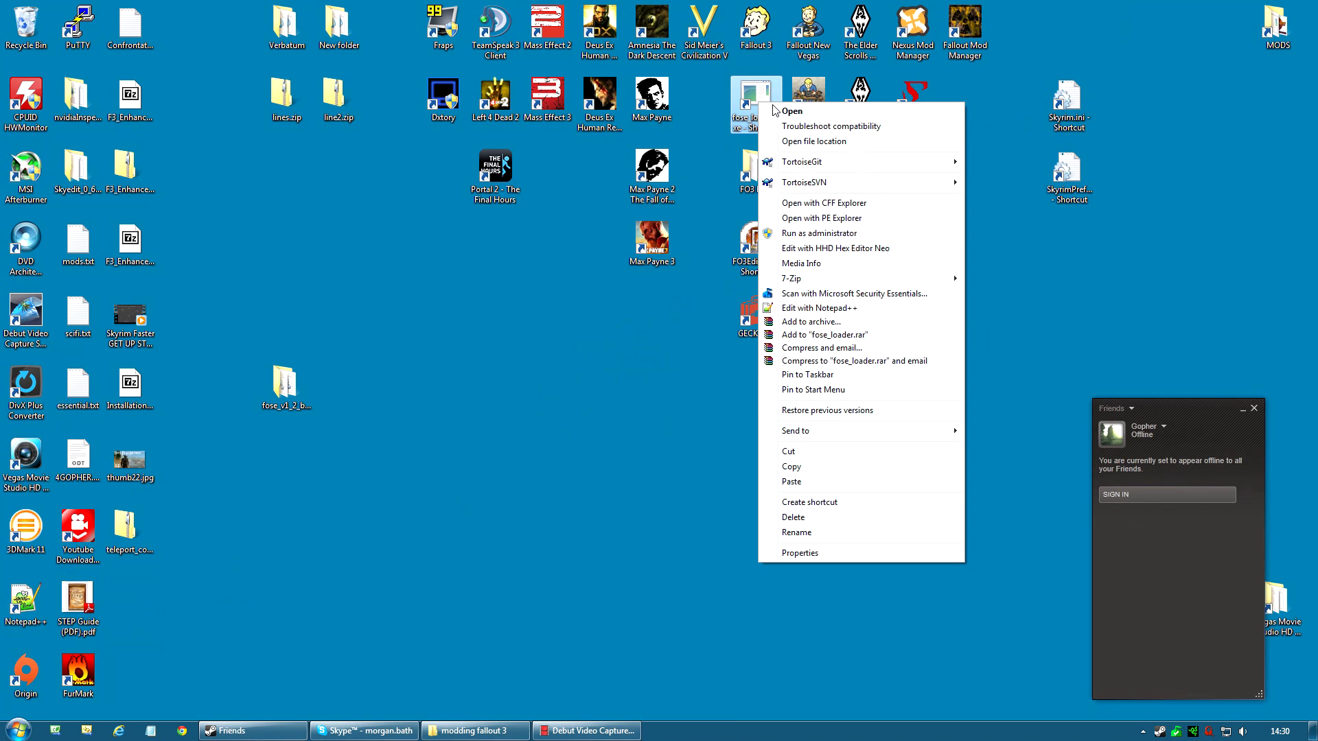
{"action": "left_click", "coordinate": [802, 486]}
{"action": "type", "text": "FOSE"}
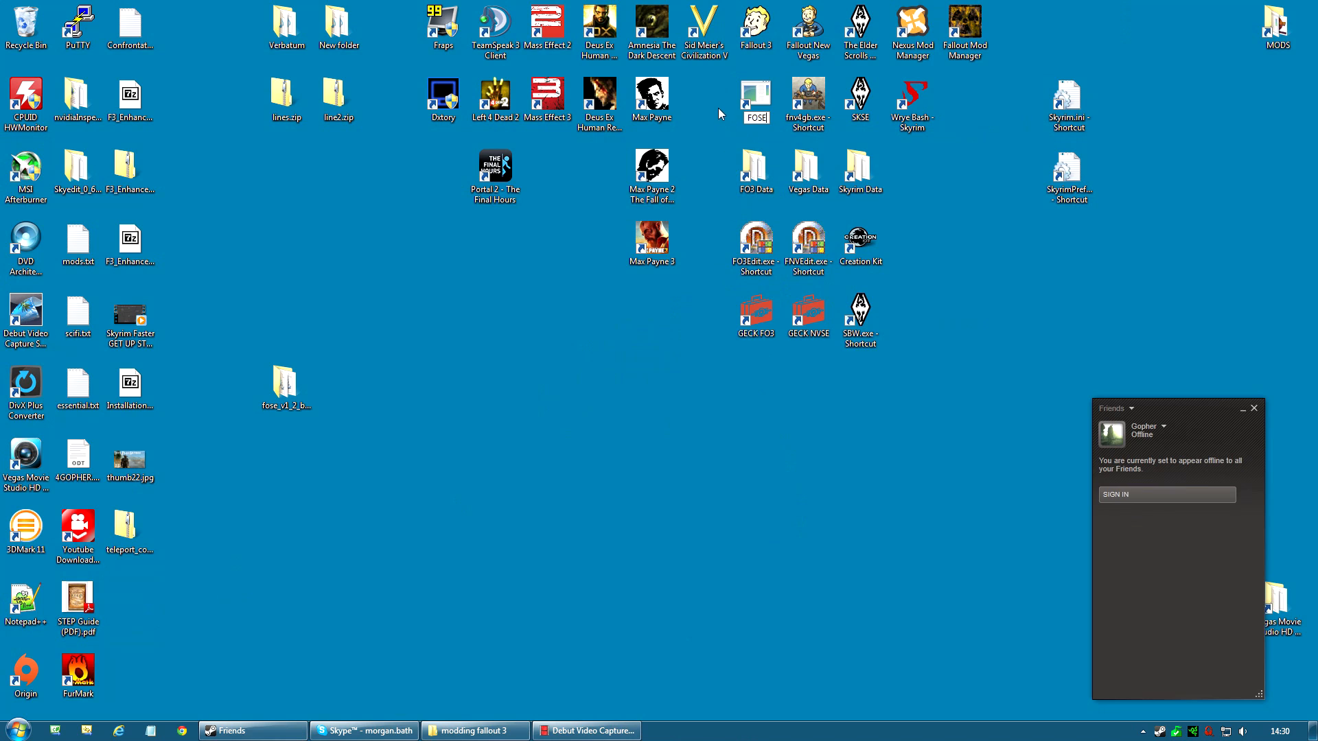
{"action": "right_click", "coordinate": [756, 96]}
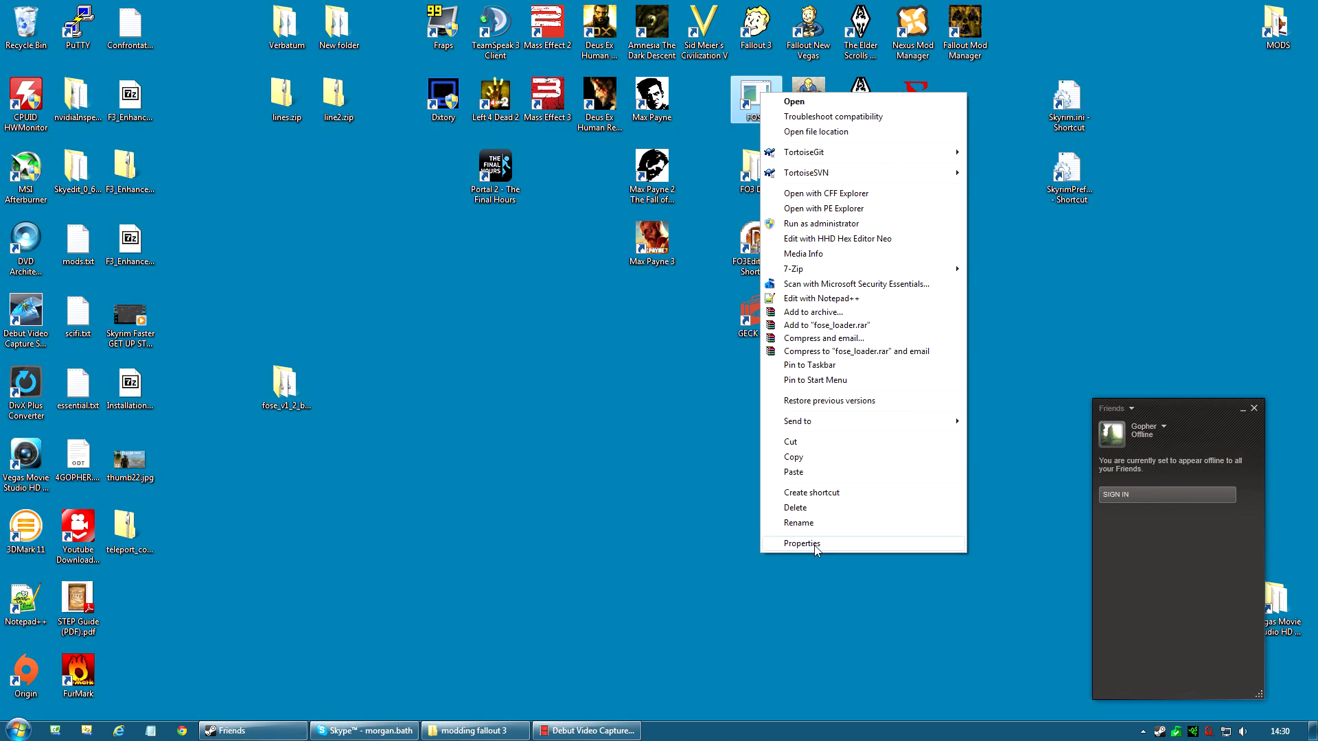
{"action": "left_click", "coordinate": [802, 544]}
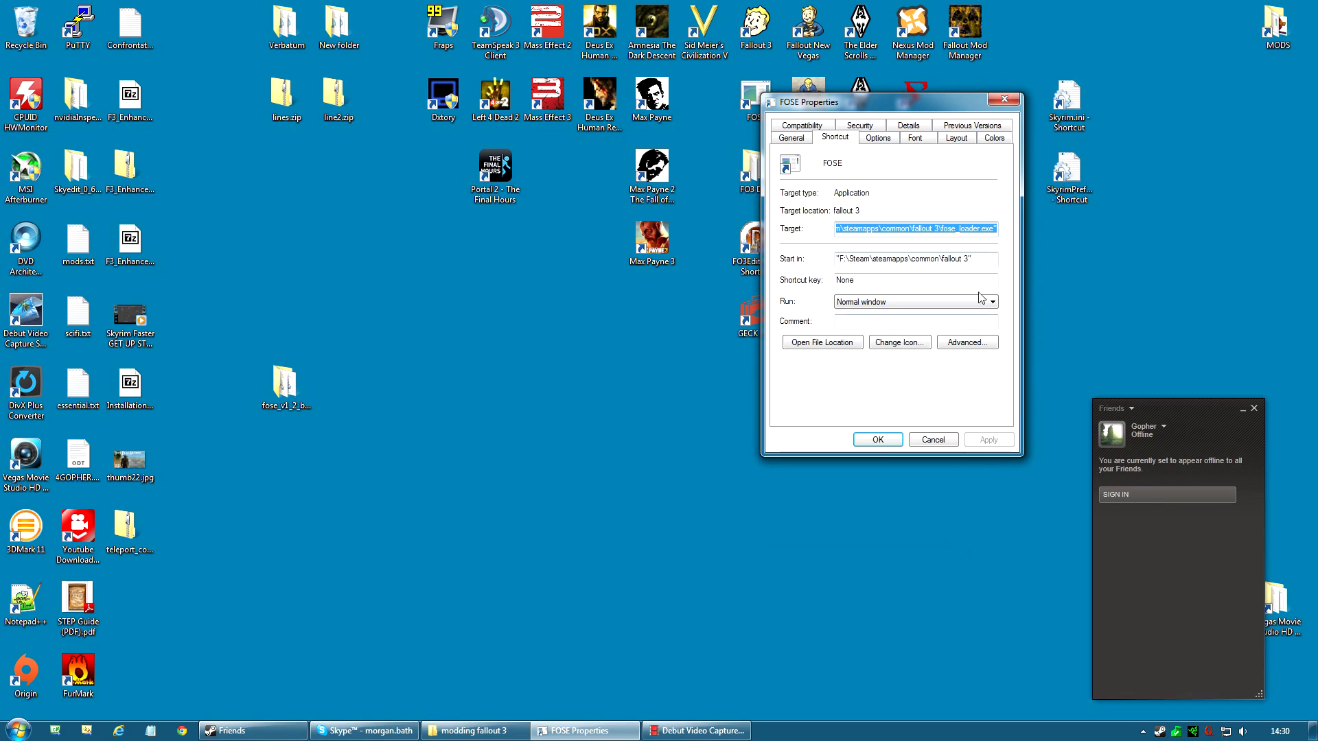
Step: Browse from Change Icon to the Steam games folder and pick the vault boy .ico
{"action": "left_click", "coordinate": [899, 343]}
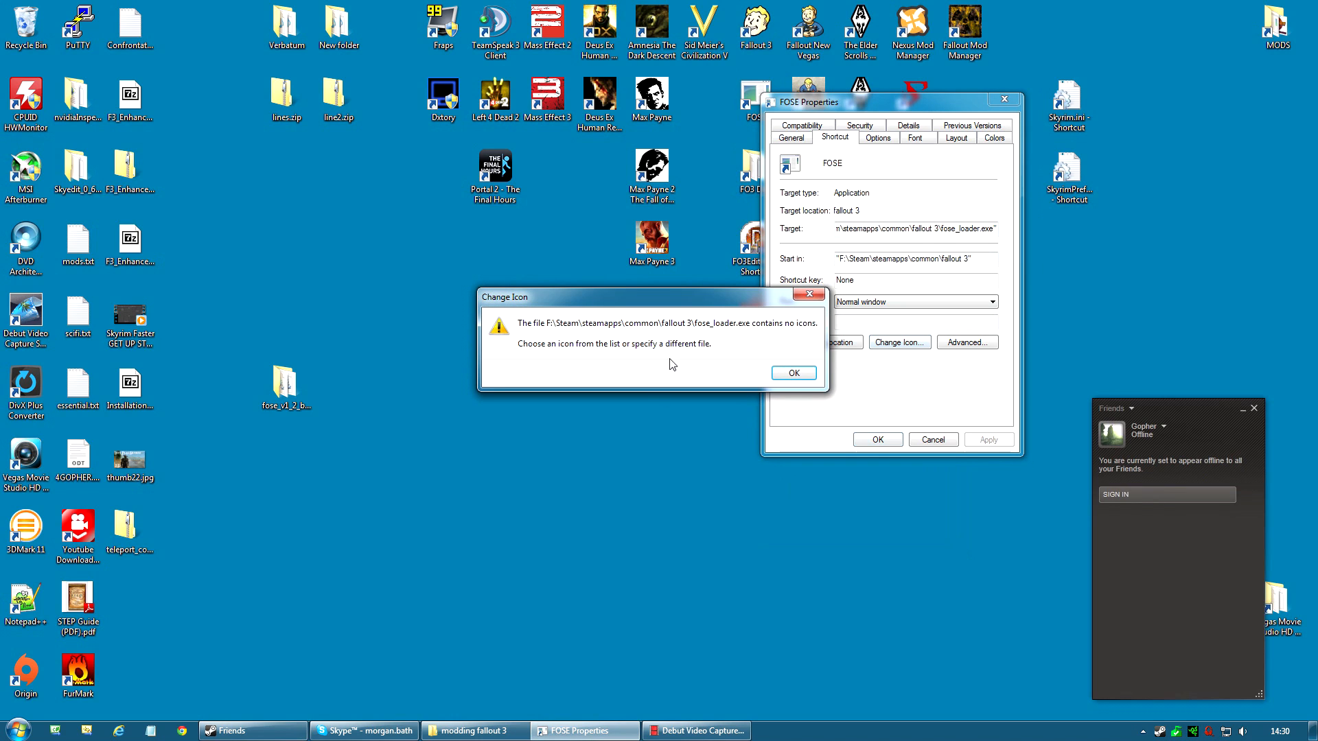
{"action": "left_click", "coordinate": [794, 374]}
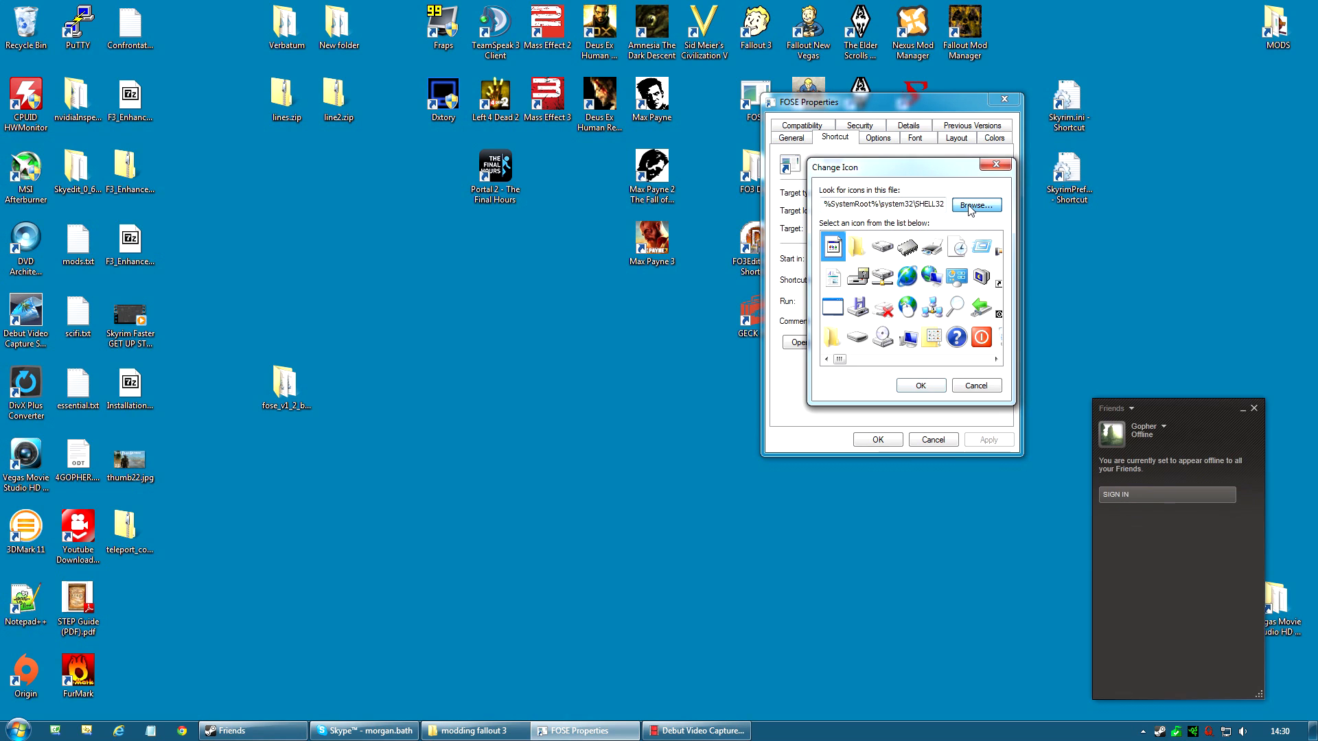
{"action": "left_click", "coordinate": [976, 206]}
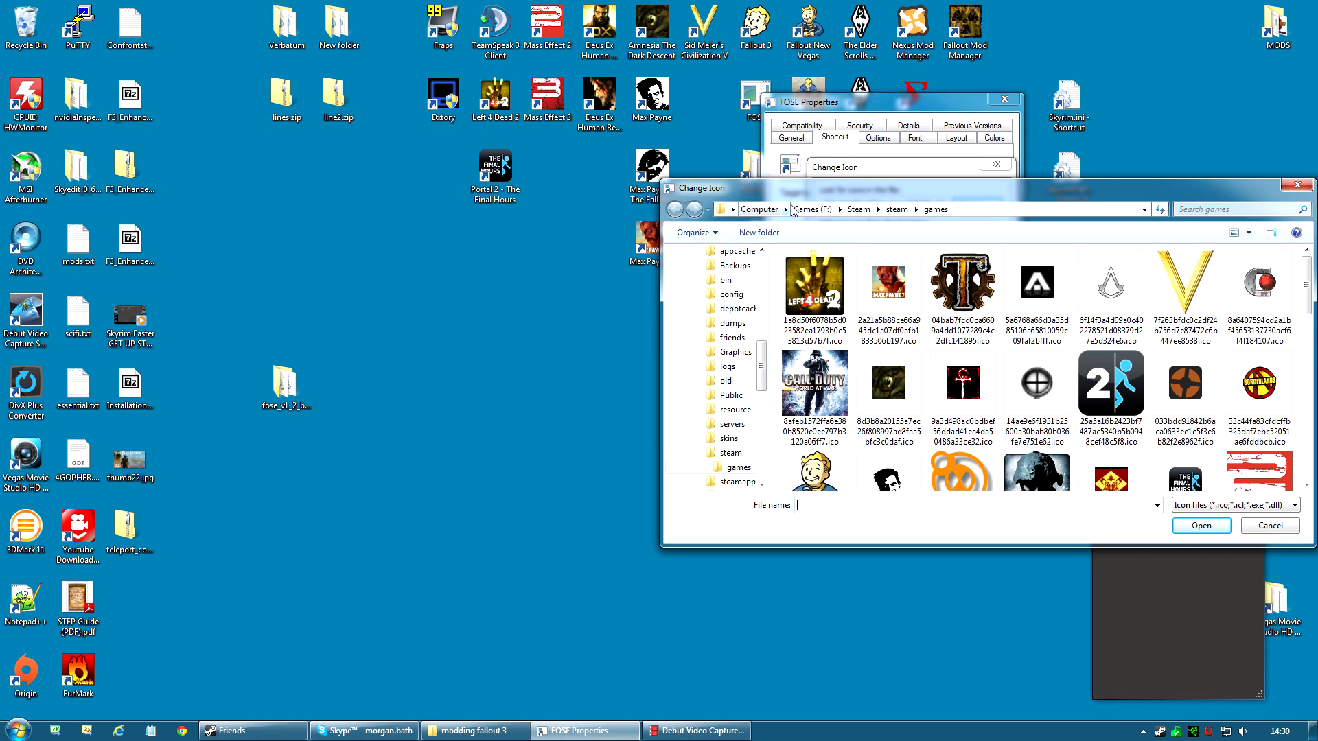
{"action": "mouse_move", "coordinate": [866, 217]}
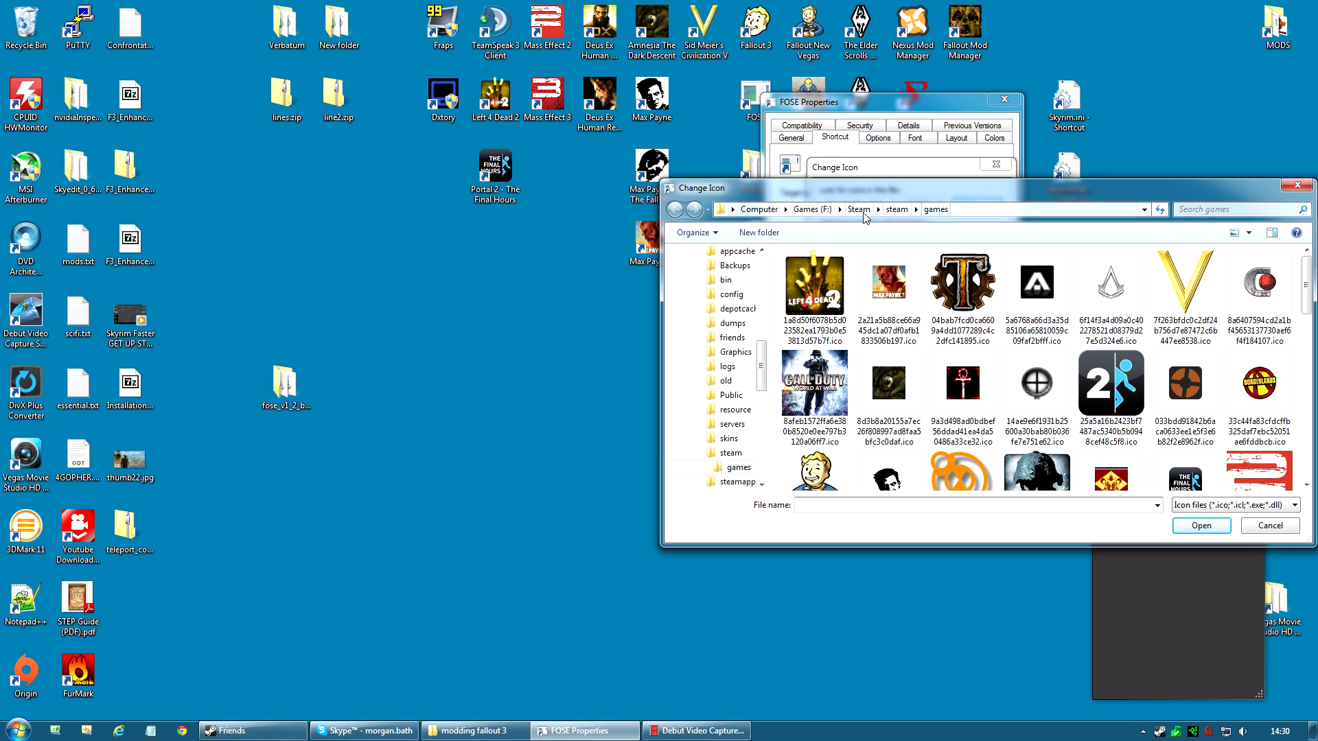
{"action": "mouse_move", "coordinate": [913, 213]}
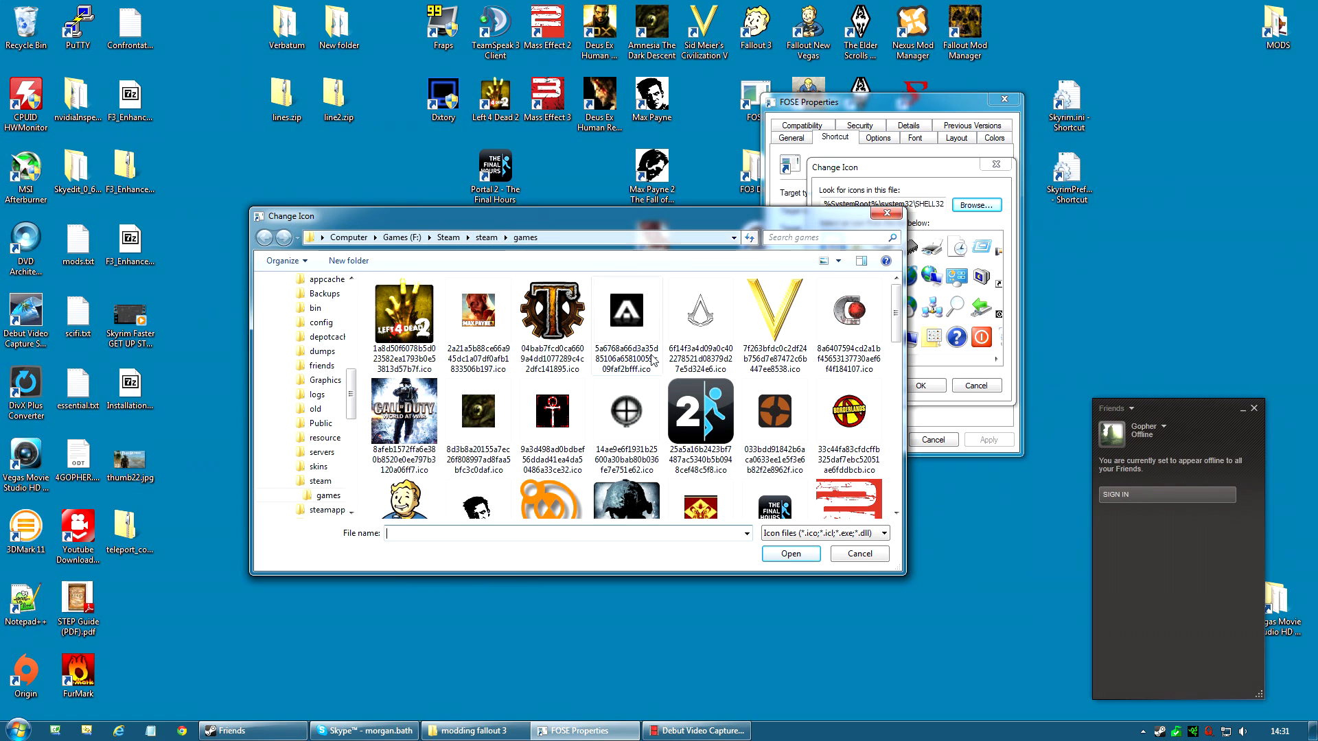
{"action": "scroll", "scroll_direction": "down", "scroll_amount": 3}
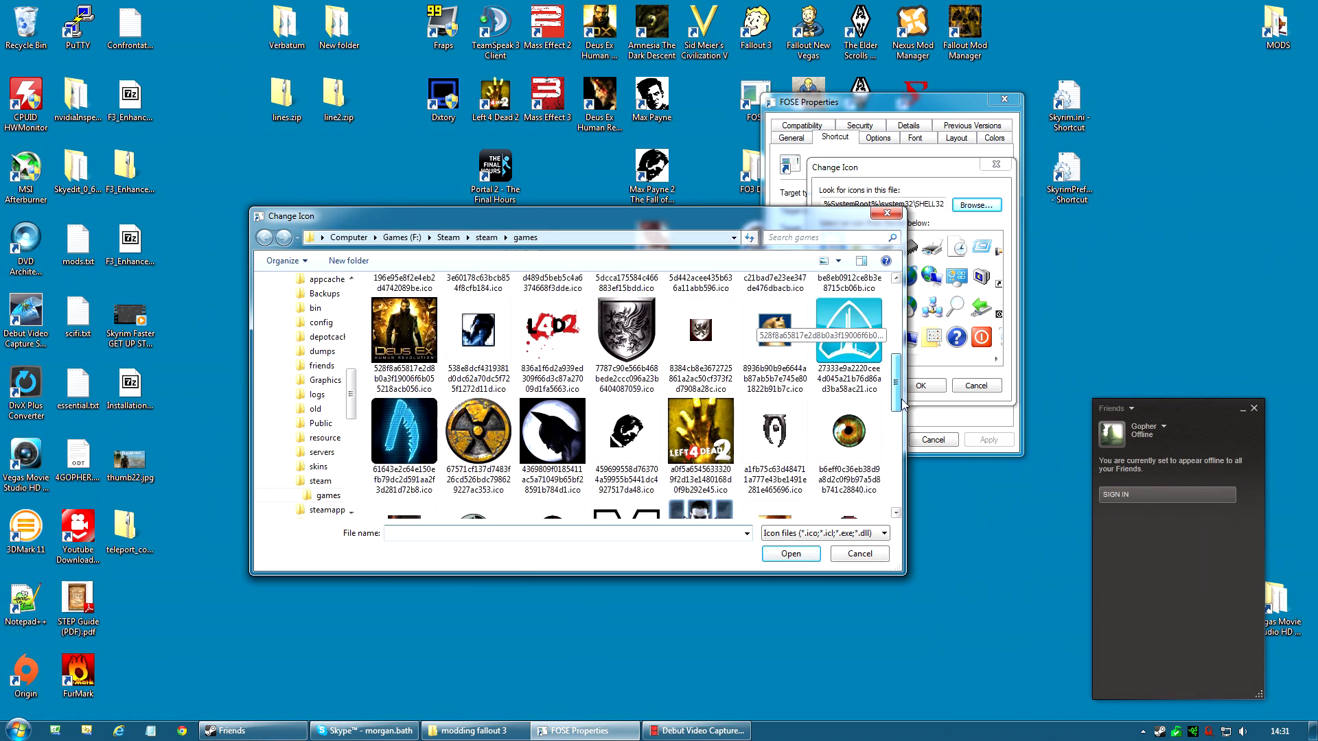
{"action": "scroll", "scroll_direction": "down", "scroll_amount": 3}
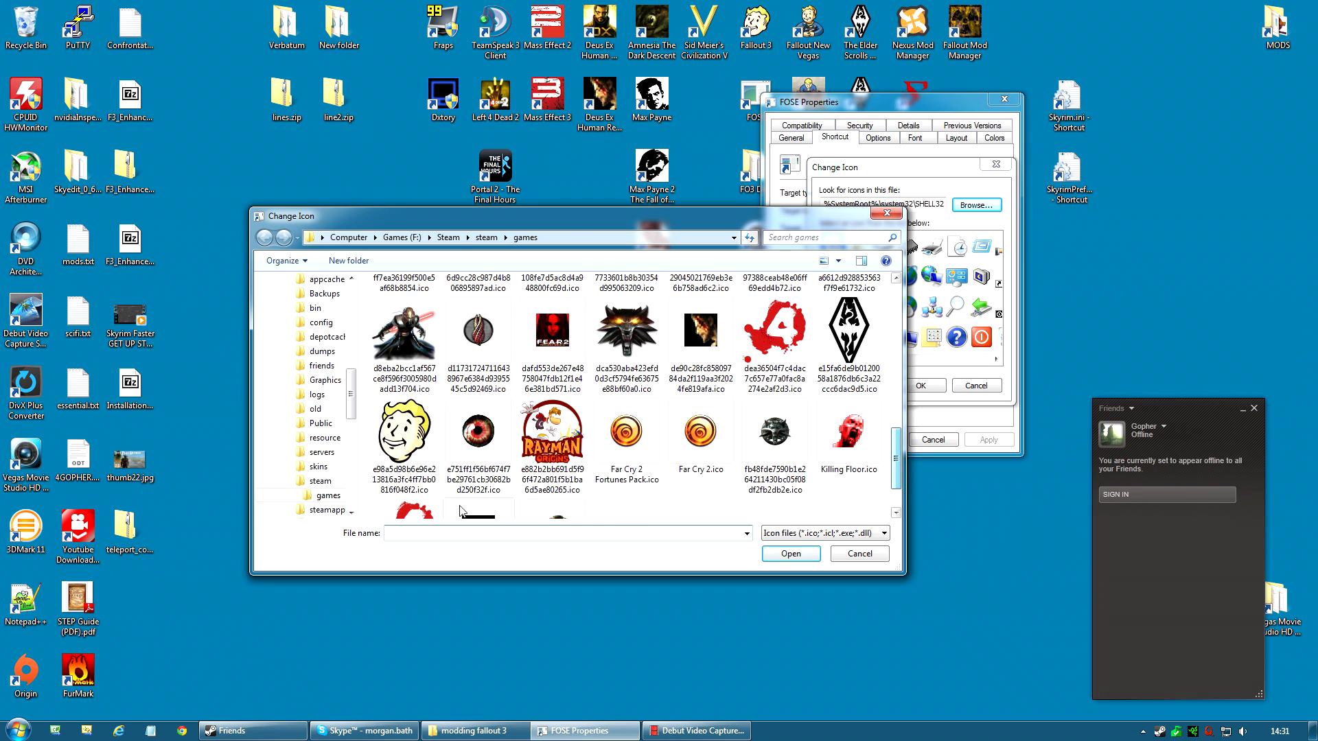
{"action": "left_click", "coordinate": [404, 432]}
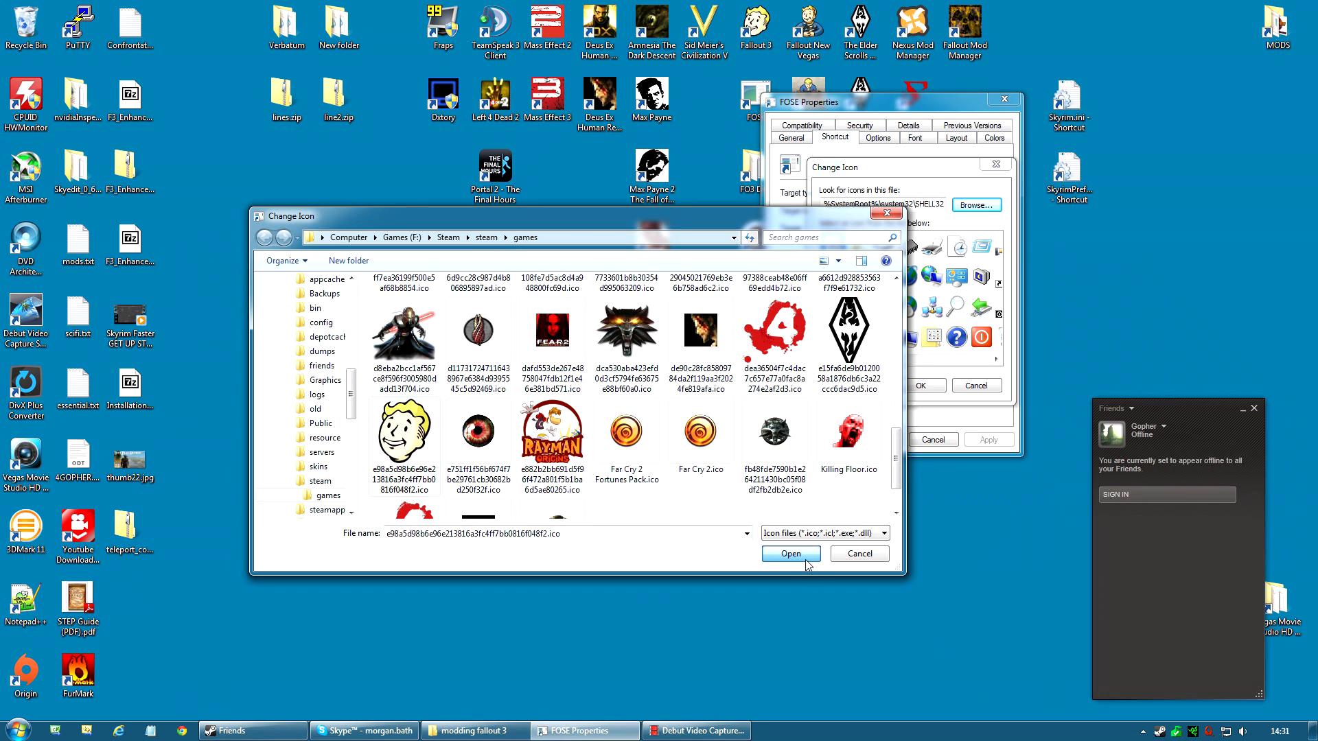
Step: Apply the vault boy icon to the FOSE shortcut and close its properties
{"action": "left_click", "coordinate": [791, 553]}
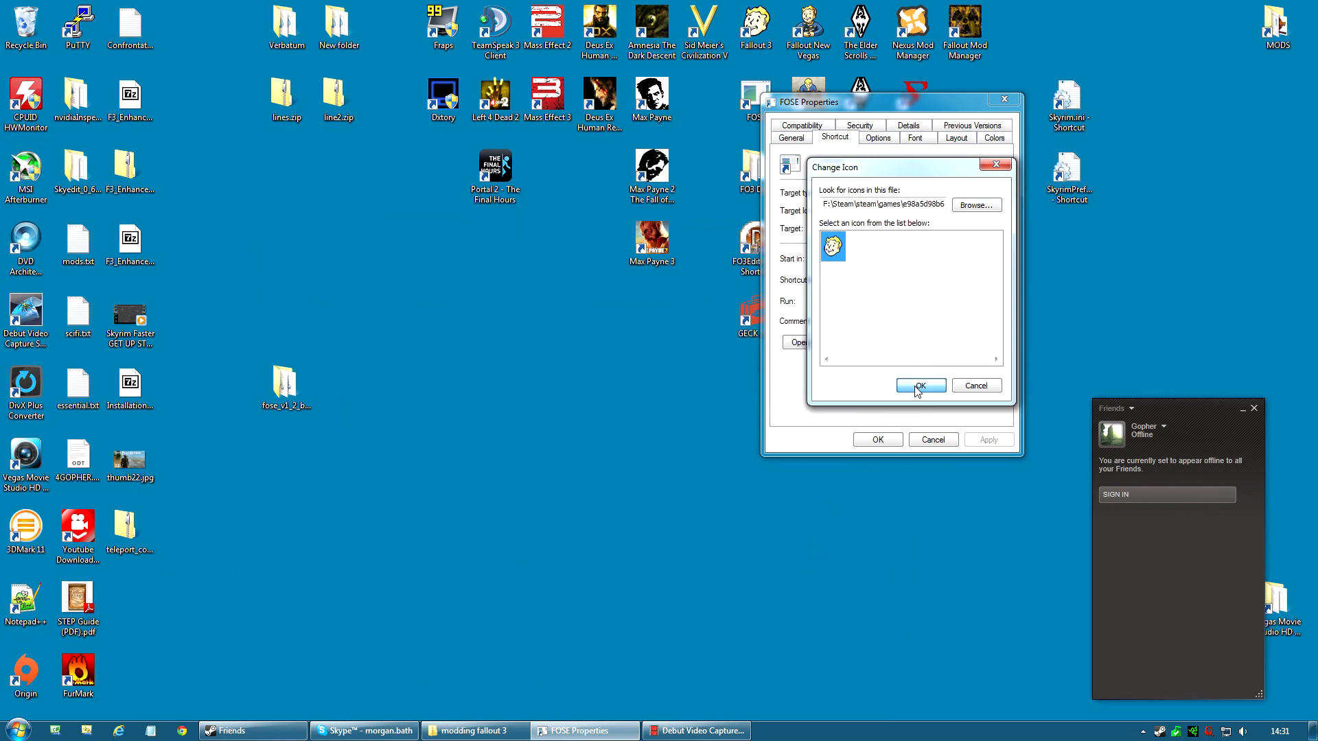
{"action": "left_click", "coordinate": [920, 386]}
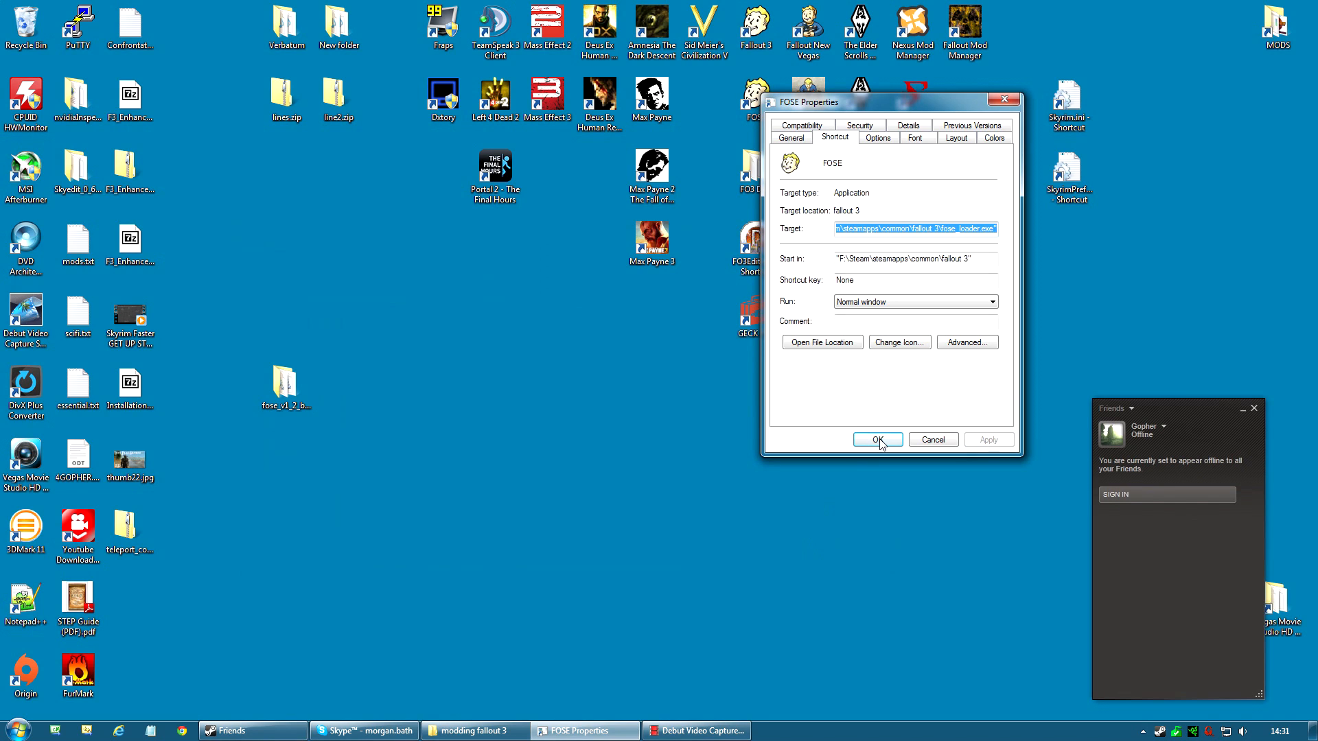
{"action": "left_click", "coordinate": [879, 439]}
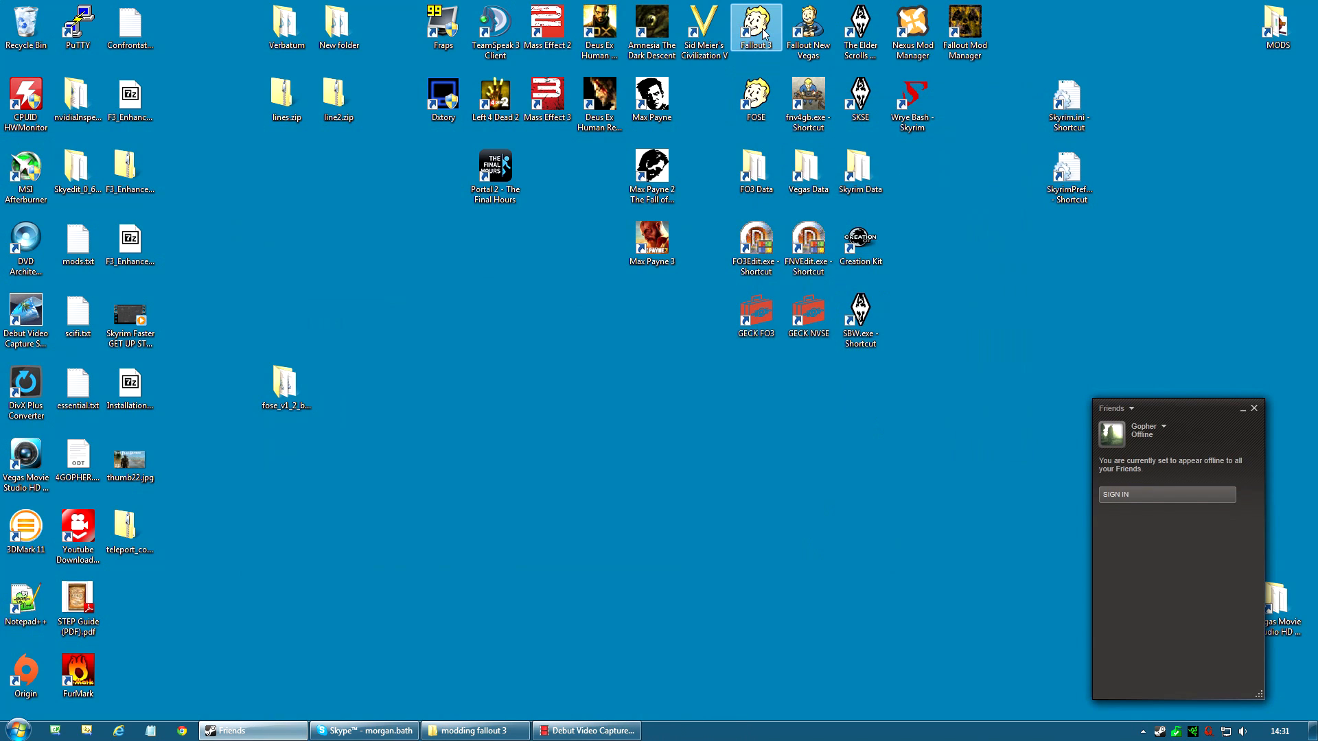
{"action": "mouse_move", "coordinate": [769, 43]}
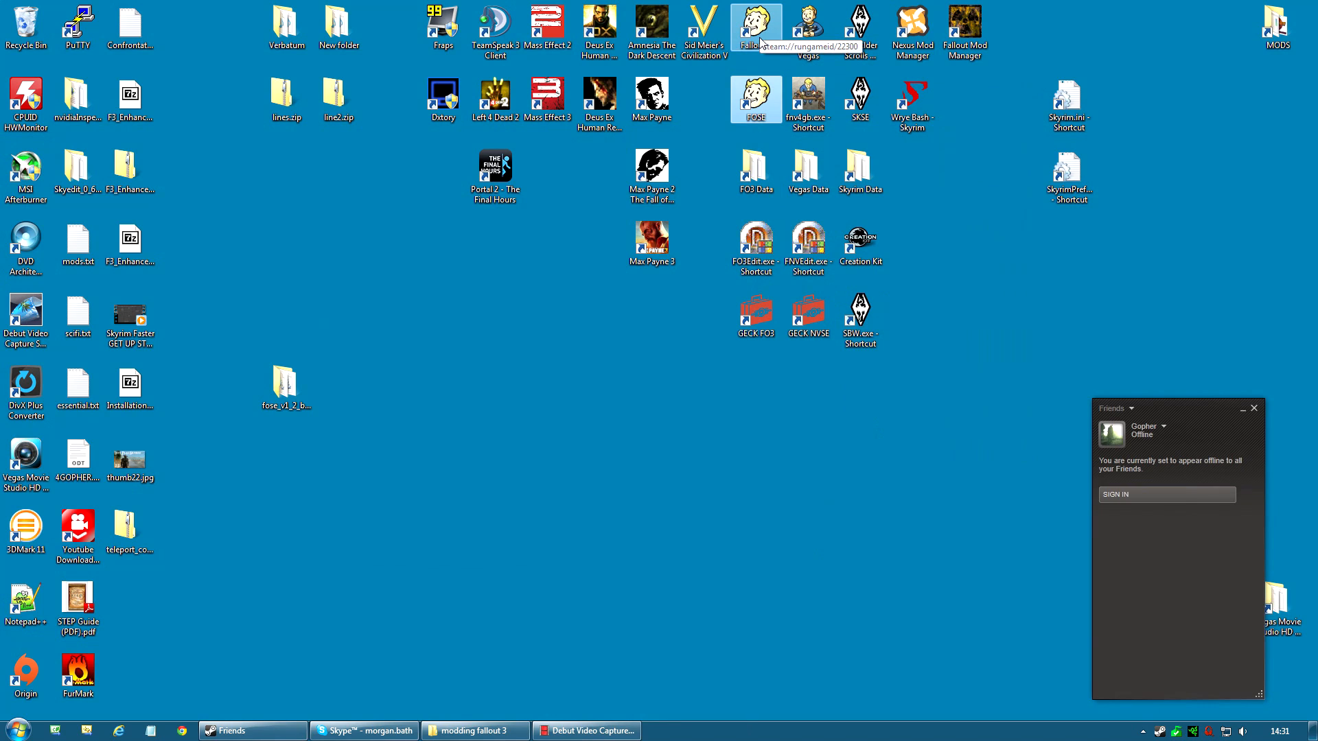
Step: Launch Fallout 3 through the FOSE desktop shortcut
{"action": "double_click", "coordinate": [752, 22]}
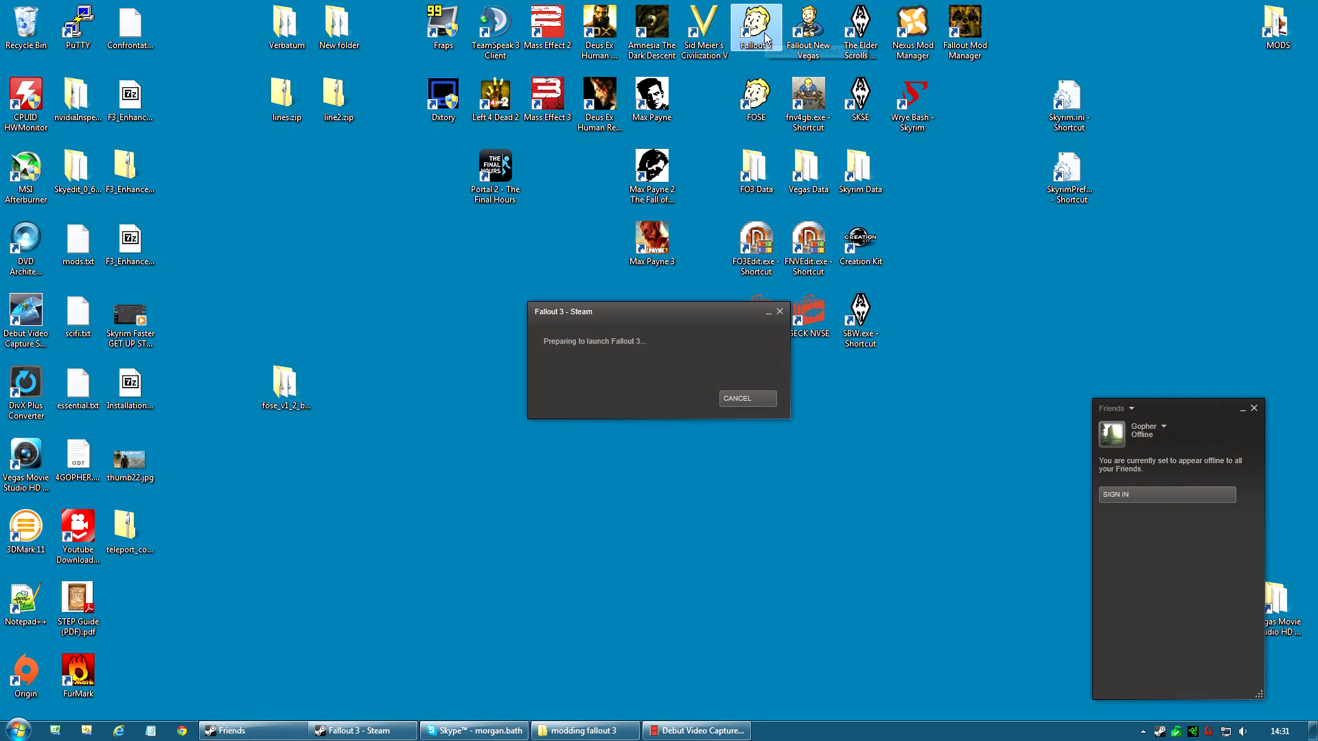
{"action": "mouse_move", "coordinate": [766, 32]}
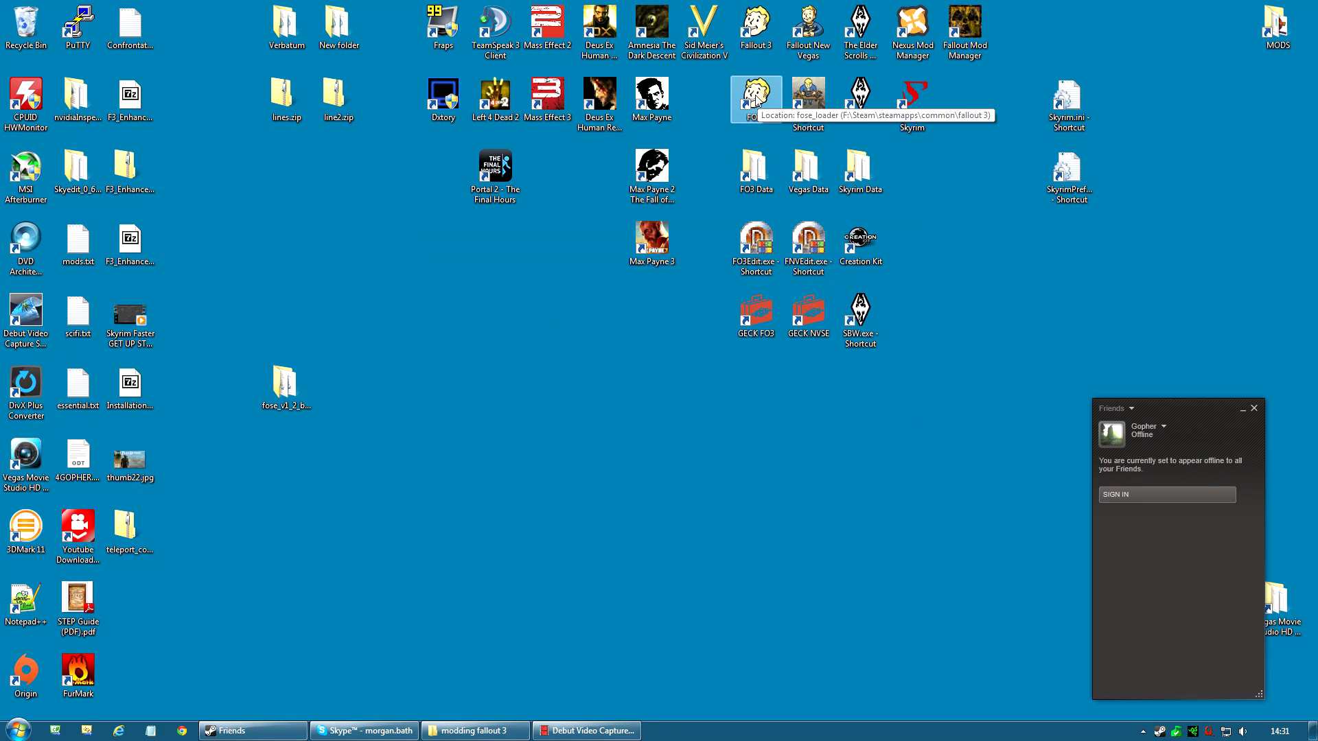
{"action": "mouse_move", "coordinate": [774, 107]}
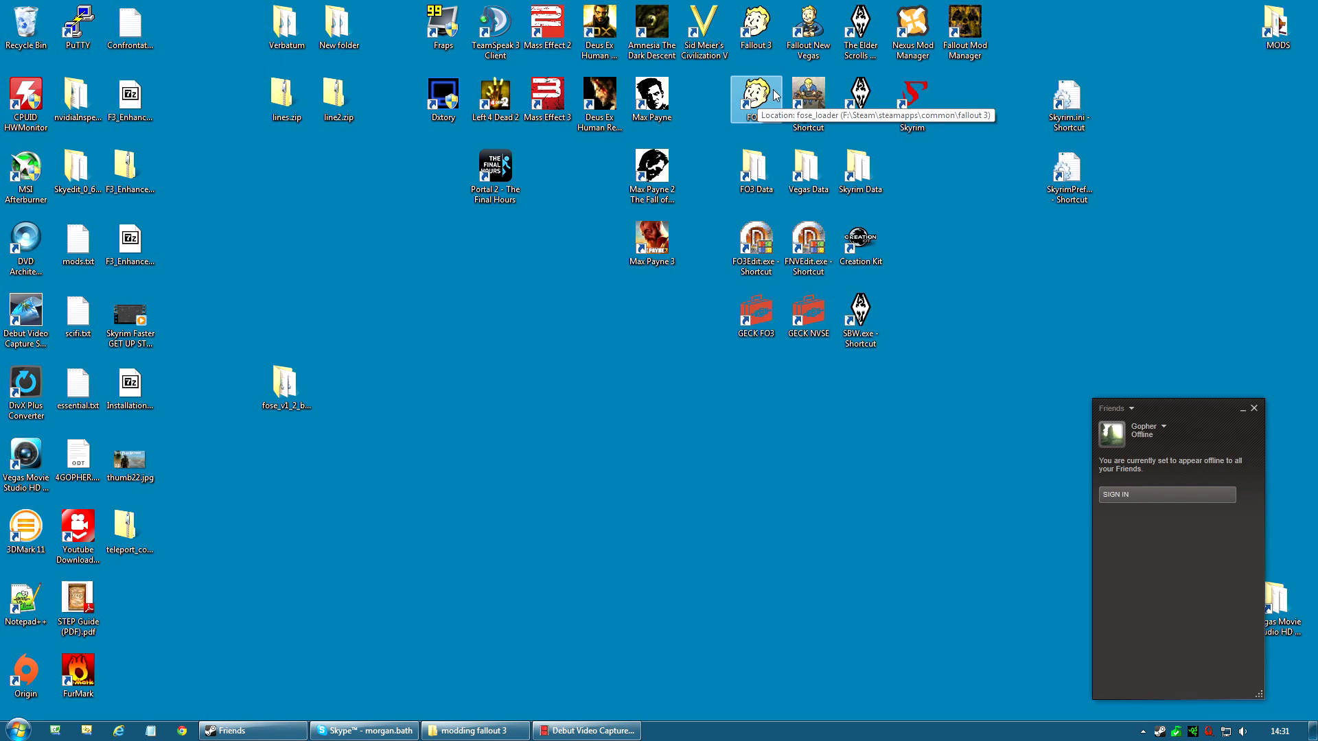
{"action": "mouse_move", "coordinate": [769, 112]}
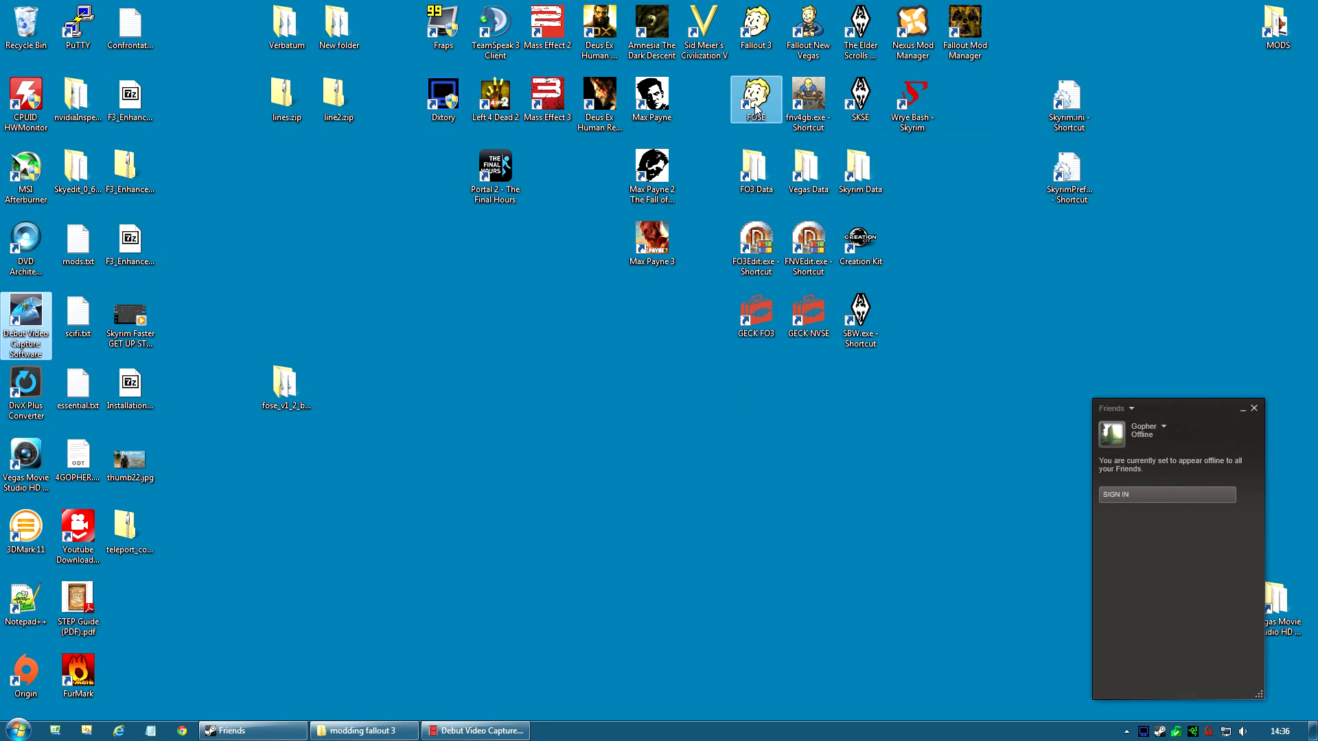
{"action": "mouse_move", "coordinate": [755, 110]}
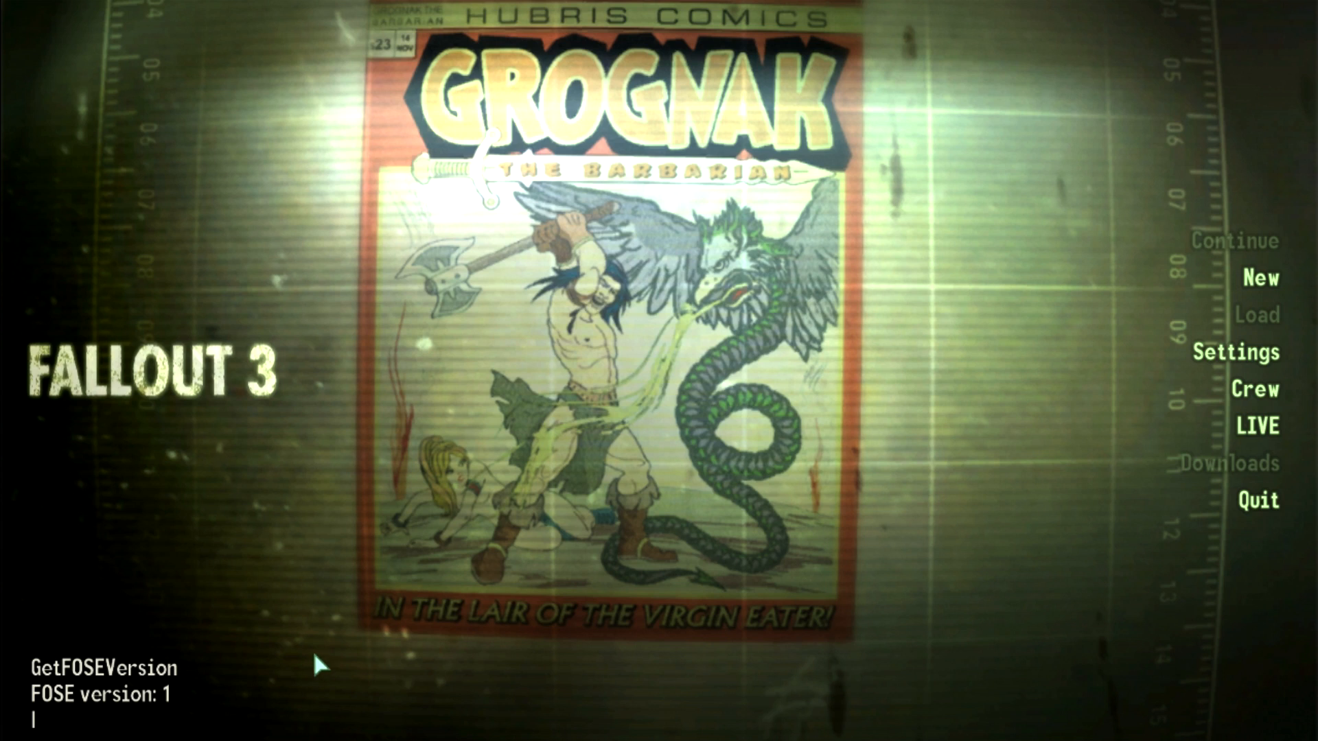
{"action": "mouse_move", "coordinate": [1229, 516]}
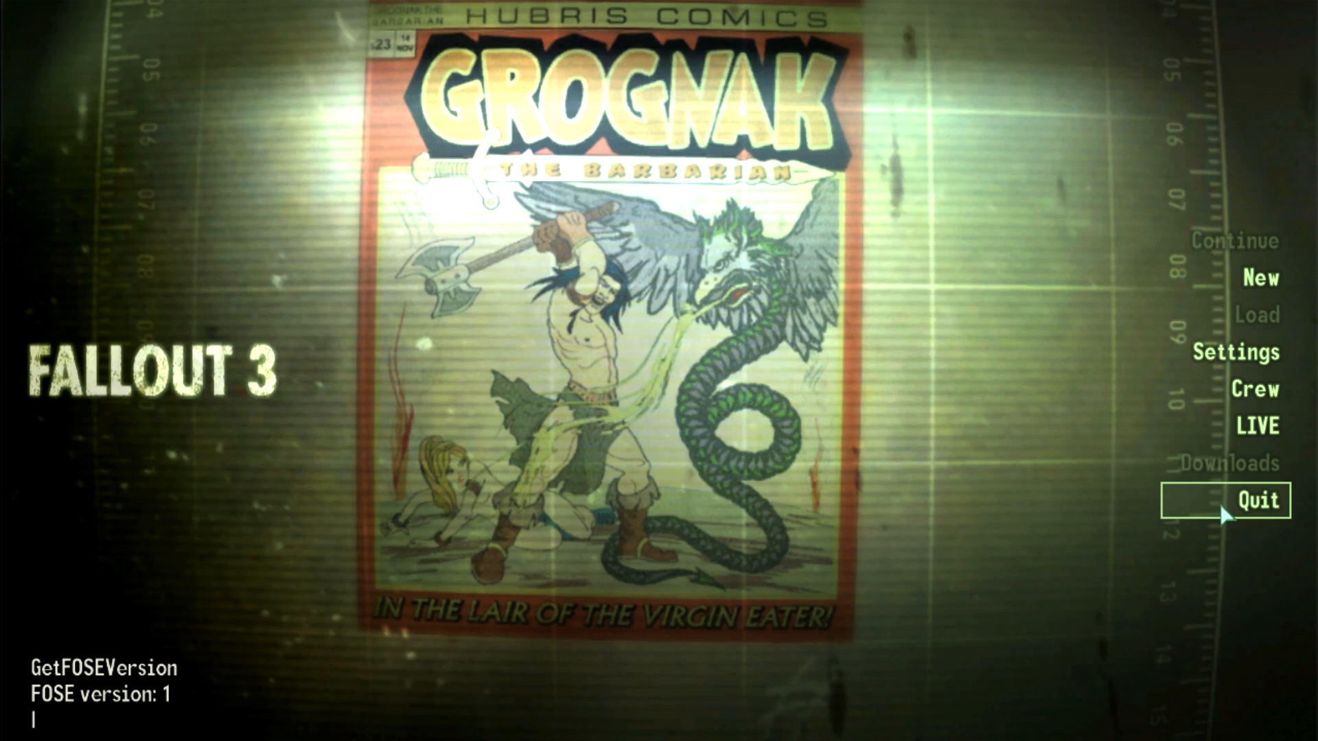